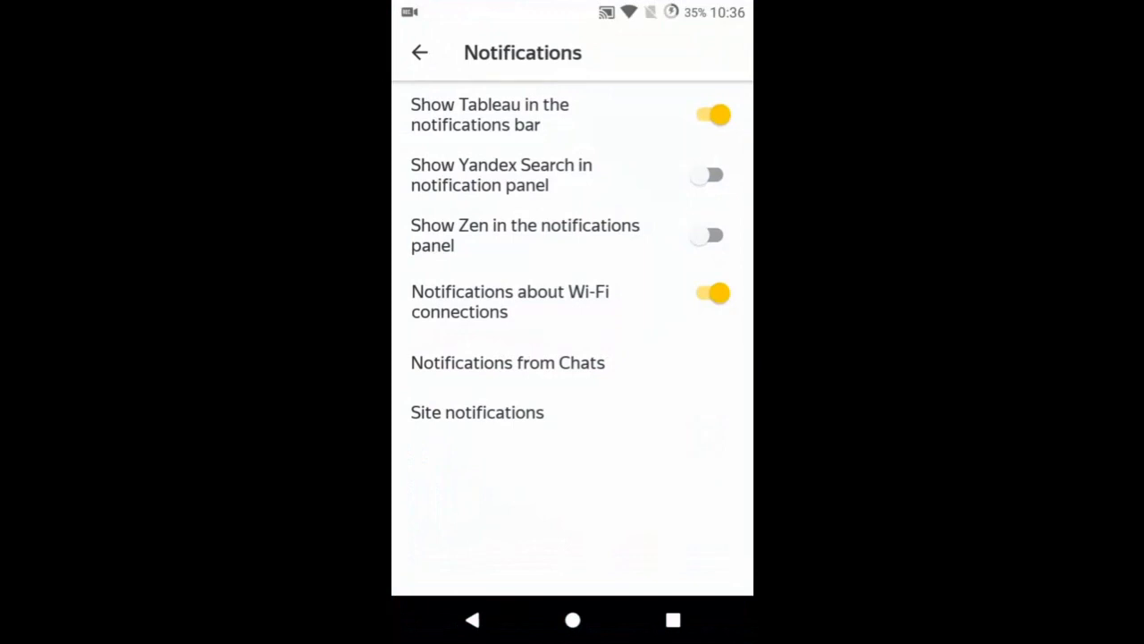
Switch off 'Show Tableau in the notifications bar' and return to the phone's home screen
{"action": "left_click", "coordinate": [708, 114]}
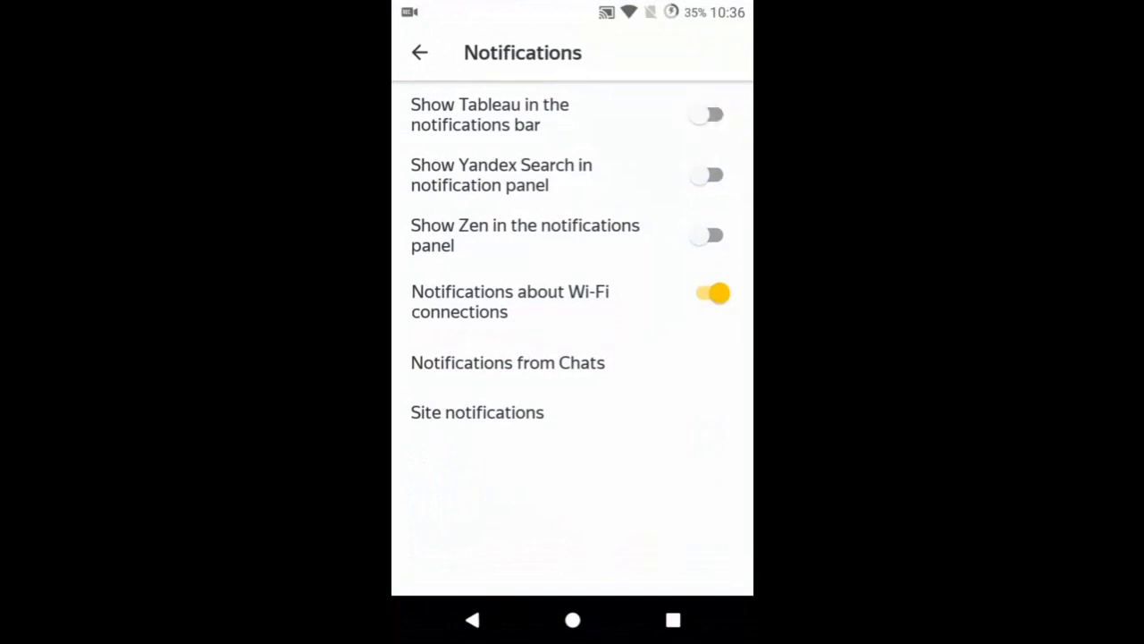
{"action": "left_click", "coordinate": [419, 51]}
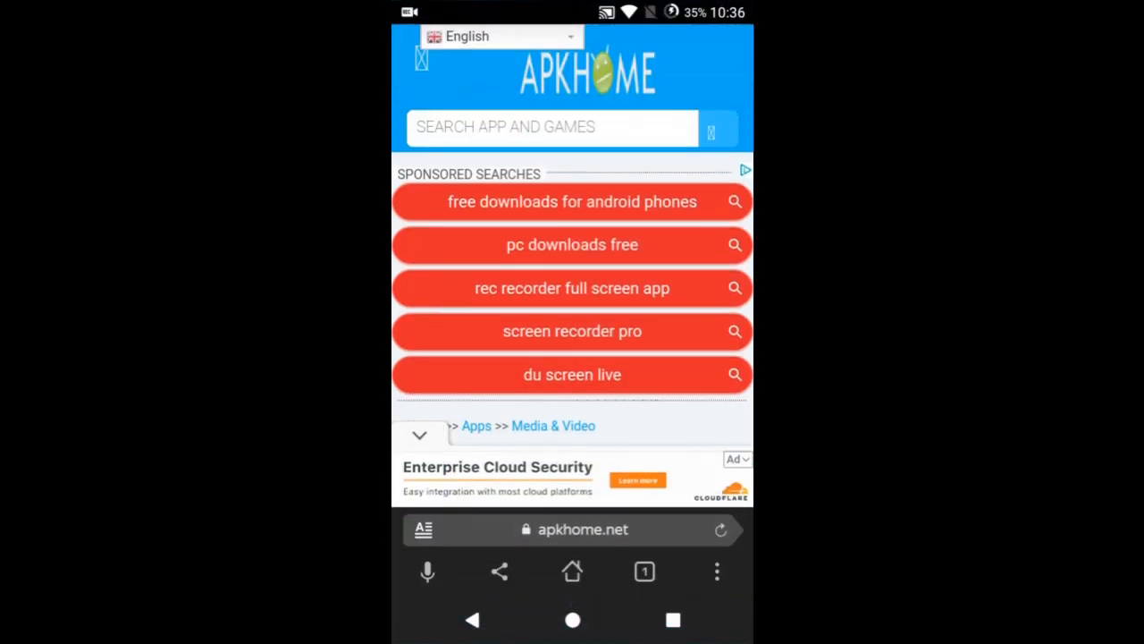
{"action": "left_click", "coordinate": [644, 572]}
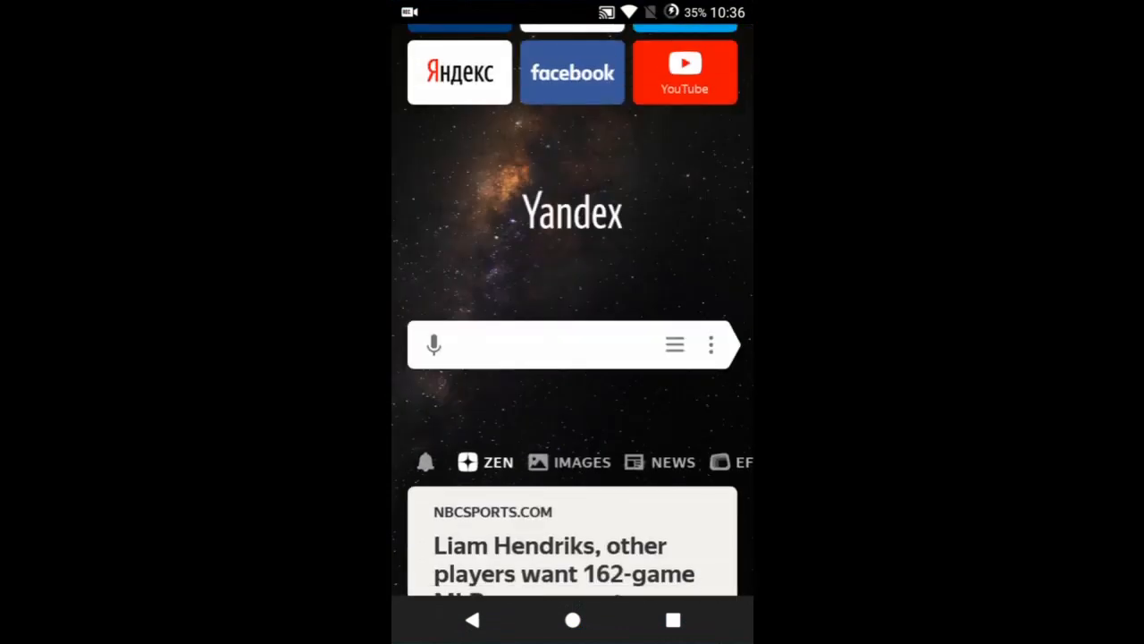
{"action": "left_click", "coordinate": [572, 624]}
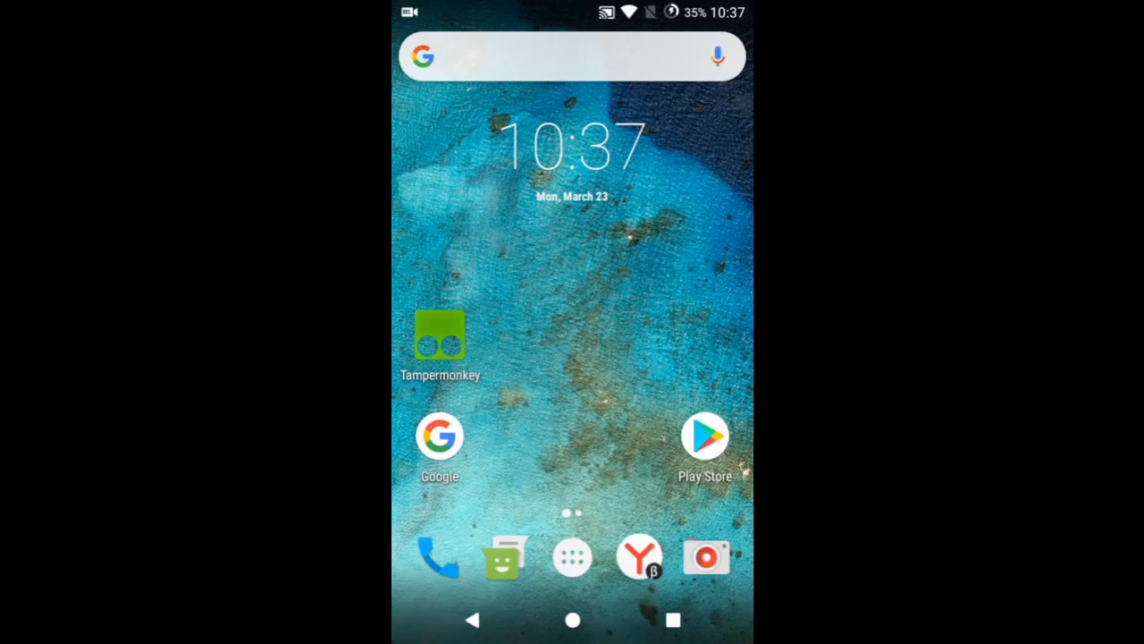
Reposition the Tampermonkey icon, then open device Settings from the quick settings panel
{"action": "left_click", "coordinate": [440, 330]}
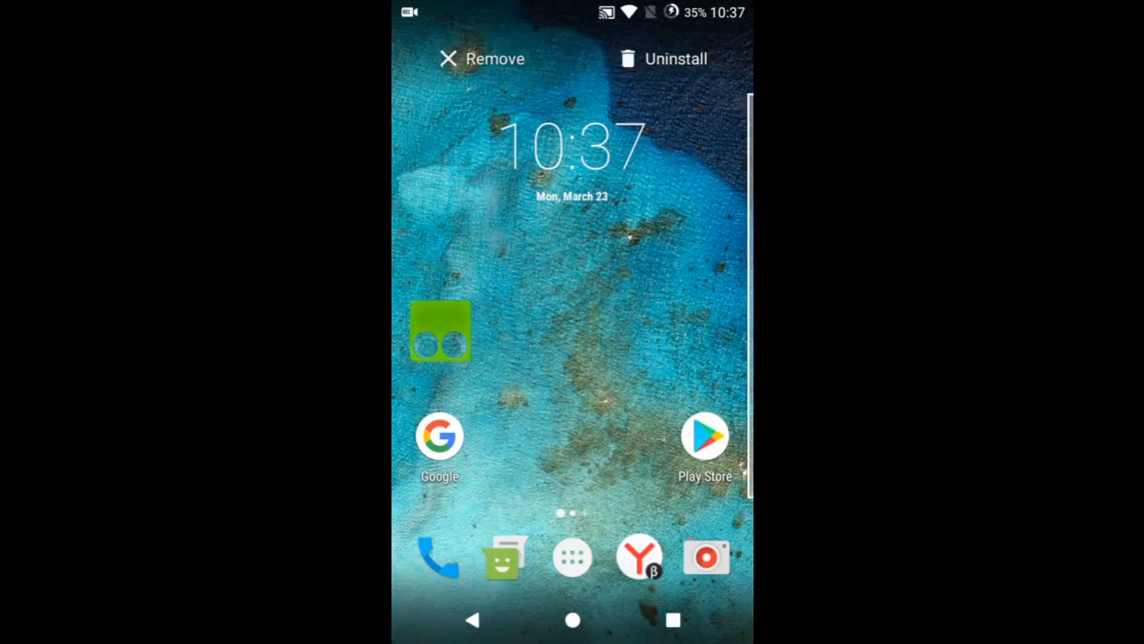
{"action": "left_click_drag", "start_coordinate": [440, 331], "coordinate": [592, 301]}
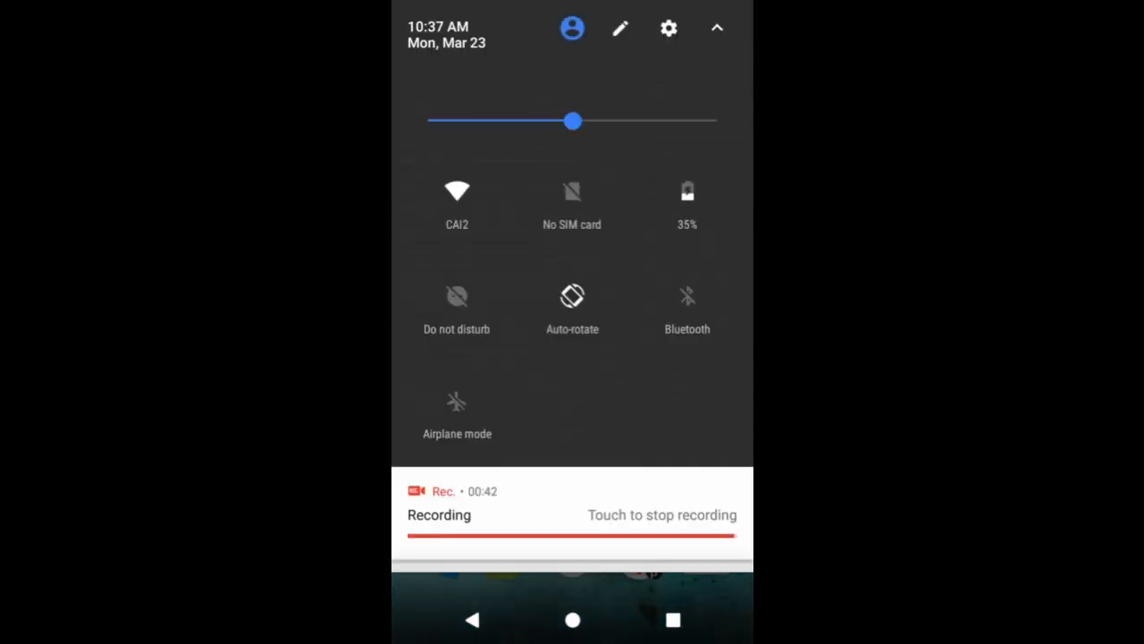
{"action": "left_click", "coordinate": [667, 28]}
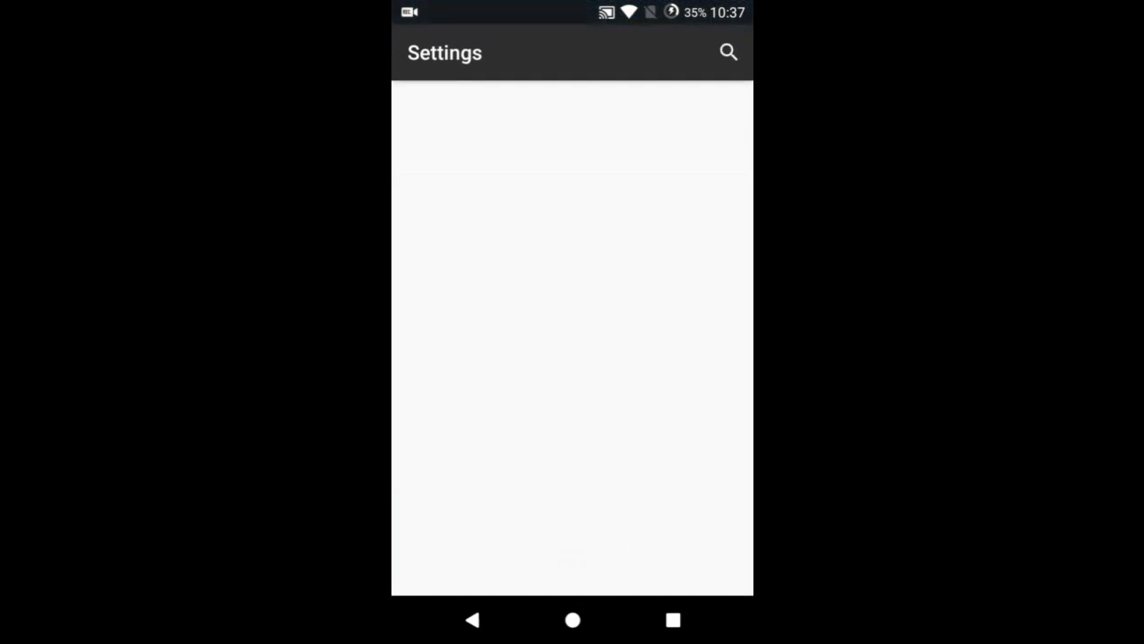
In Developer options, enable Stay awake while charging
{"action": "scroll", "scroll_direction": "down", "scroll_amount": 3}
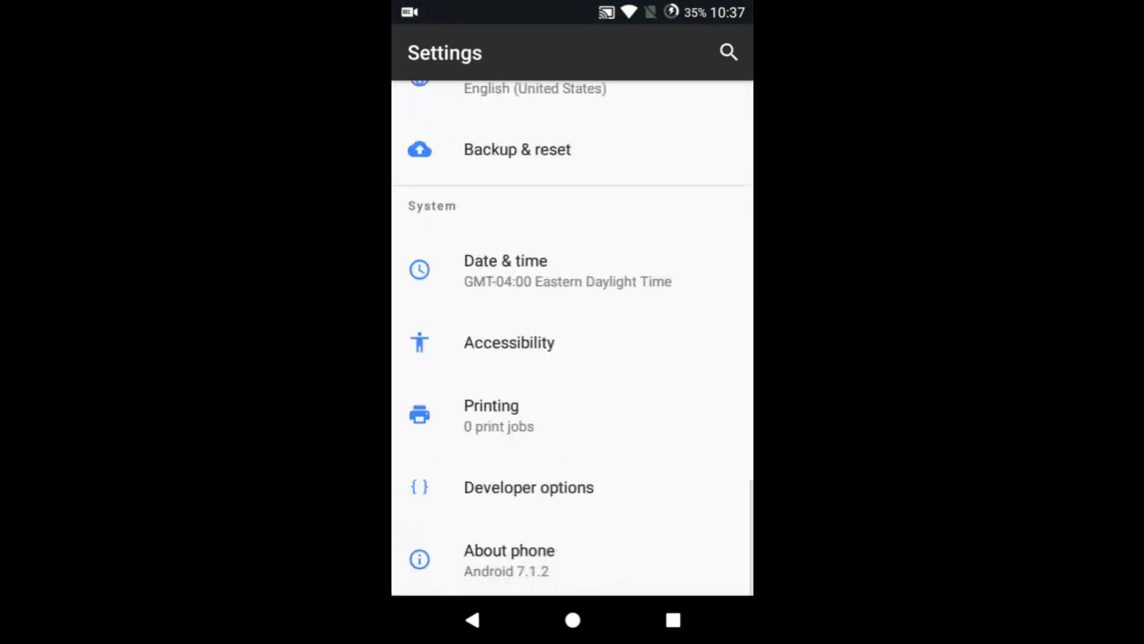
{"action": "left_click", "coordinate": [530, 486]}
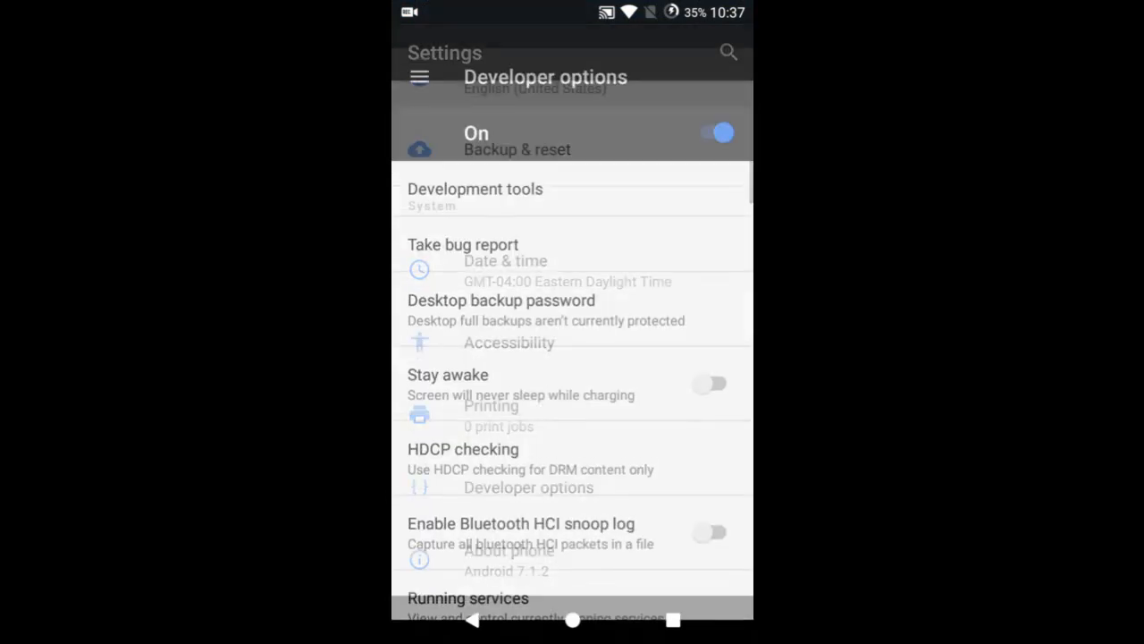
{"action": "left_click", "coordinate": [711, 382]}
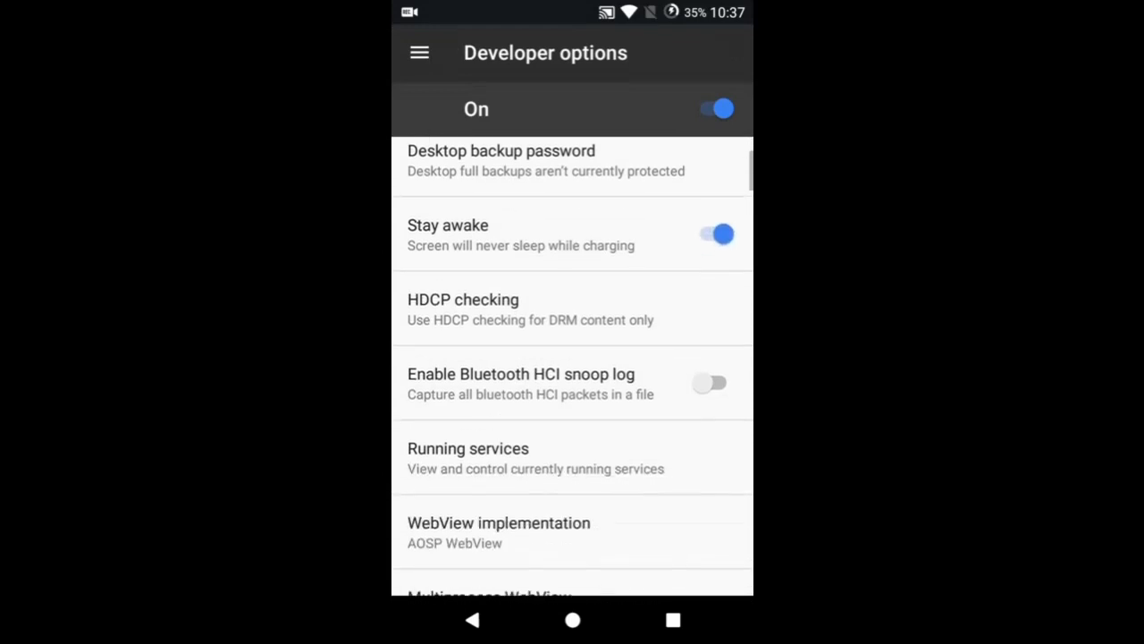
Set Root access to ADB only and toggle Android debugging
{"action": "scroll", "scroll_direction": "down", "scroll_amount": 3}
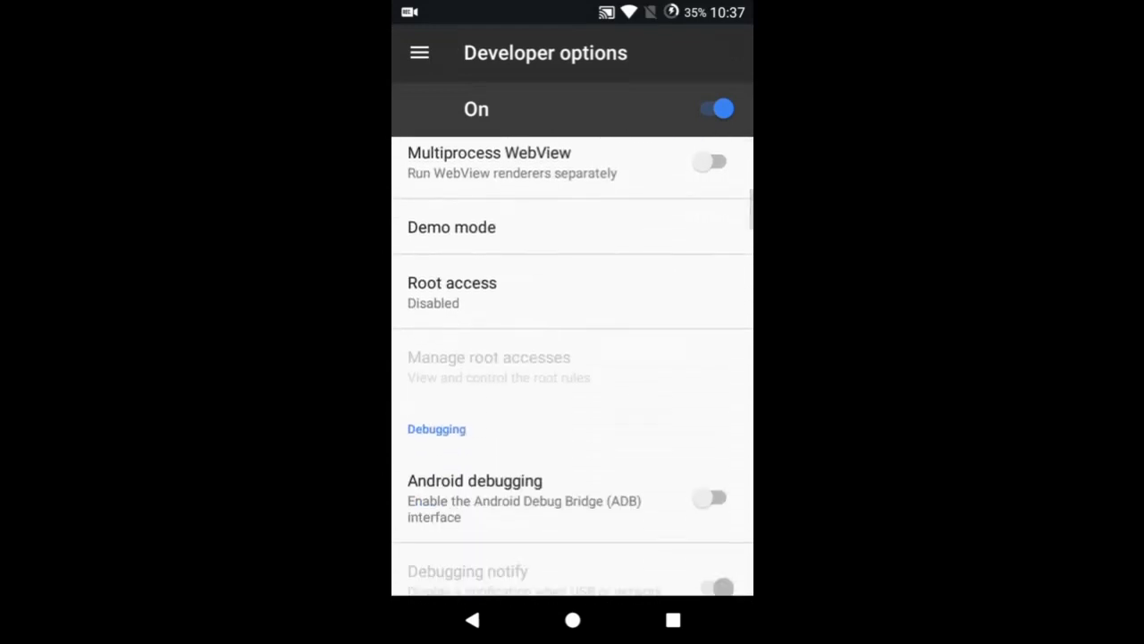
{"action": "left_click", "coordinate": [451, 292]}
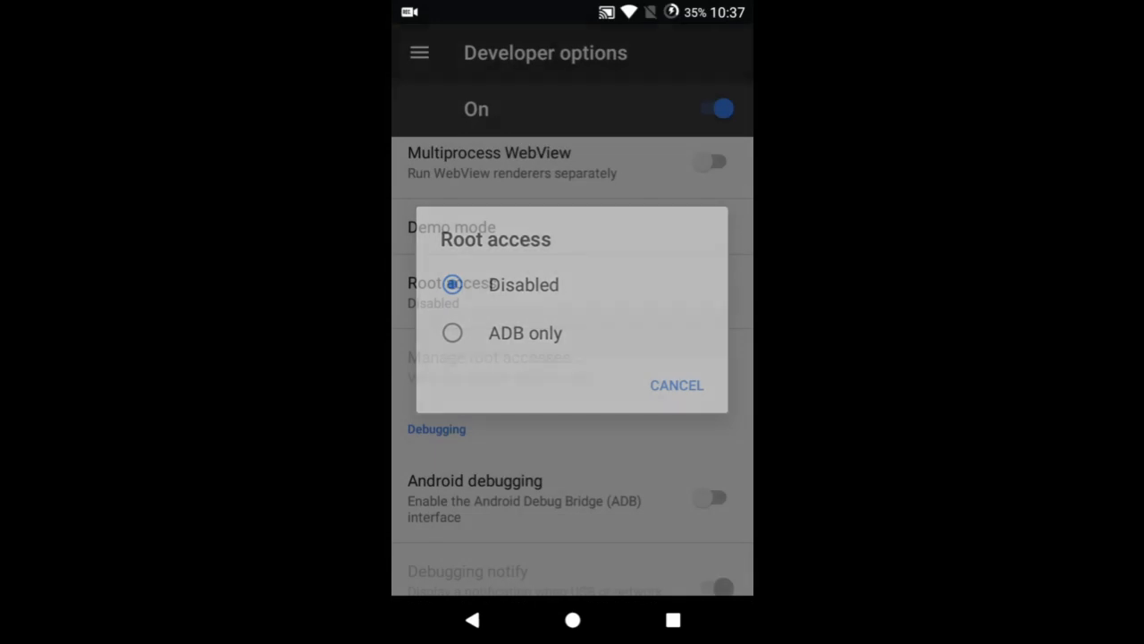
{"action": "left_click", "coordinate": [452, 333]}
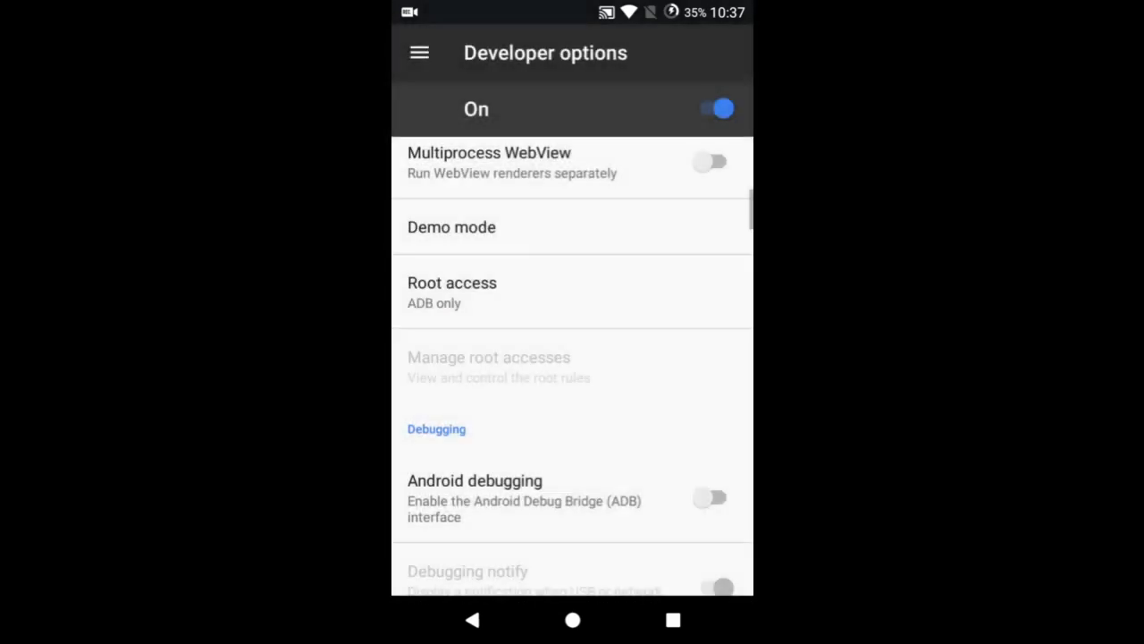
{"action": "left_click", "coordinate": [711, 497]}
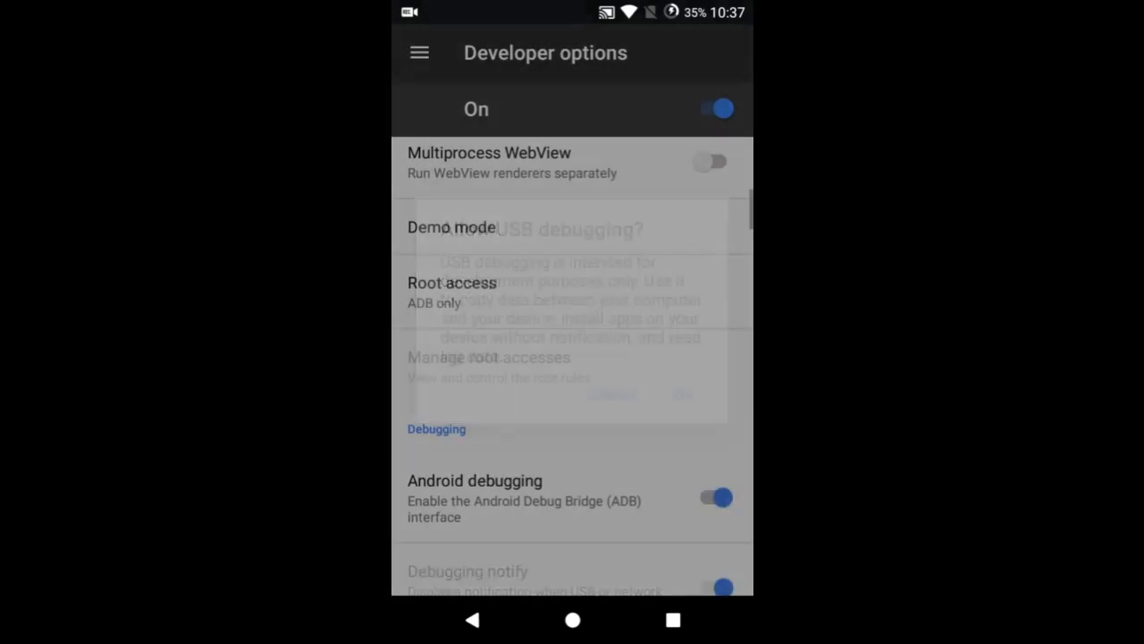
{"action": "scroll", "scroll_direction": "down", "scroll_amount": 3}
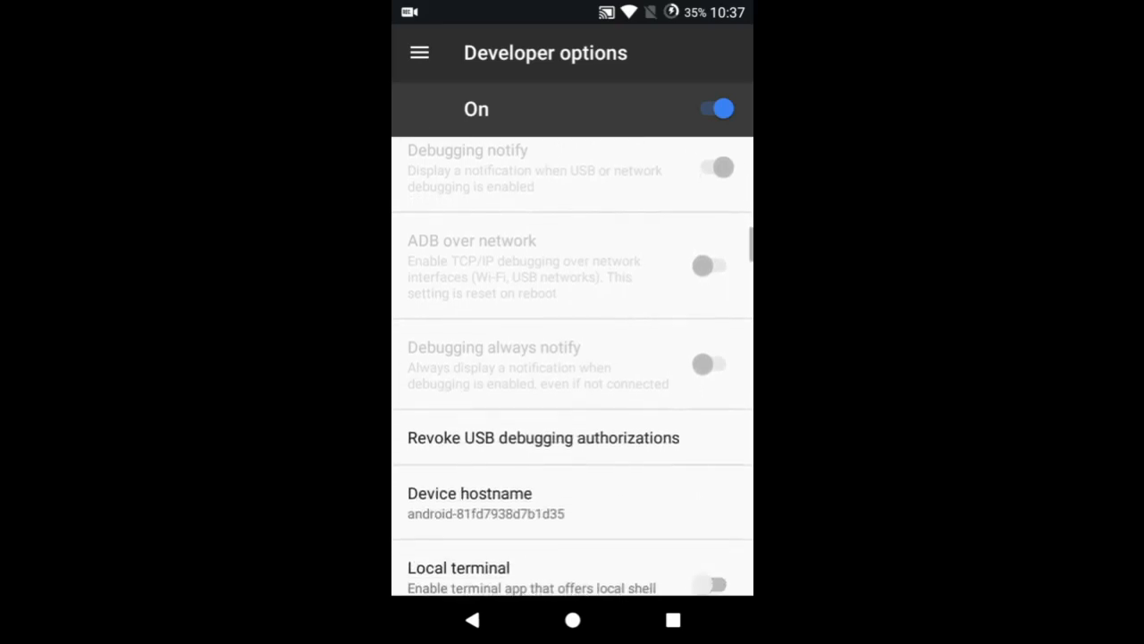
{"action": "scroll", "scroll_direction": "down", "scroll_amount": 3}
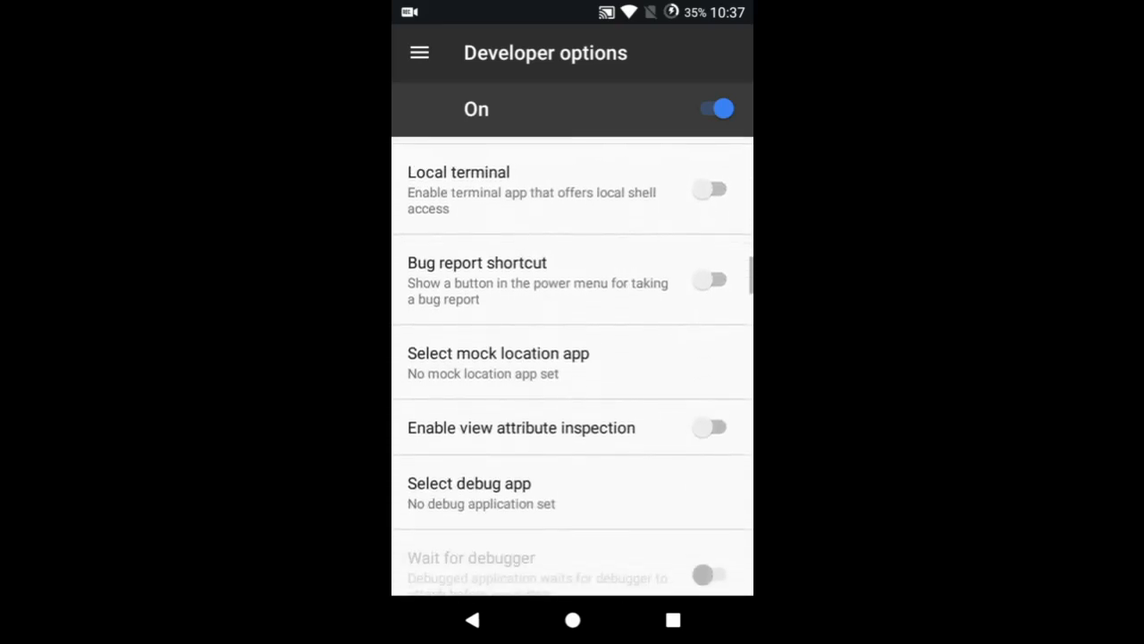
{"action": "scroll", "scroll_direction": "down", "scroll_amount": 3}
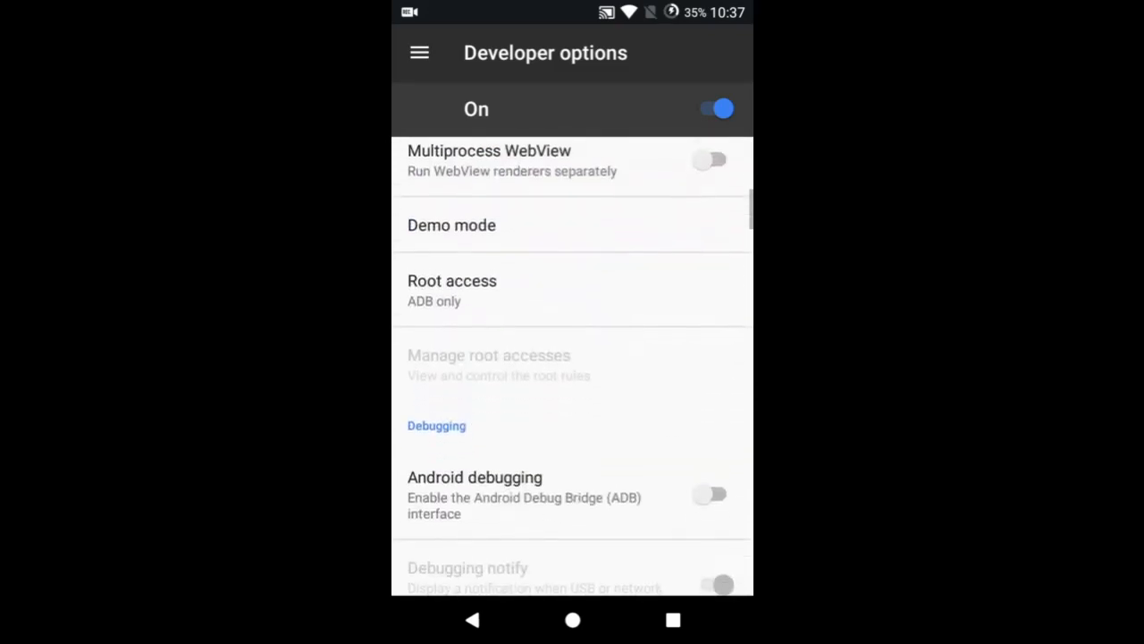
{"action": "left_click", "coordinate": [712, 494]}
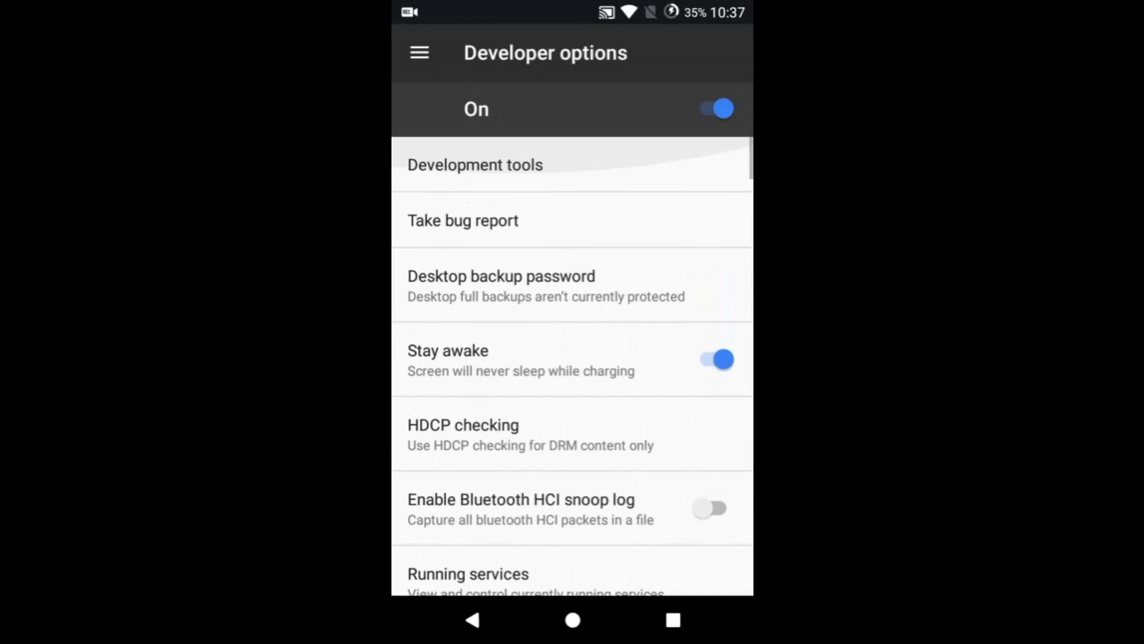
Enable Show taps in Developer options and return to the home screen
{"action": "scroll", "scroll_direction": "down", "scroll_amount": 3}
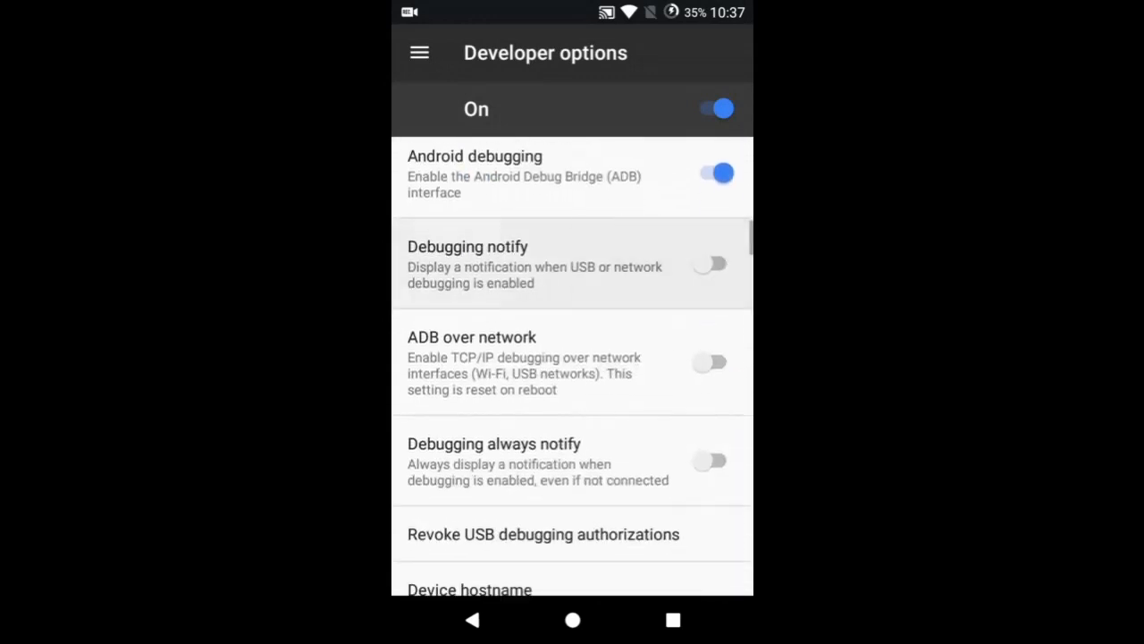
{"action": "scroll", "scroll_direction": "down", "scroll_amount": 3}
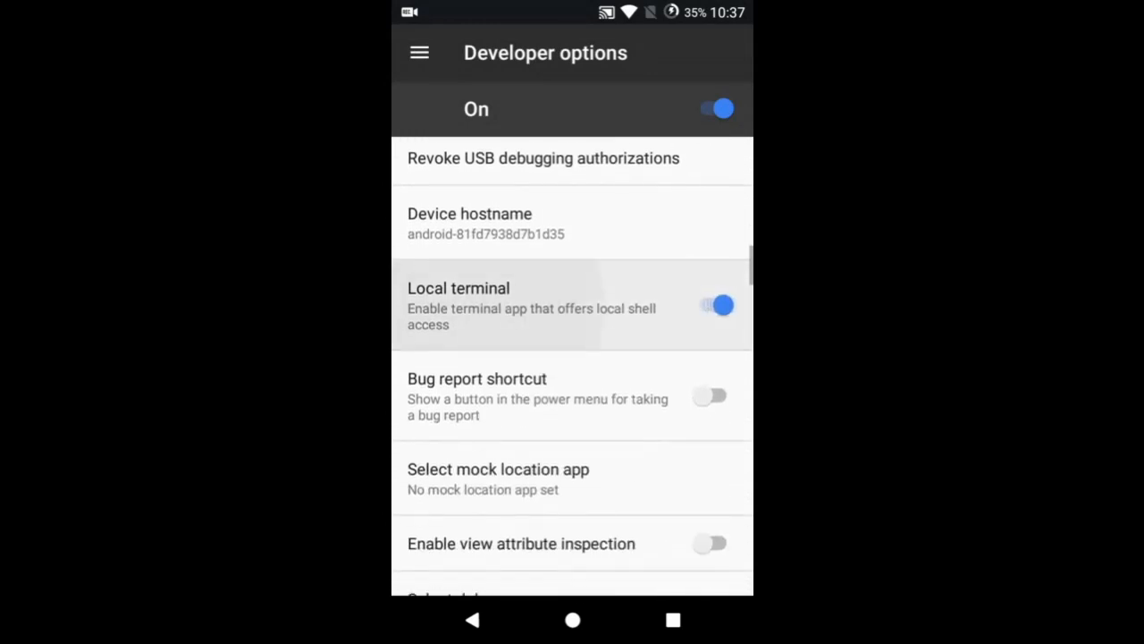
{"action": "scroll", "scroll_direction": "down", "scroll_amount": 3}
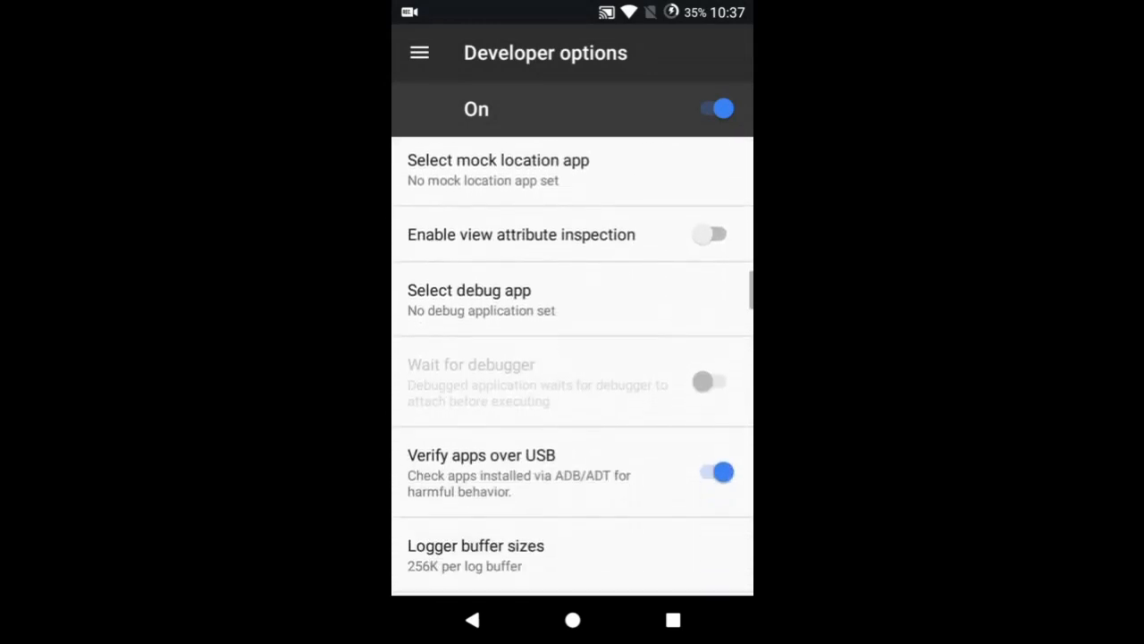
{"action": "scroll", "scroll_direction": "down", "scroll_amount": 3}
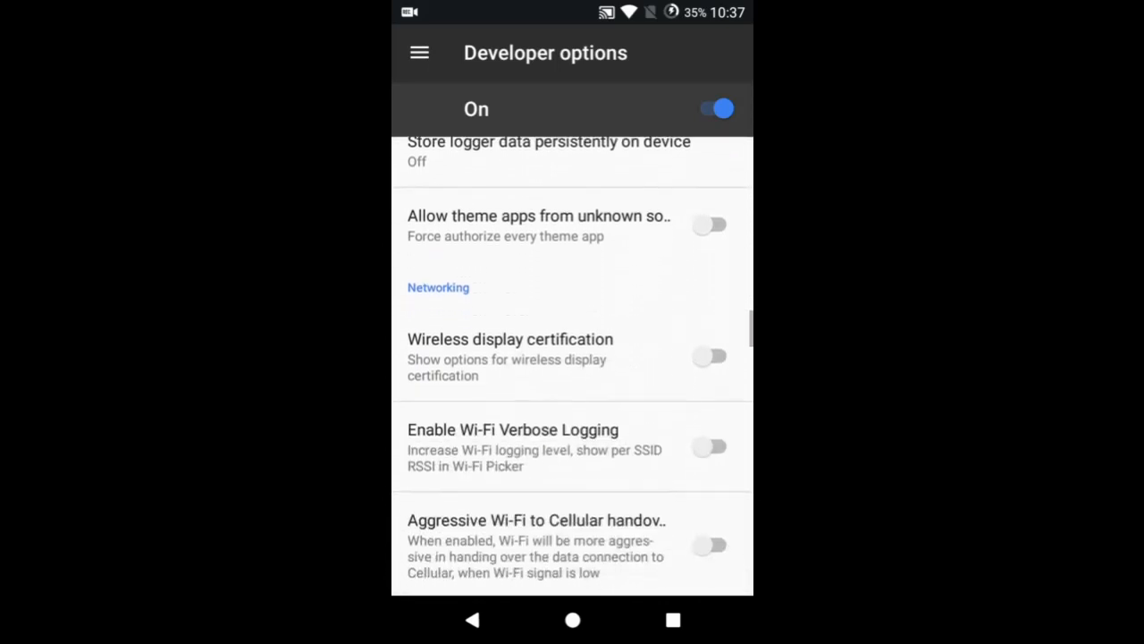
{"action": "scroll", "scroll_direction": "down", "scroll_amount": 3}
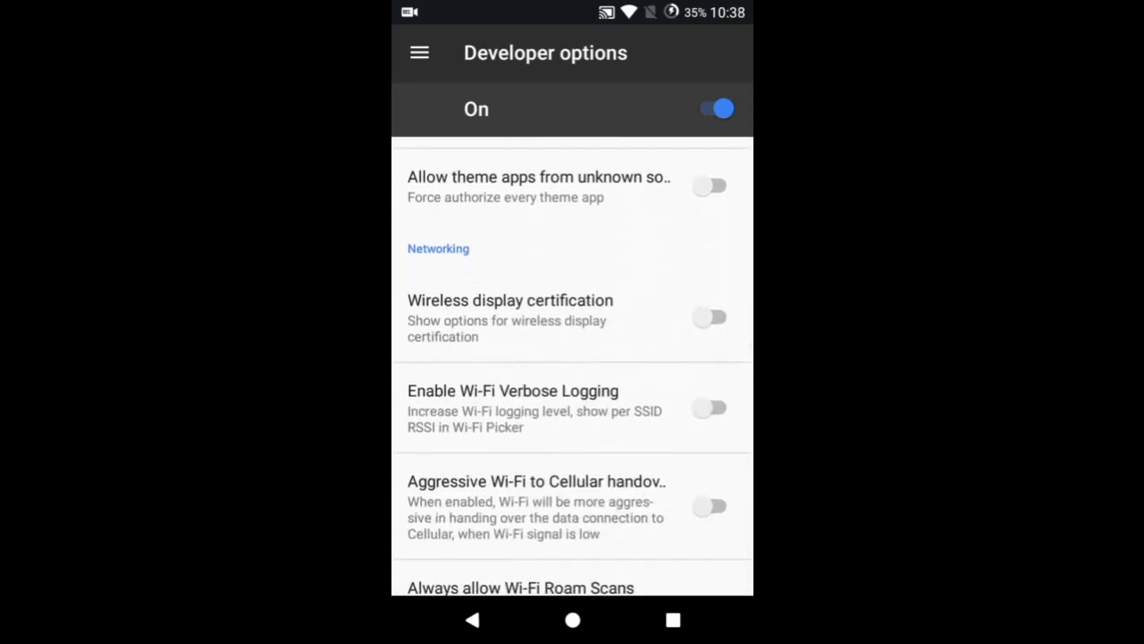
{"action": "scroll", "scroll_direction": "down", "scroll_amount": 3}
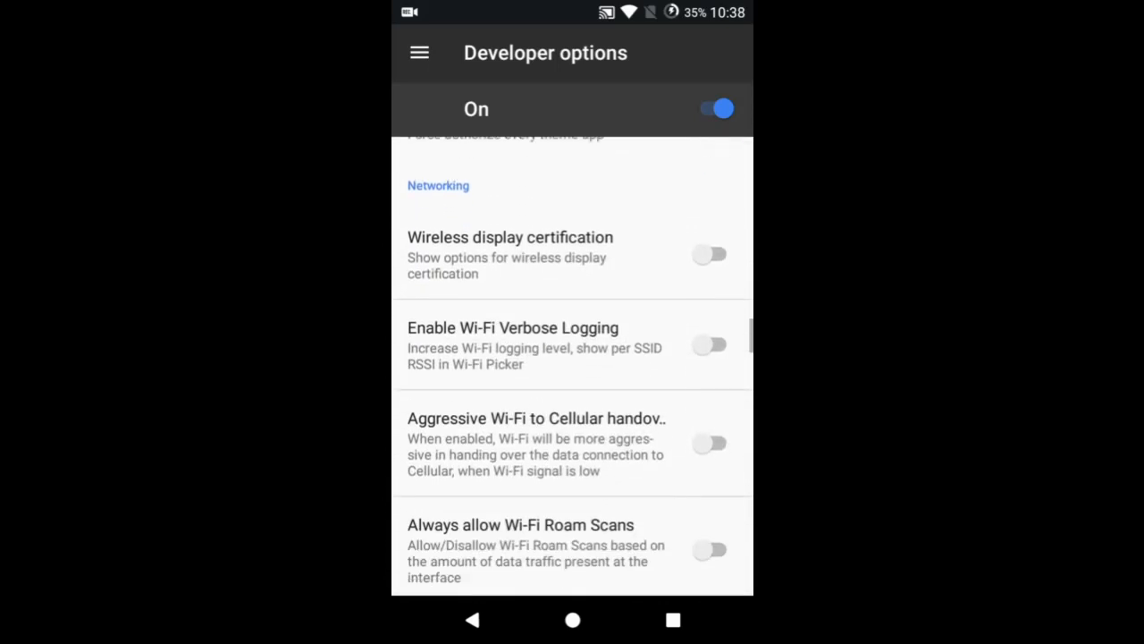
{"action": "scroll", "scroll_direction": "down", "scroll_amount": 3}
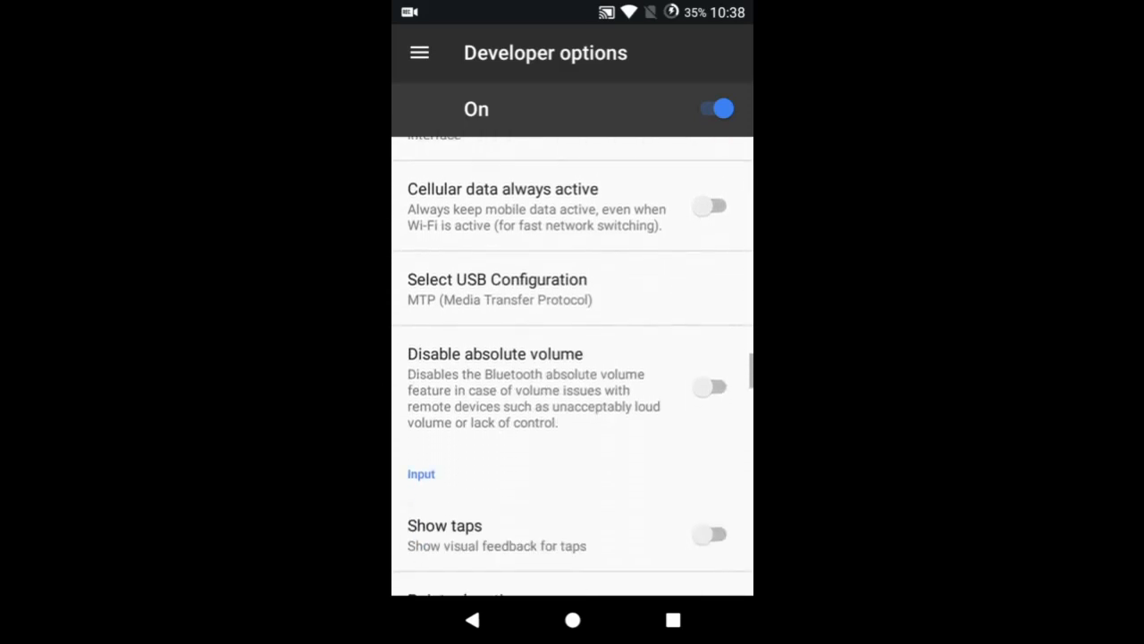
{"action": "left_click", "coordinate": [712, 533]}
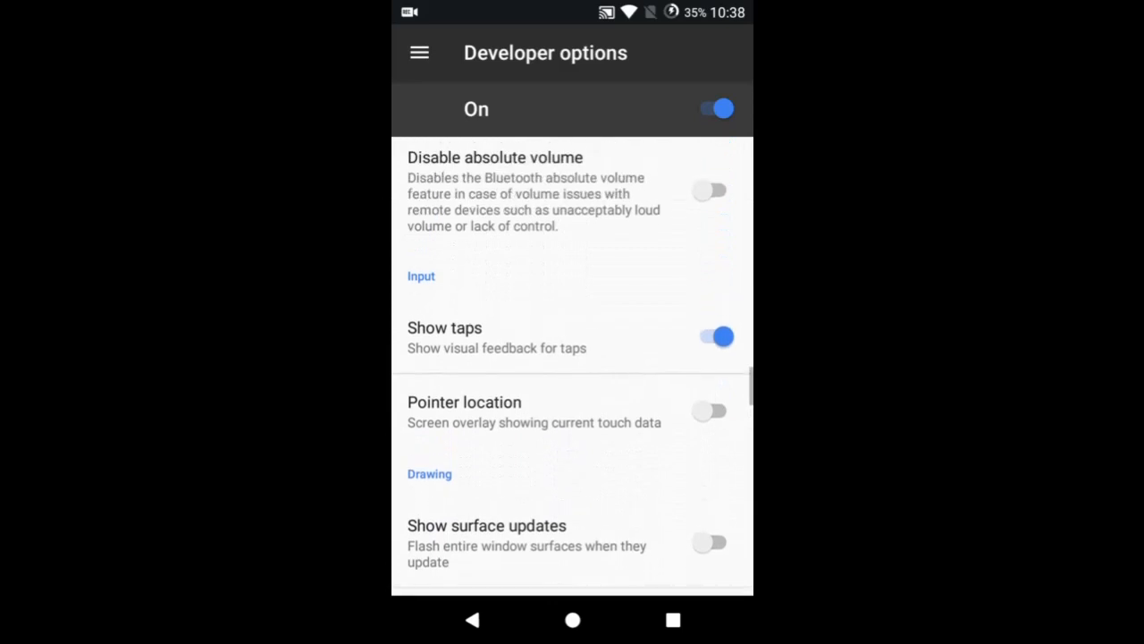
{"action": "left_click", "coordinate": [572, 617]}
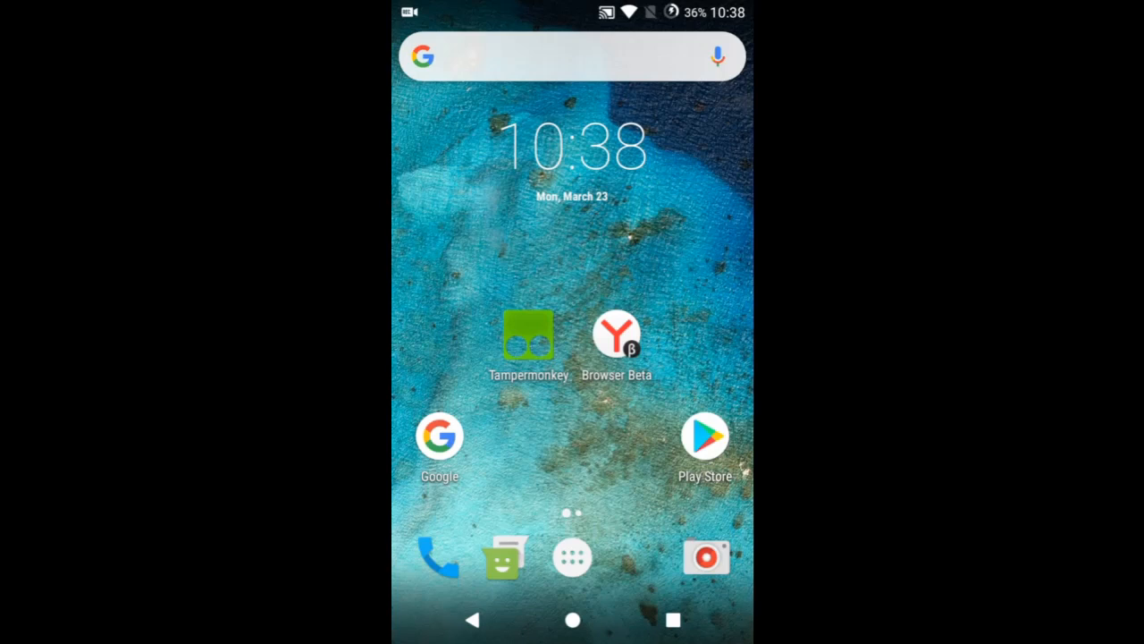
Launch Yandex Browser Beta and load greasyfork.org from the address bar
{"action": "left_click", "coordinate": [615, 333]}
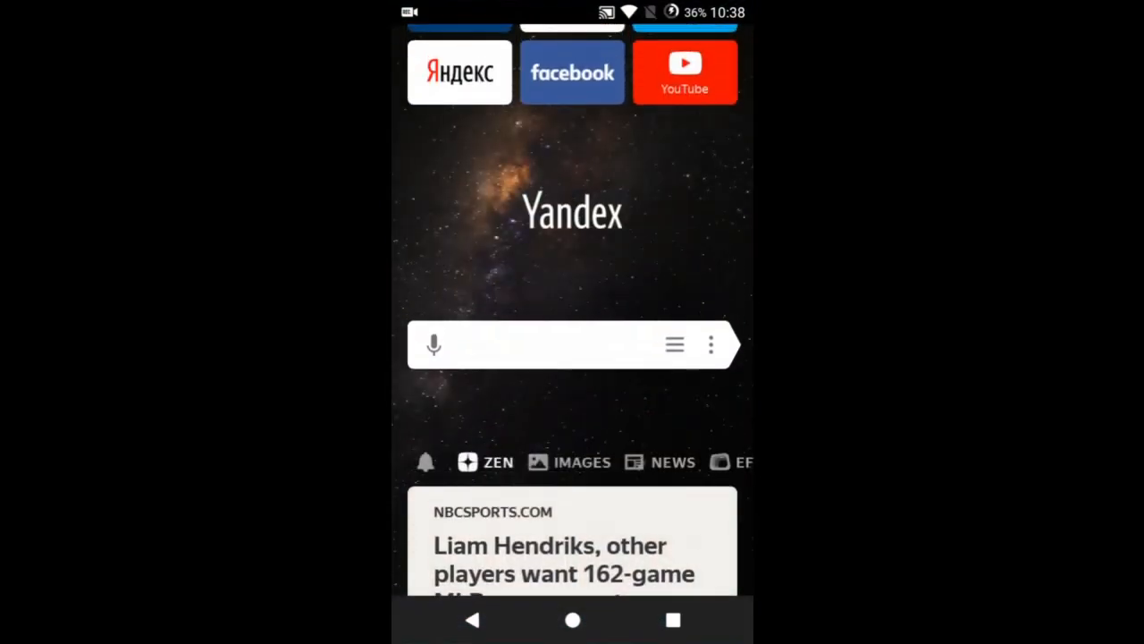
{"action": "left_click", "coordinate": [564, 344]}
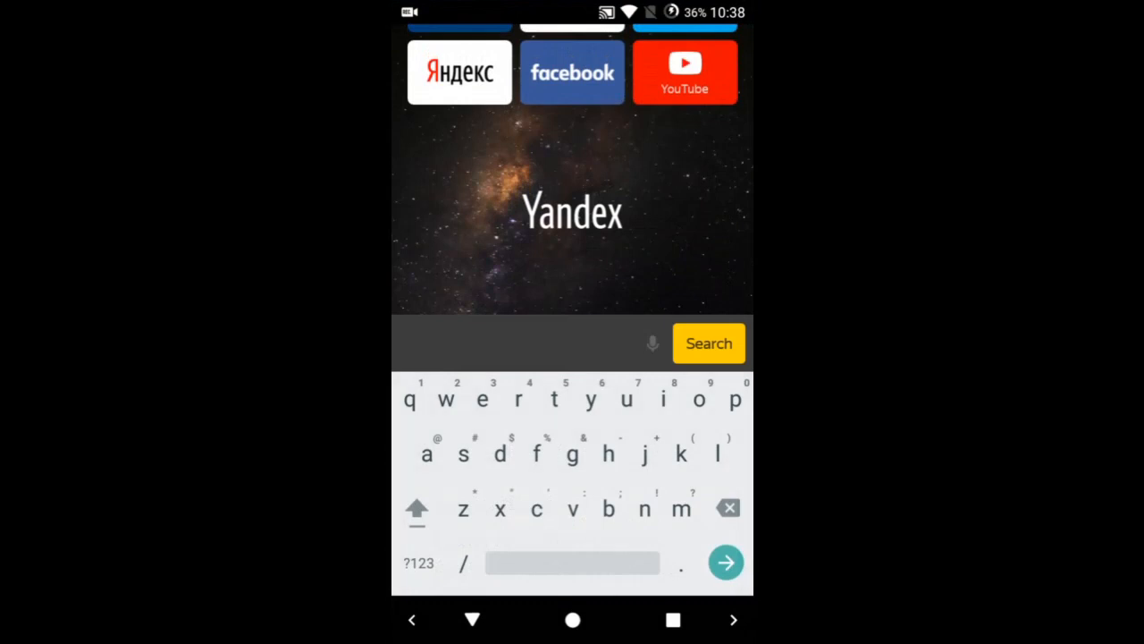
{"action": "type", "text": "greasyfork"}
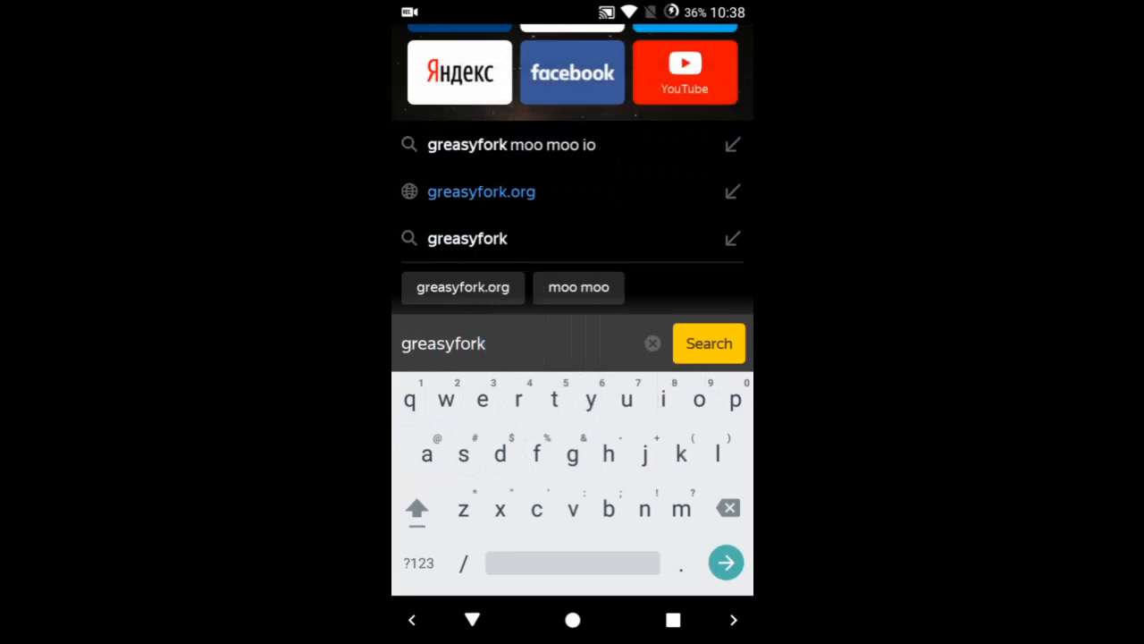
{"action": "left_click", "coordinate": [479, 191]}
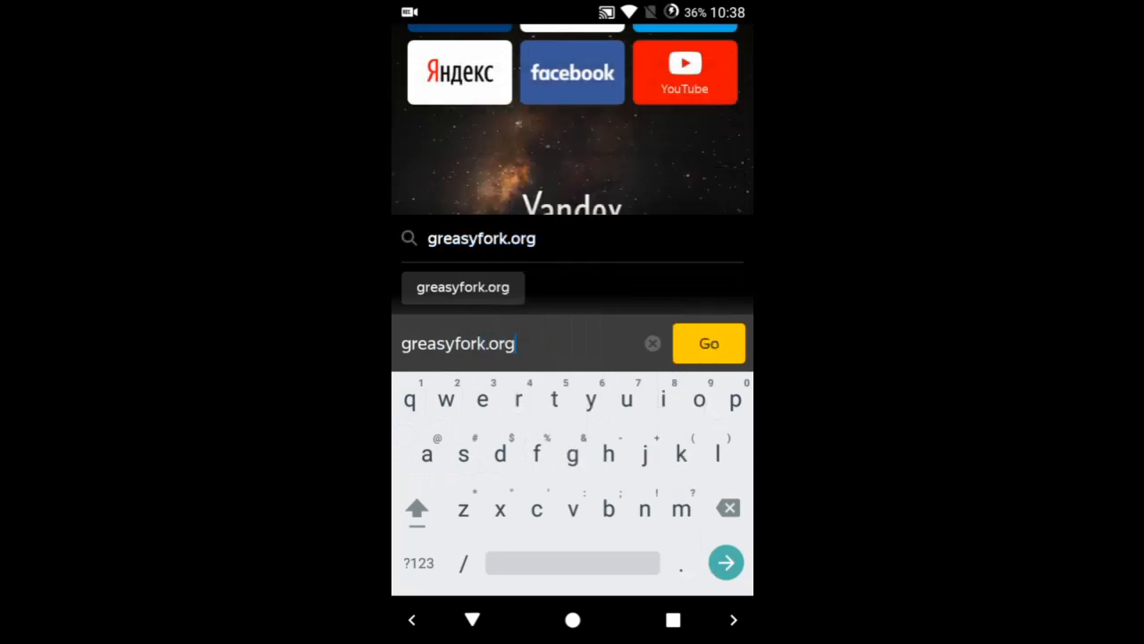
{"action": "type", "text": "e"}
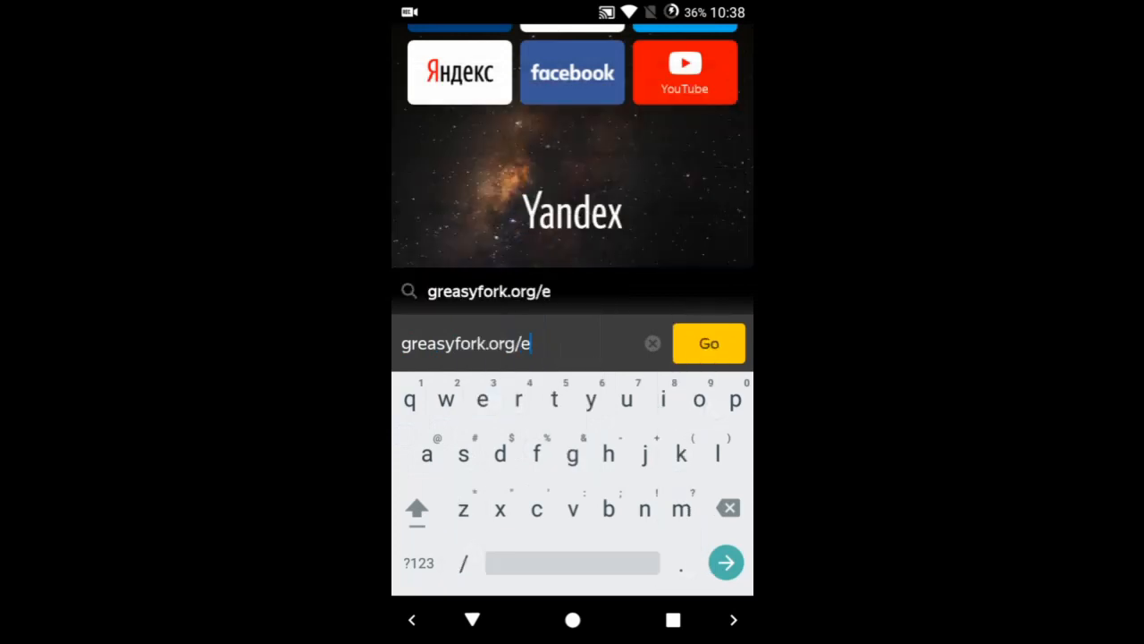
{"action": "left_click", "coordinate": [708, 344]}
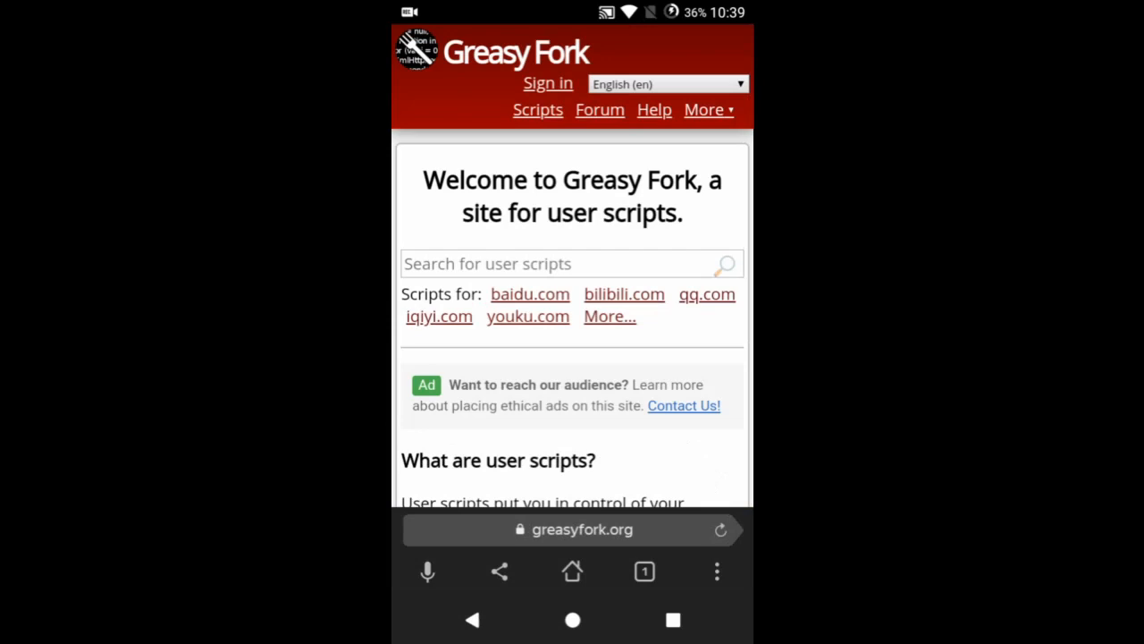
Search Greasy Fork scripts for 'Lootbits', listing Lootbits.io and Auto Open Boxes lootbits
{"action": "left_click", "coordinate": [529, 294]}
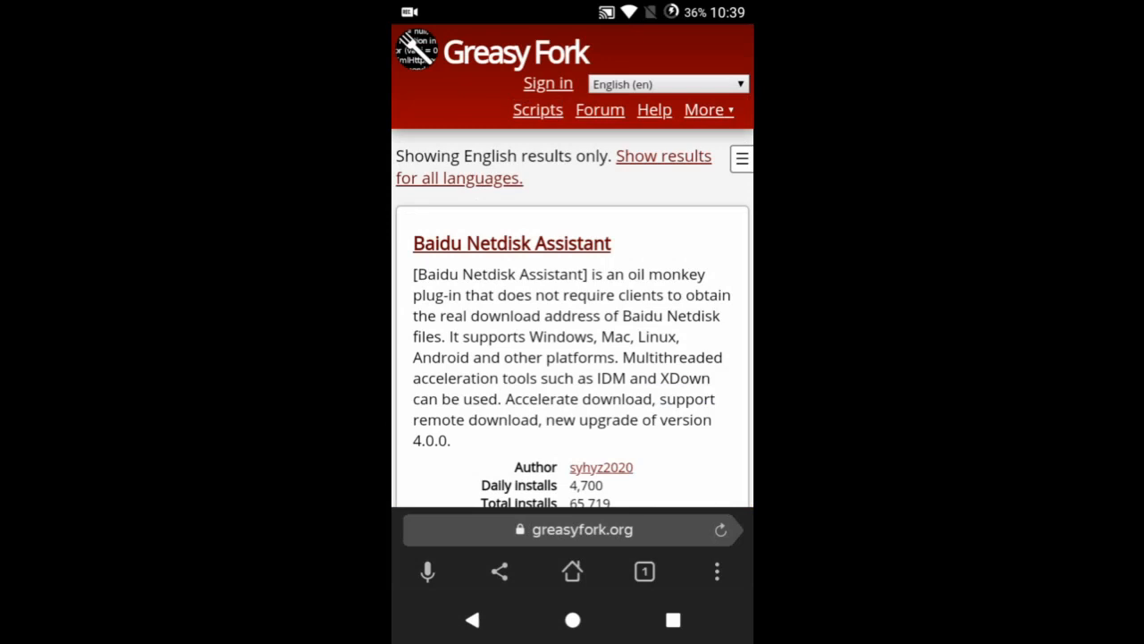
{"action": "left_click", "coordinate": [740, 157]}
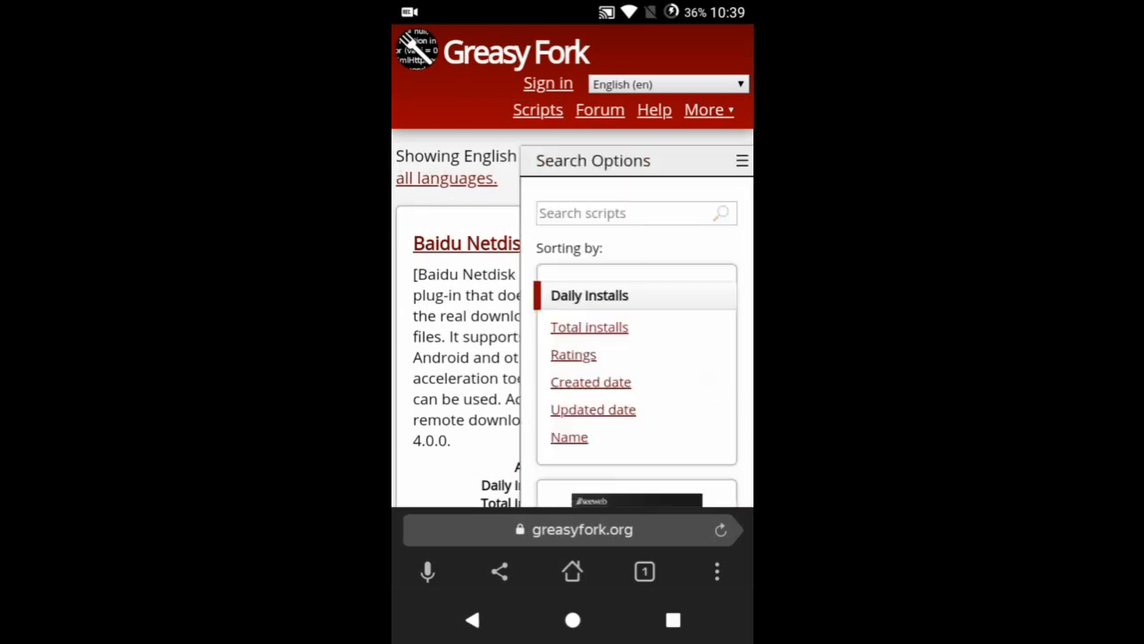
{"action": "left_click", "coordinate": [626, 213]}
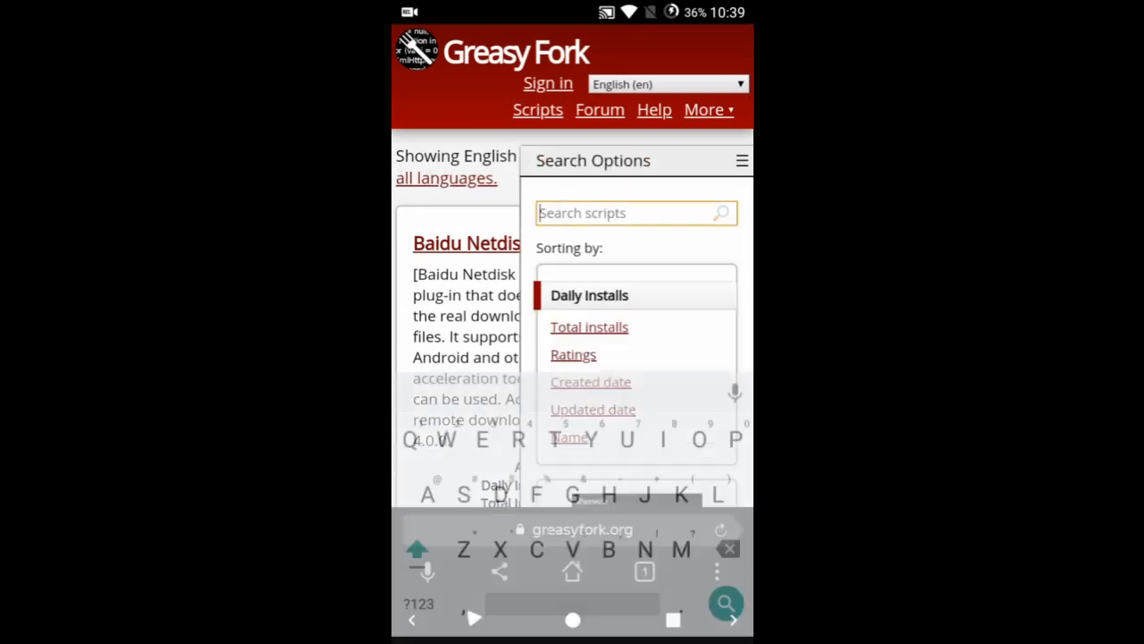
{"action": "type", "text": "Lootbits"}
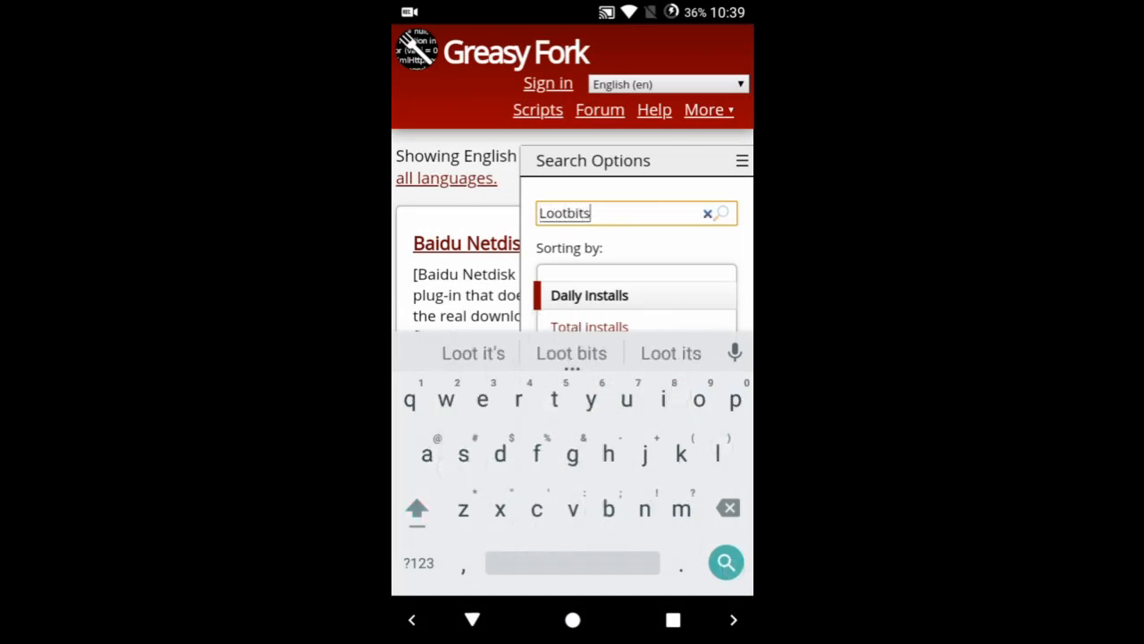
{"action": "left_click", "coordinate": [726, 562]}
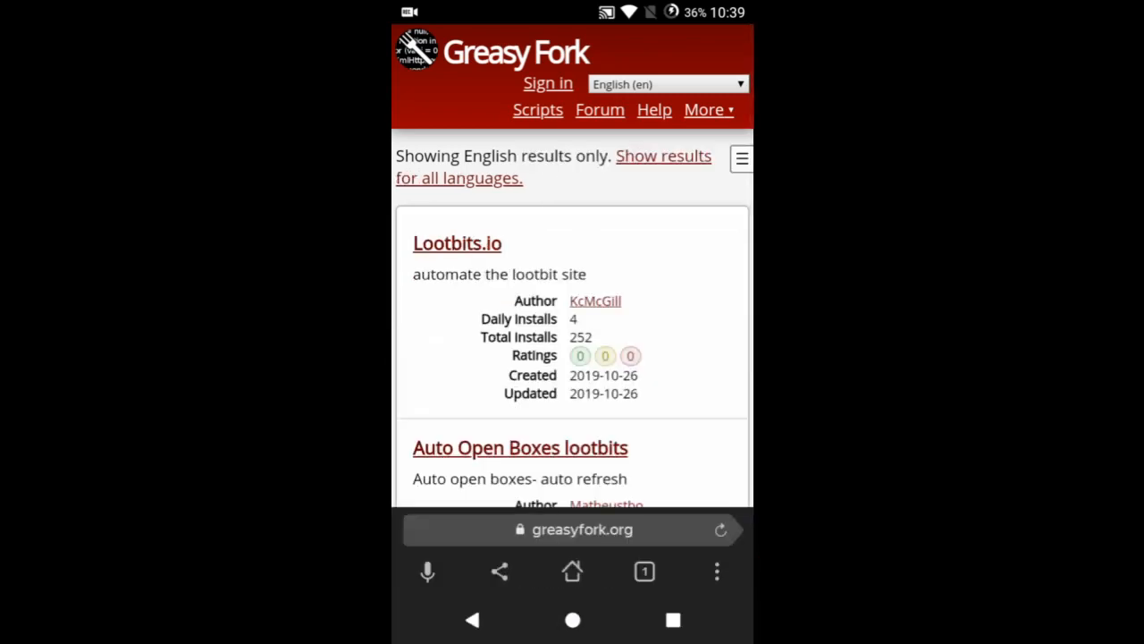
{"action": "scroll", "scroll_direction": "down", "scroll_amount": 3}
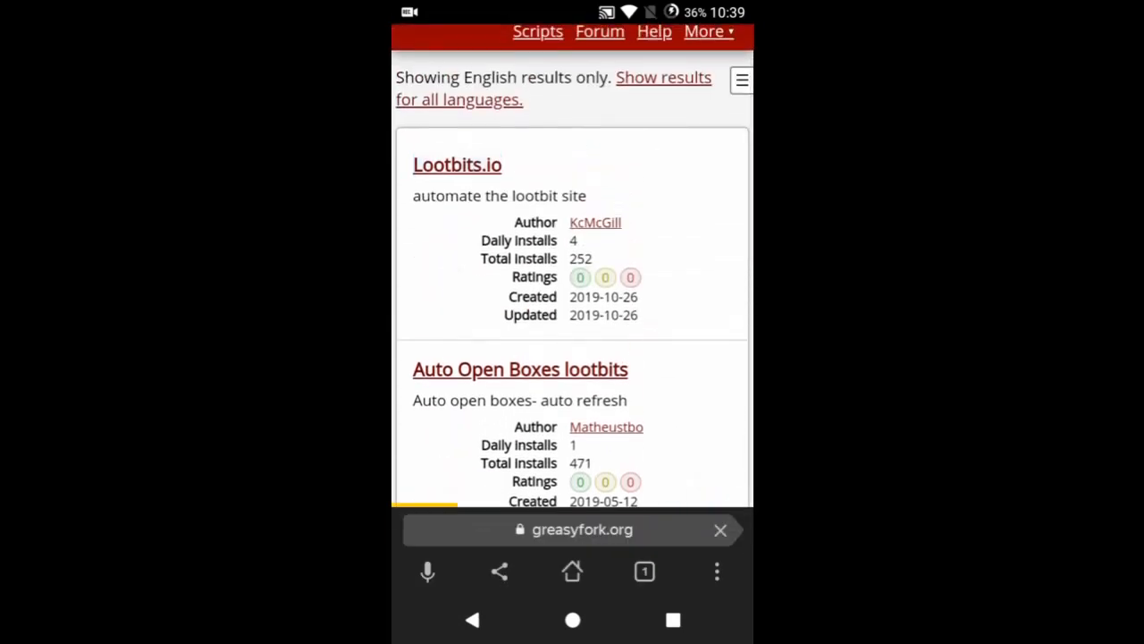
Open the Lootbits.io script page and attempt 'Install this script'
{"action": "left_click", "coordinate": [458, 165]}
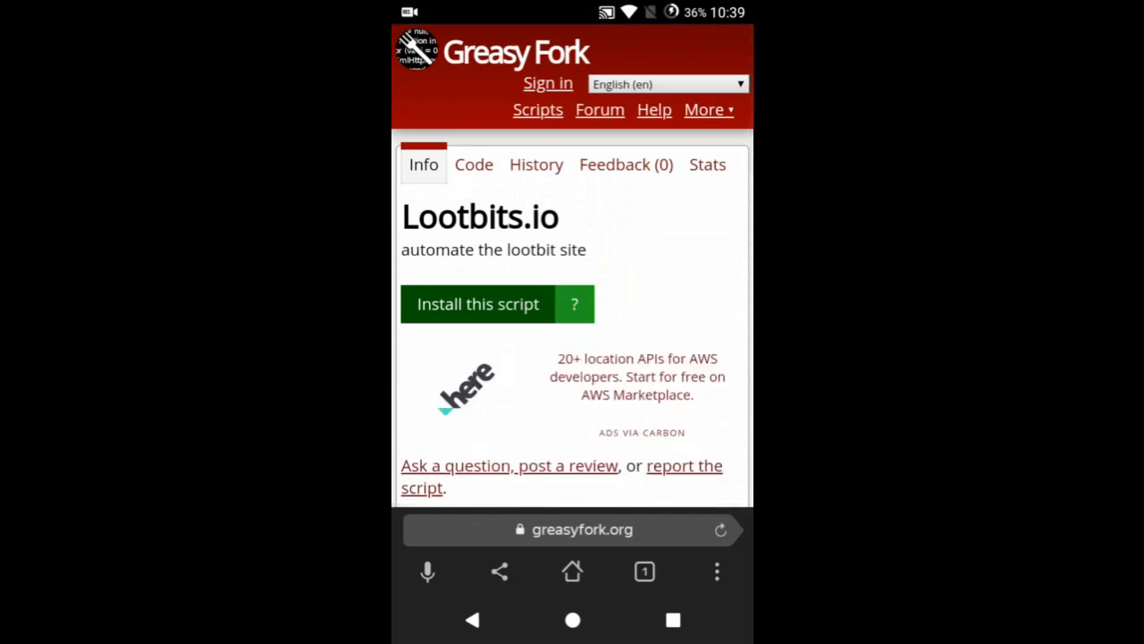
{"action": "left_click", "coordinate": [476, 304]}
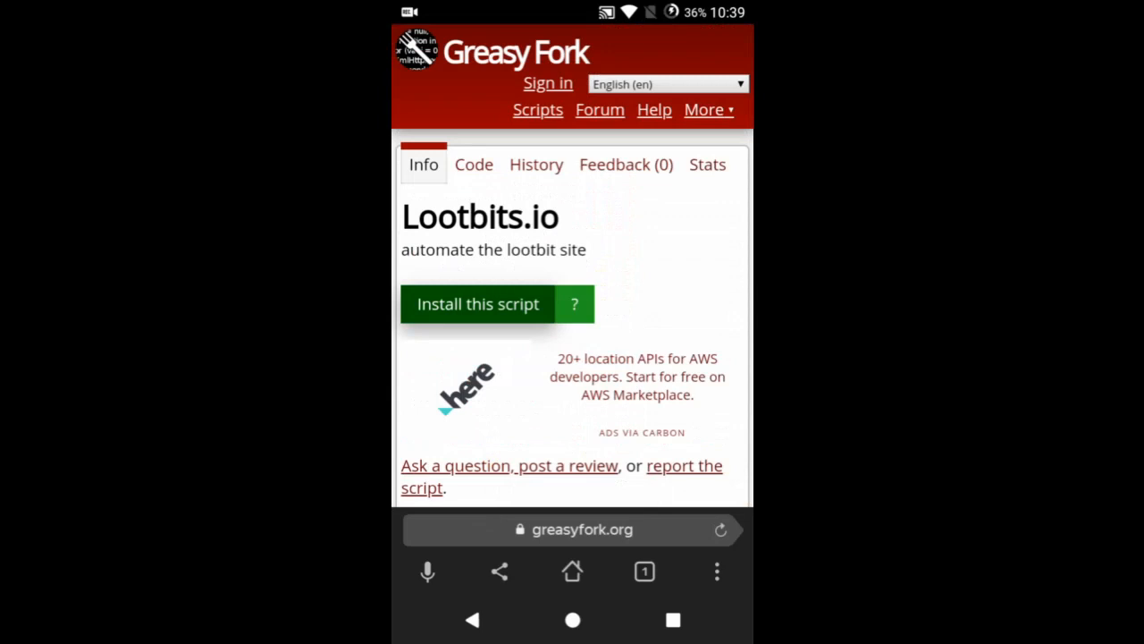
{"action": "left_click", "coordinate": [476, 304]}
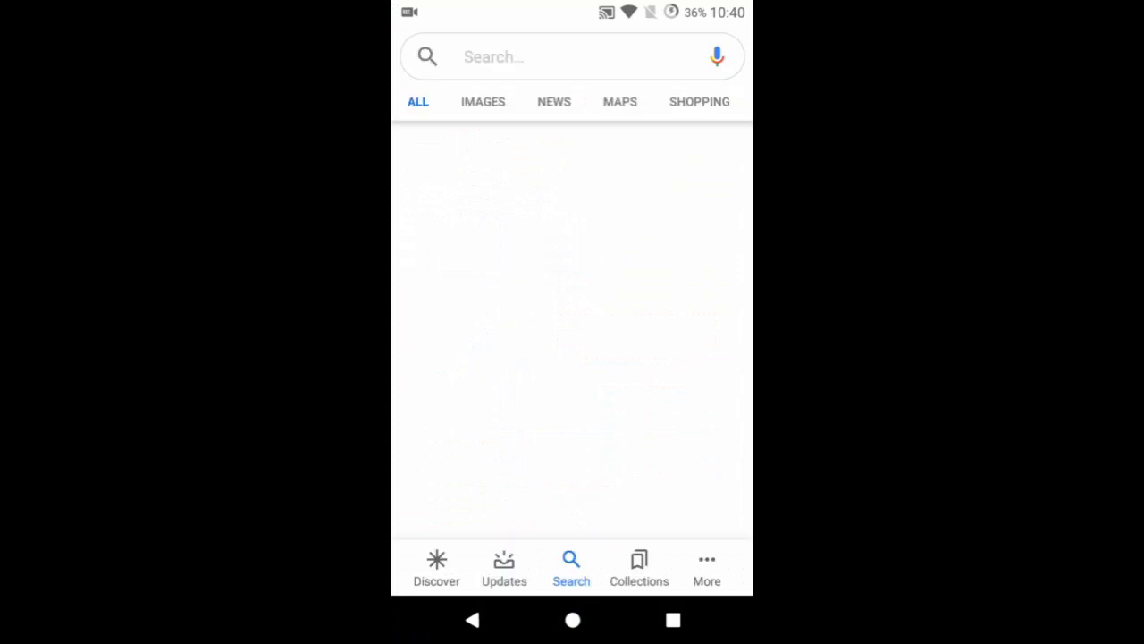
{"action": "left_click", "coordinate": [673, 620]}
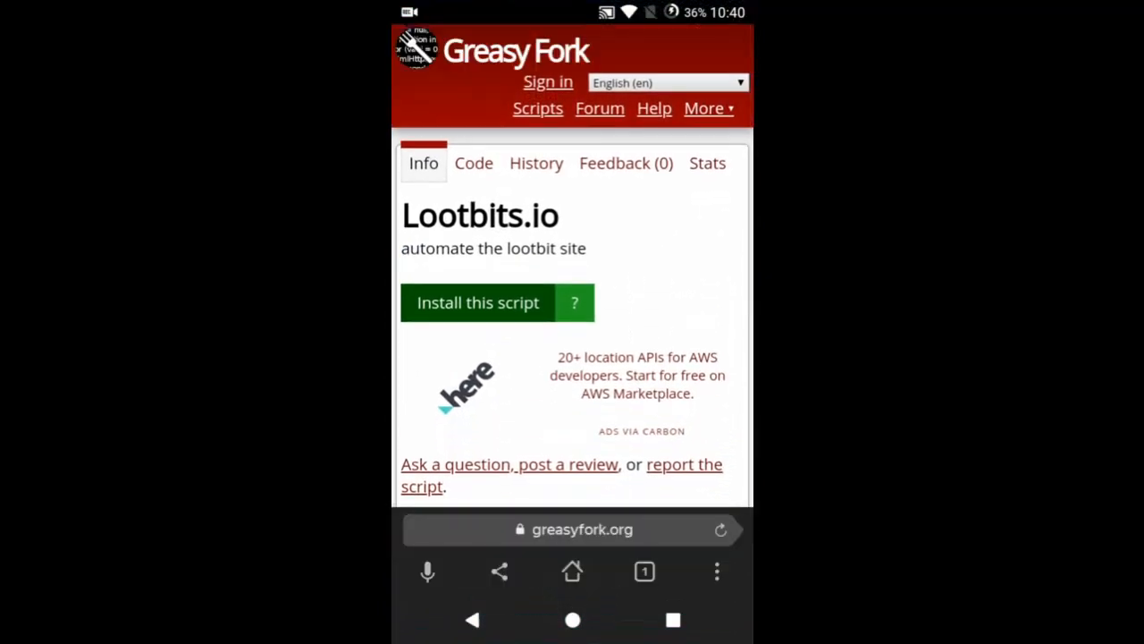
{"action": "left_click", "coordinate": [581, 530]}
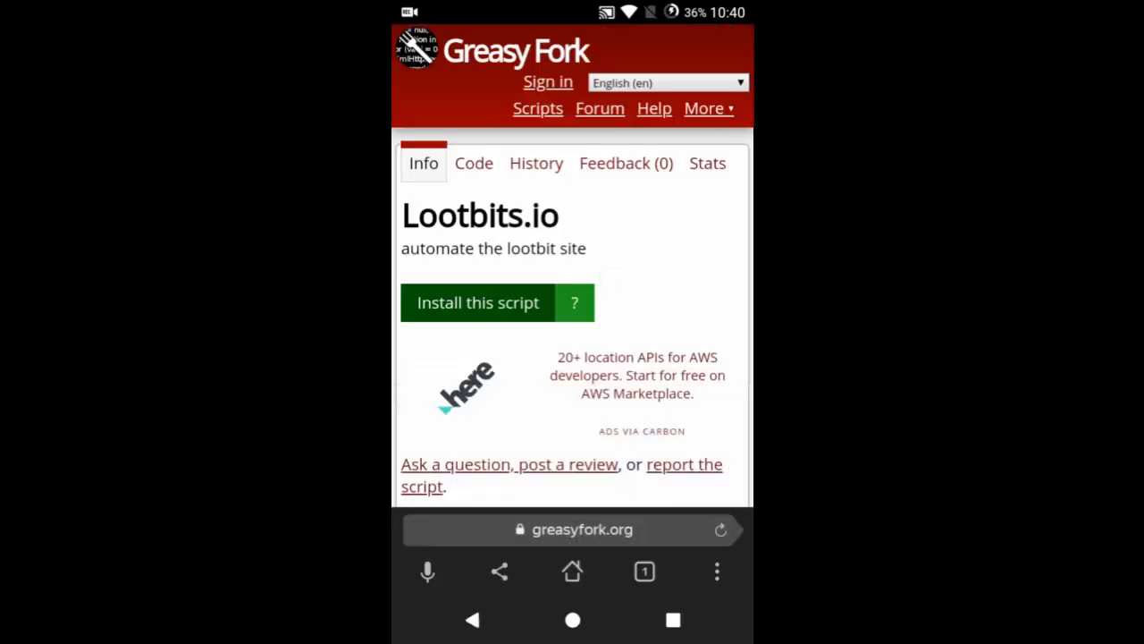
{"action": "left_click", "coordinate": [581, 530]}
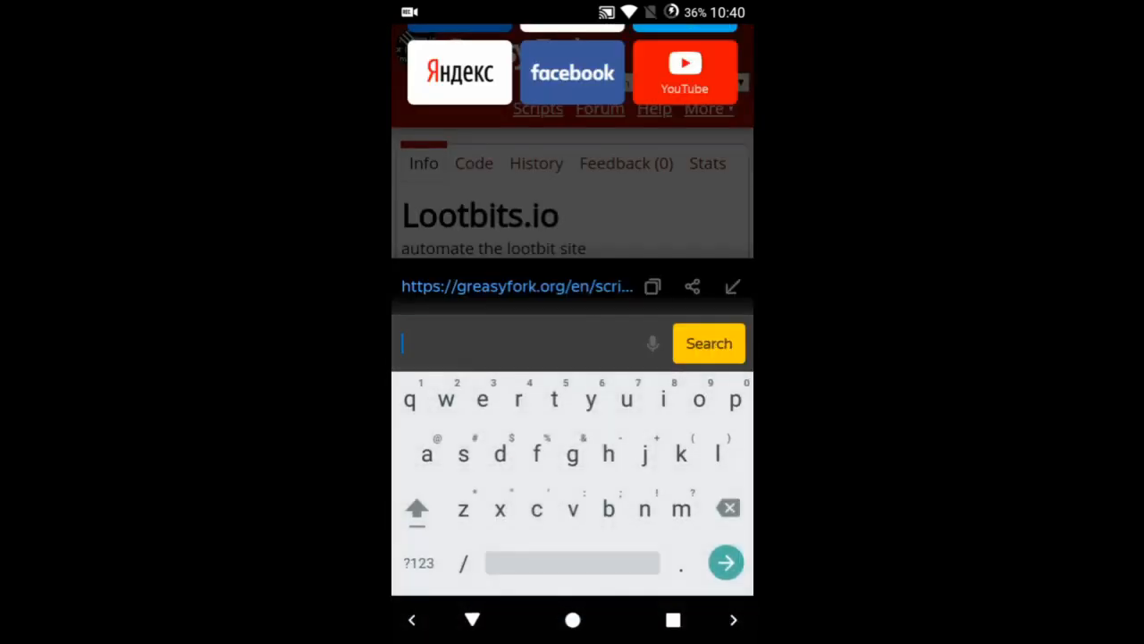
Search for tampermonkey, reach tampermonkey.net's Download section and its Chrome Web Store link
{"action": "left_click", "coordinate": [573, 454]}
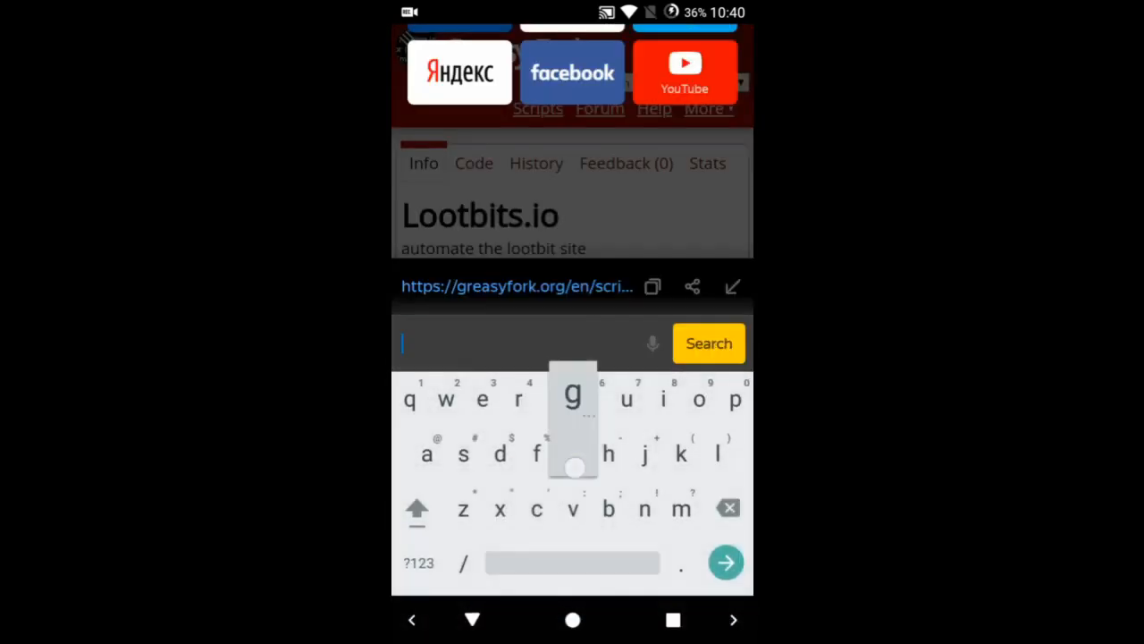
{"action": "type", "text": "tamper"}
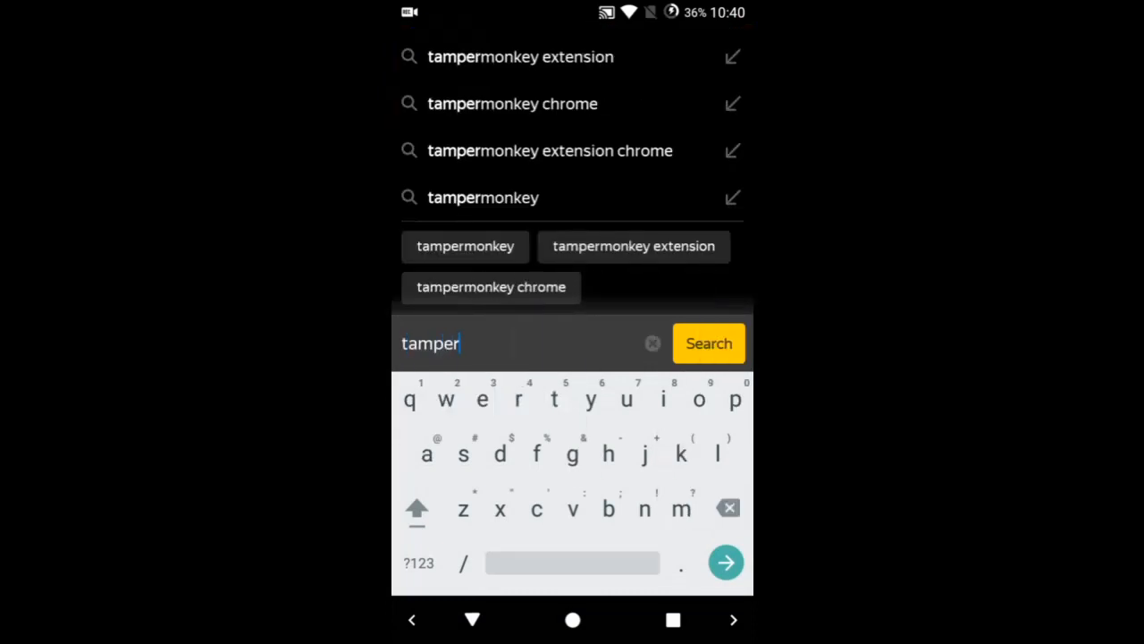
{"action": "left_click", "coordinate": [490, 286]}
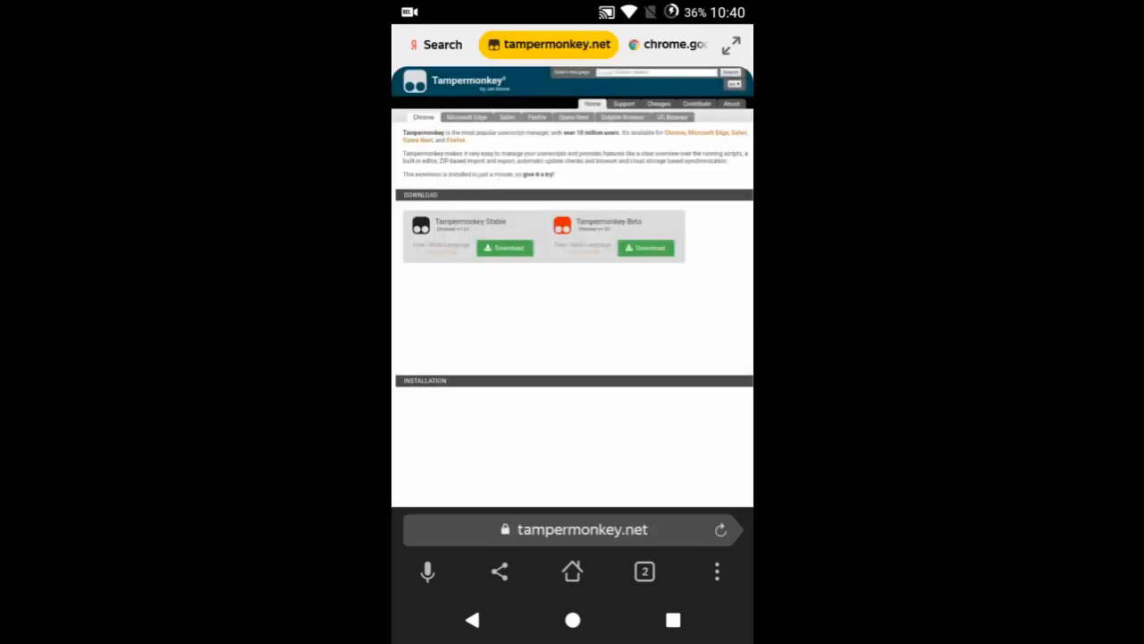
{"action": "scroll", "scroll_direction": "down", "scroll_amount": 3}
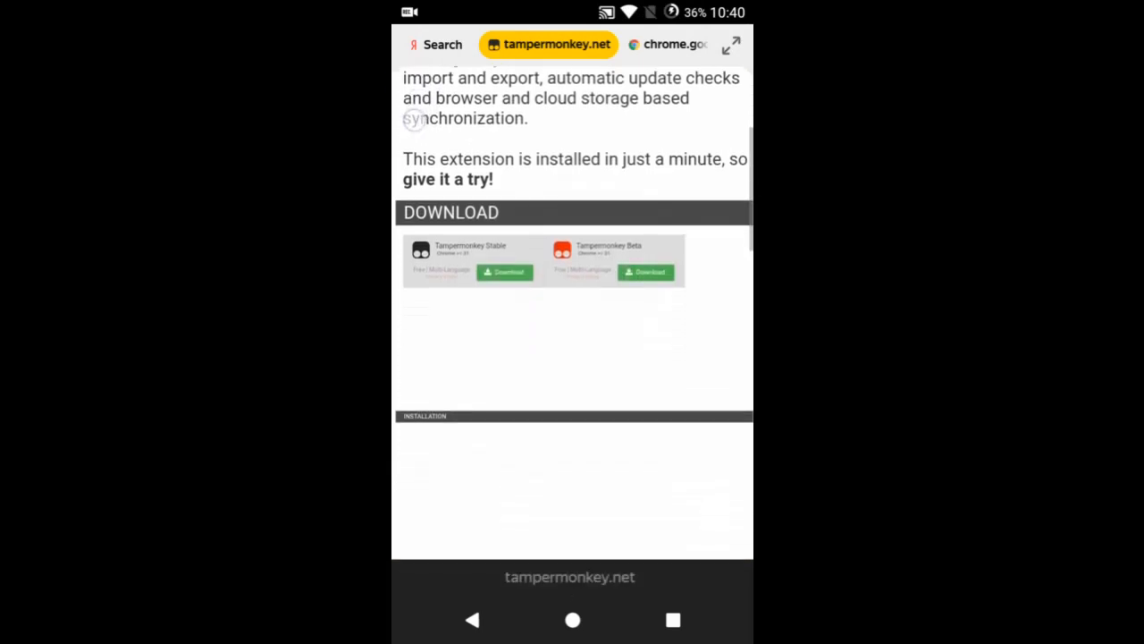
{"action": "scroll", "scroll_direction": "down", "scroll_amount": 3}
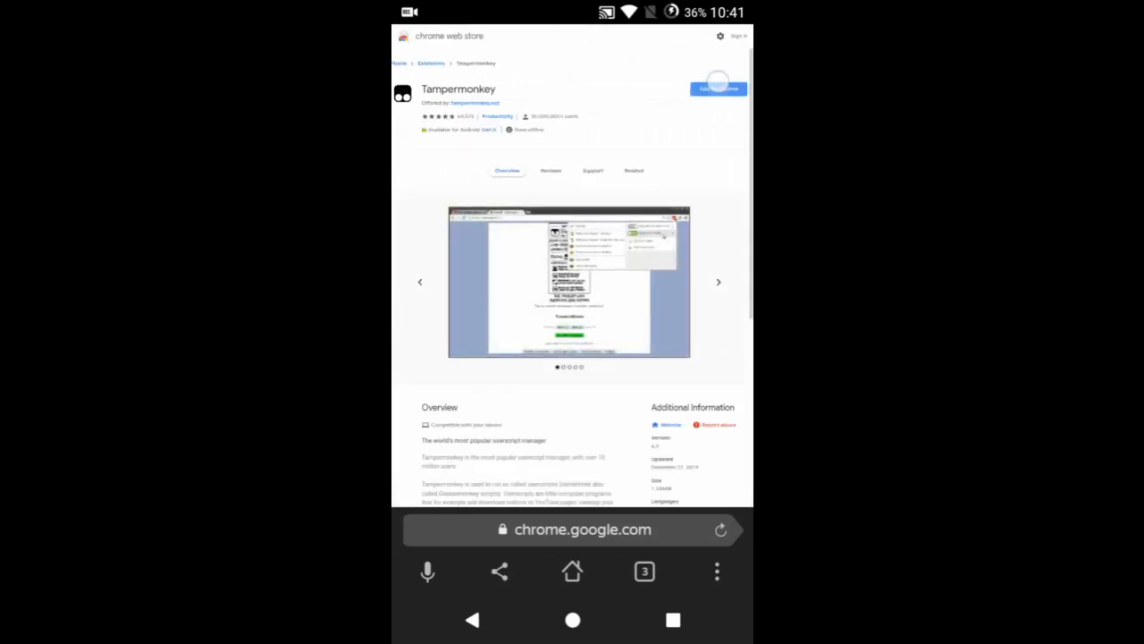
Add the Tampermonkey extension, confirm it, and show the tab switcher with four tabs
{"action": "left_click", "coordinate": [720, 89]}
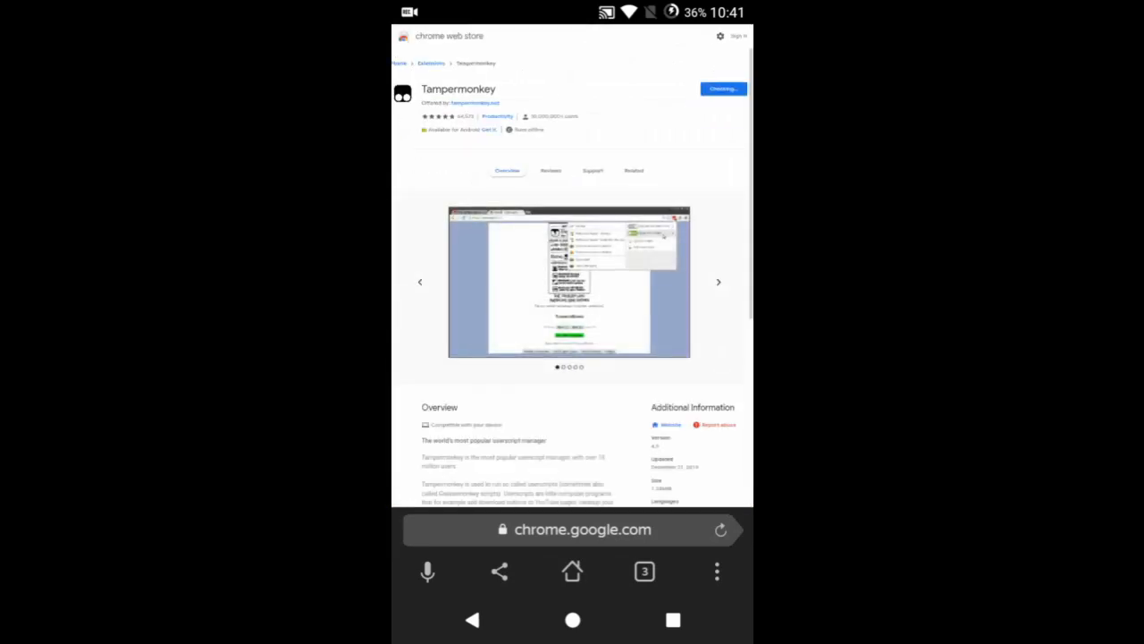
{"action": "left_click", "coordinate": [722, 89]}
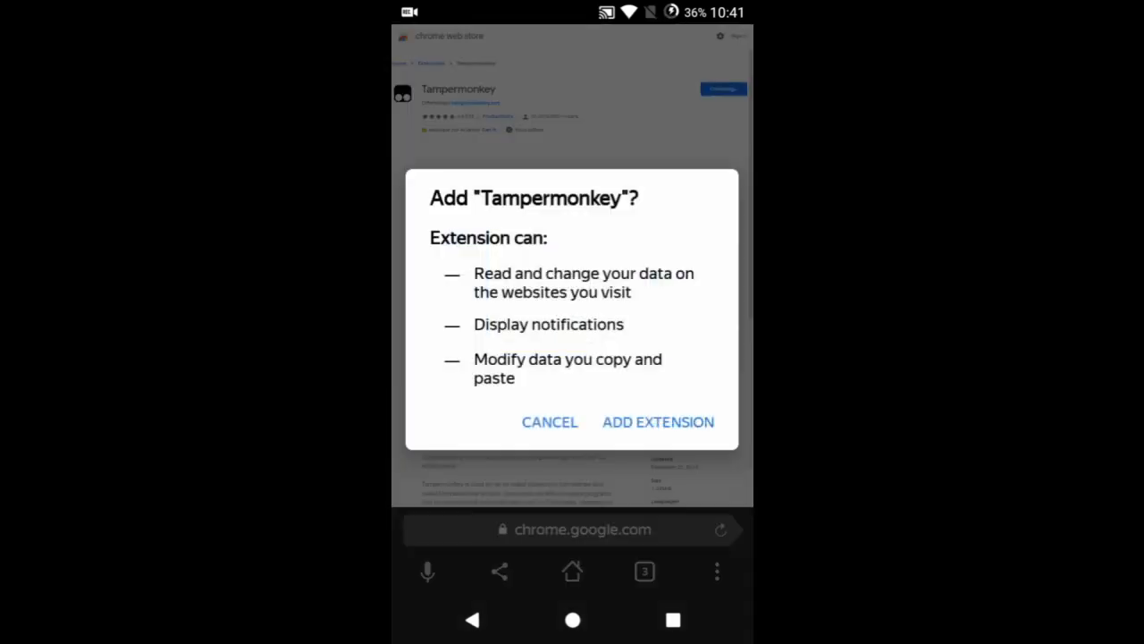
{"action": "left_click", "coordinate": [658, 422]}
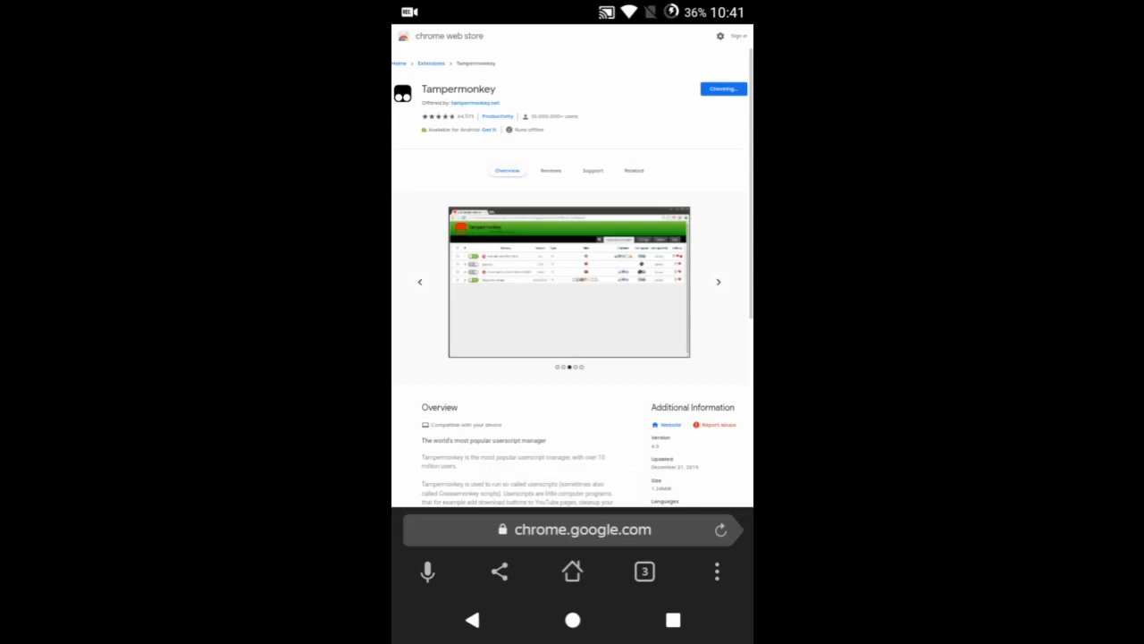
{"action": "left_click", "coordinate": [633, 172]}
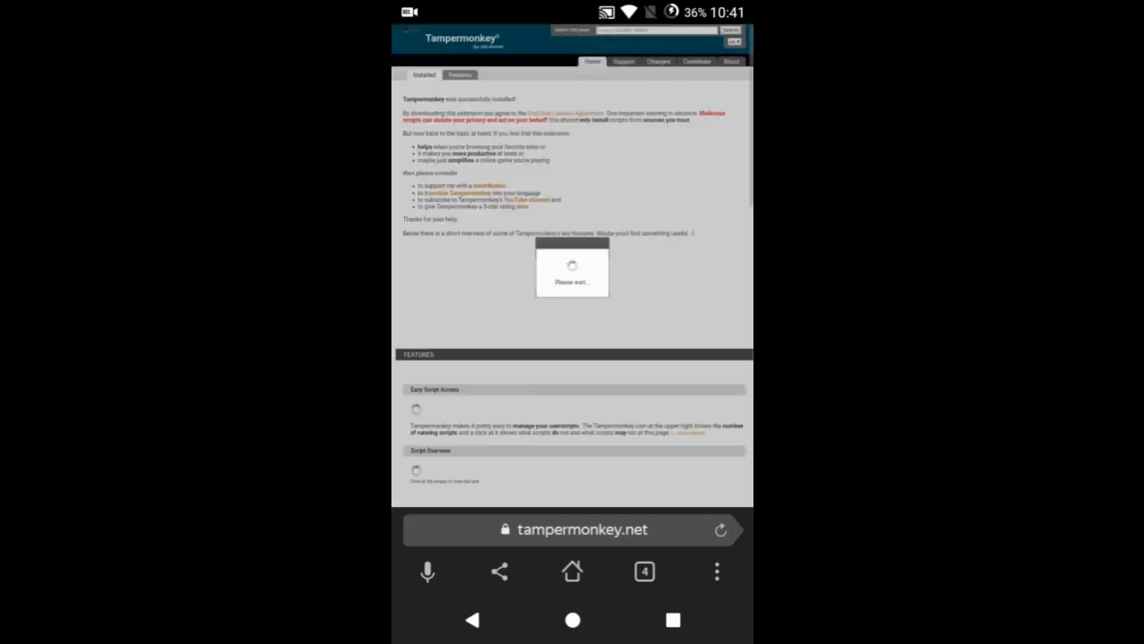
{"action": "left_click", "coordinate": [644, 572]}
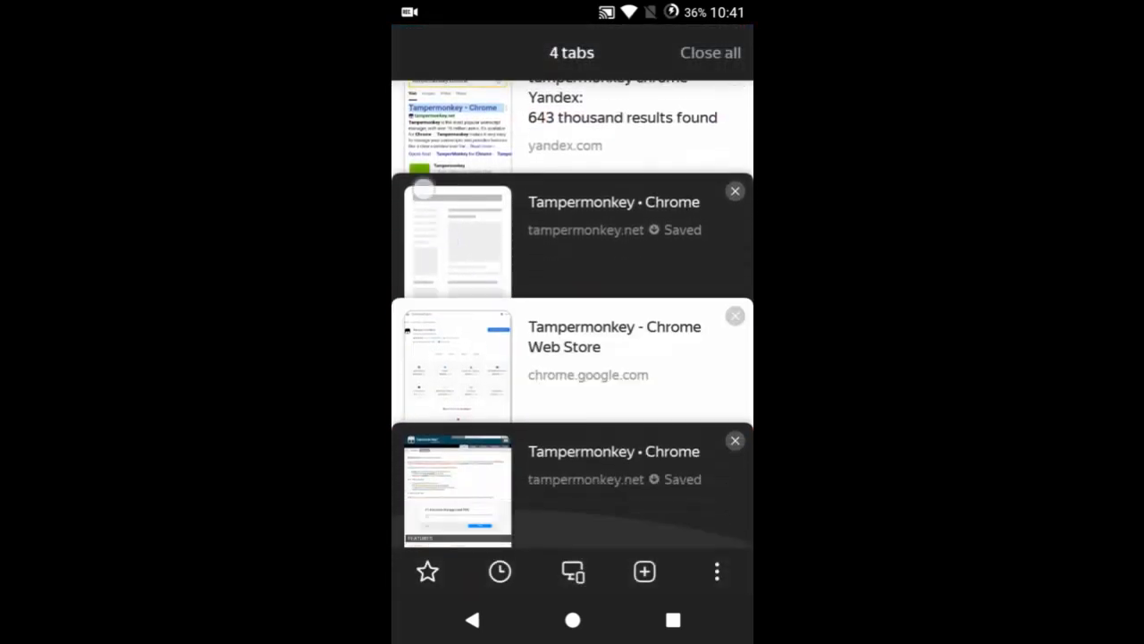
Reopen greasyfork.org and search its scripts for 'Lootbits'
{"action": "scroll", "scroll_direction": "down", "scroll_amount": 3}
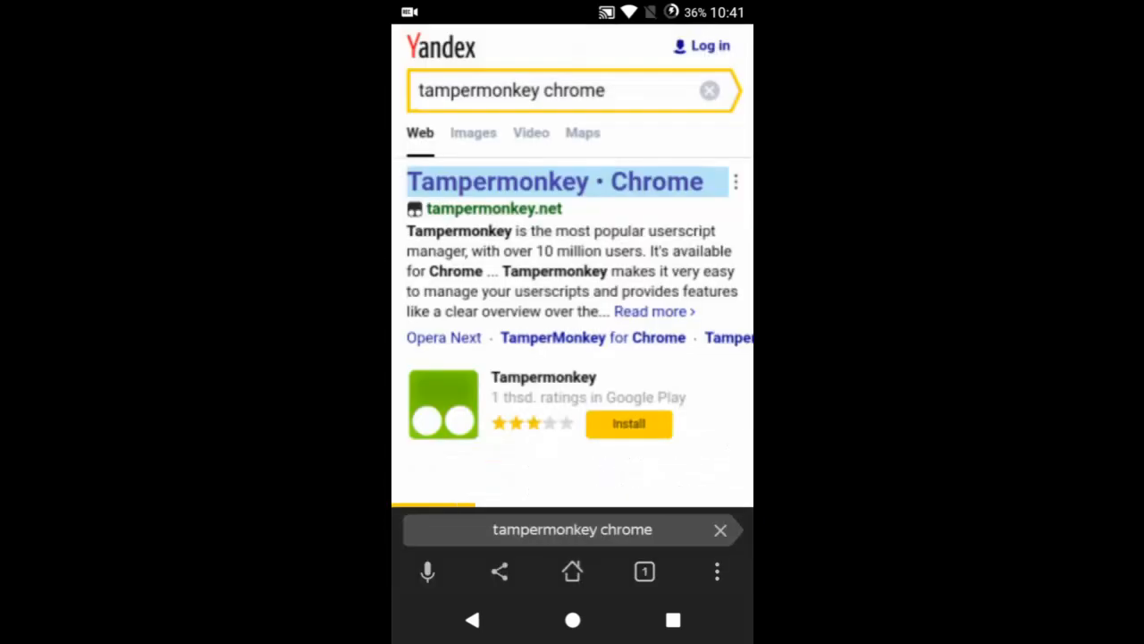
{"action": "left_click", "coordinate": [572, 529]}
{"action": "type", "text": "gre"}
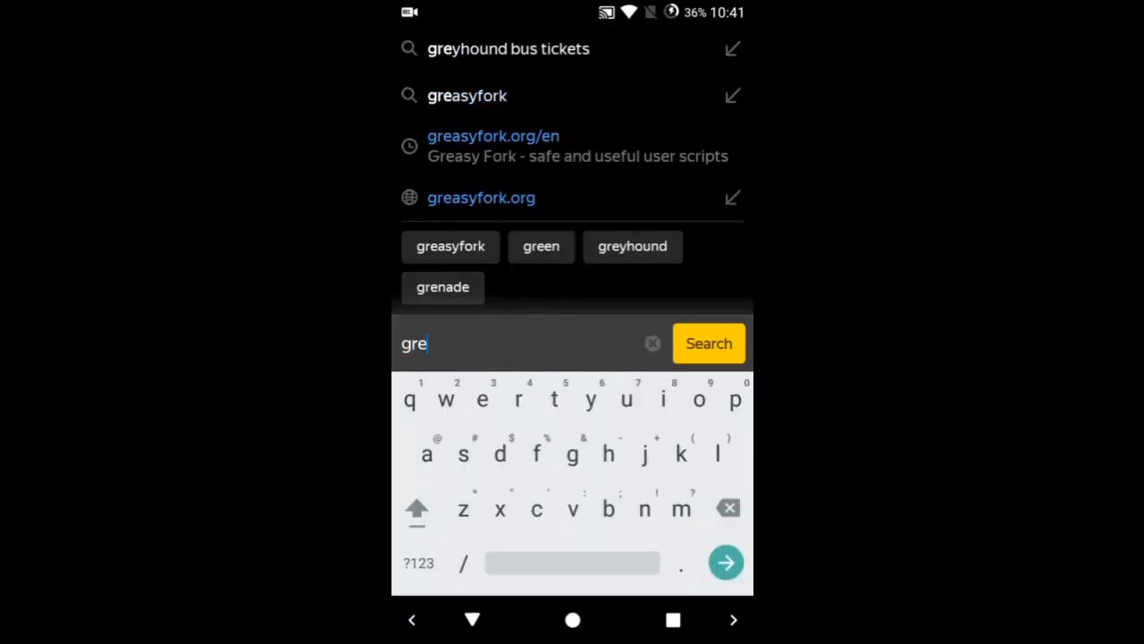
{"action": "left_click", "coordinate": [481, 196]}
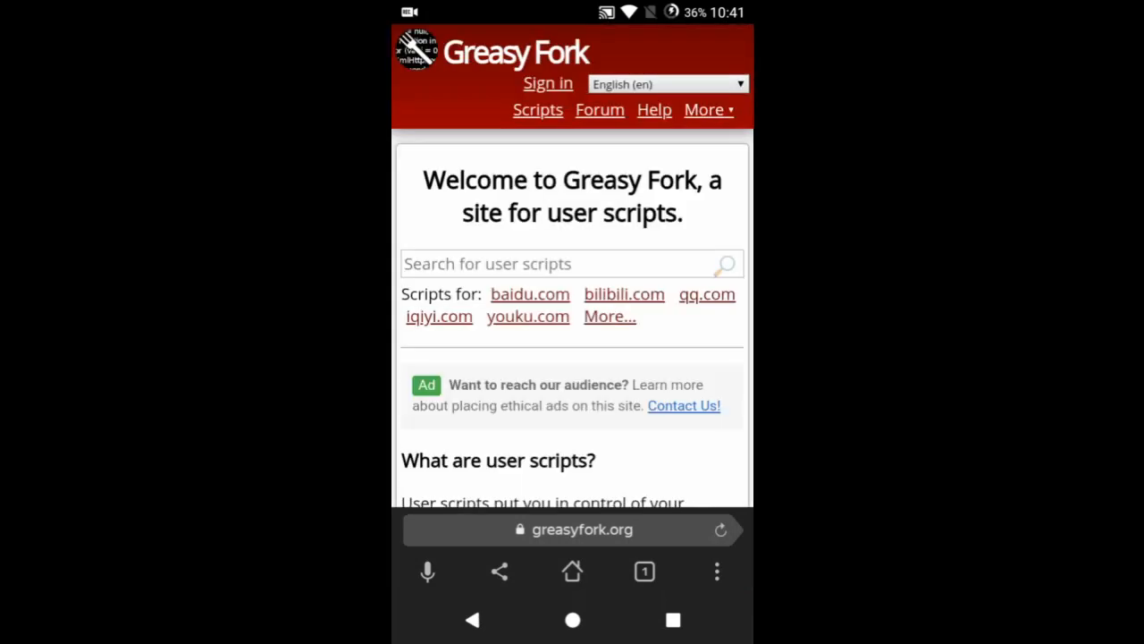
{"action": "left_click", "coordinate": [529, 294]}
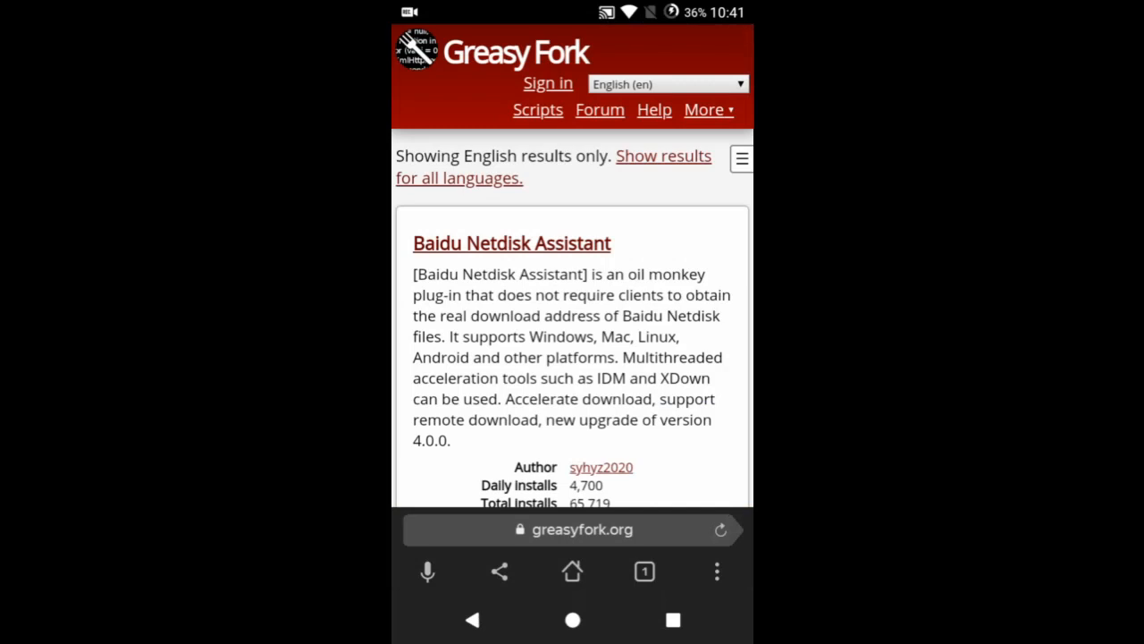
{"action": "left_click", "coordinate": [740, 160]}
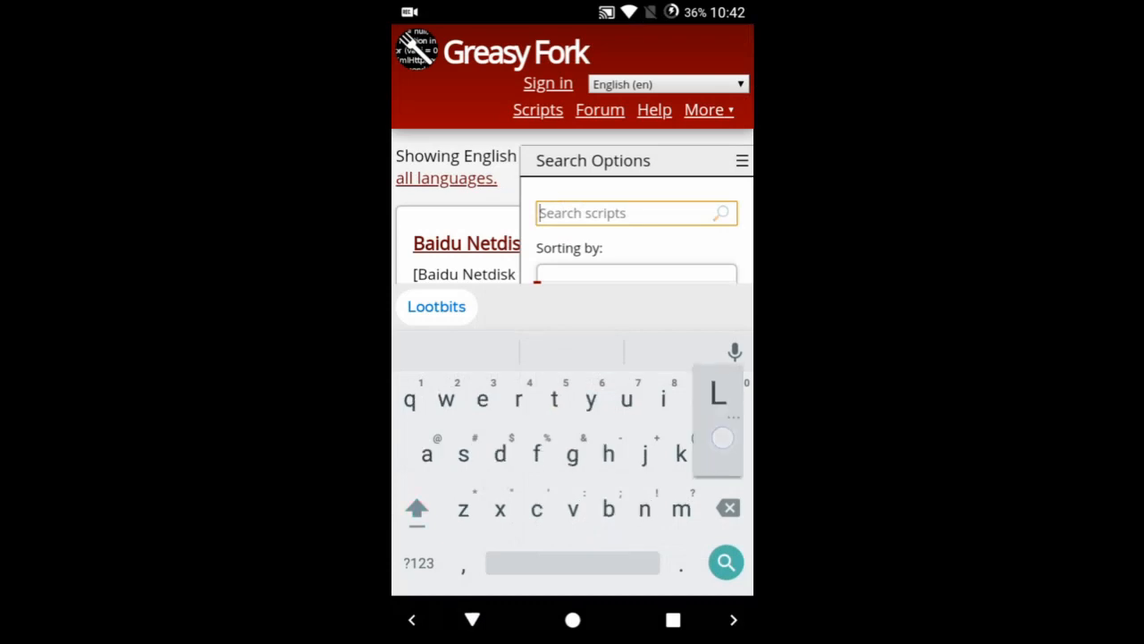
{"action": "type", "text": "Loot"}
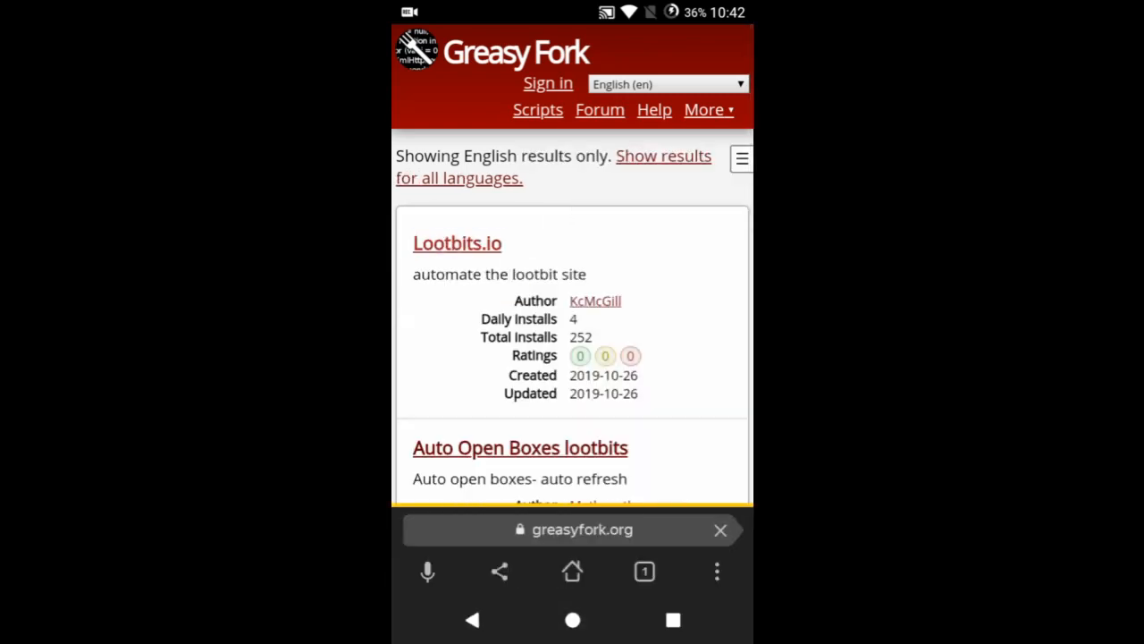
Open the Lootbits.io script page and attempt to install it again
{"action": "left_click", "coordinate": [457, 244]}
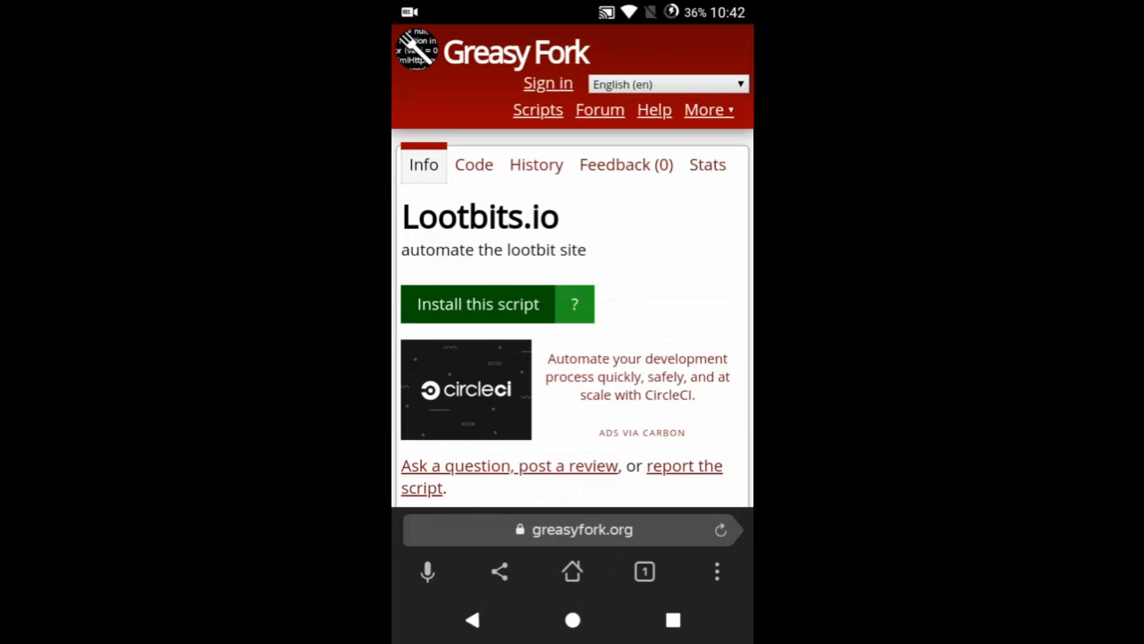
{"action": "left_click", "coordinate": [475, 304]}
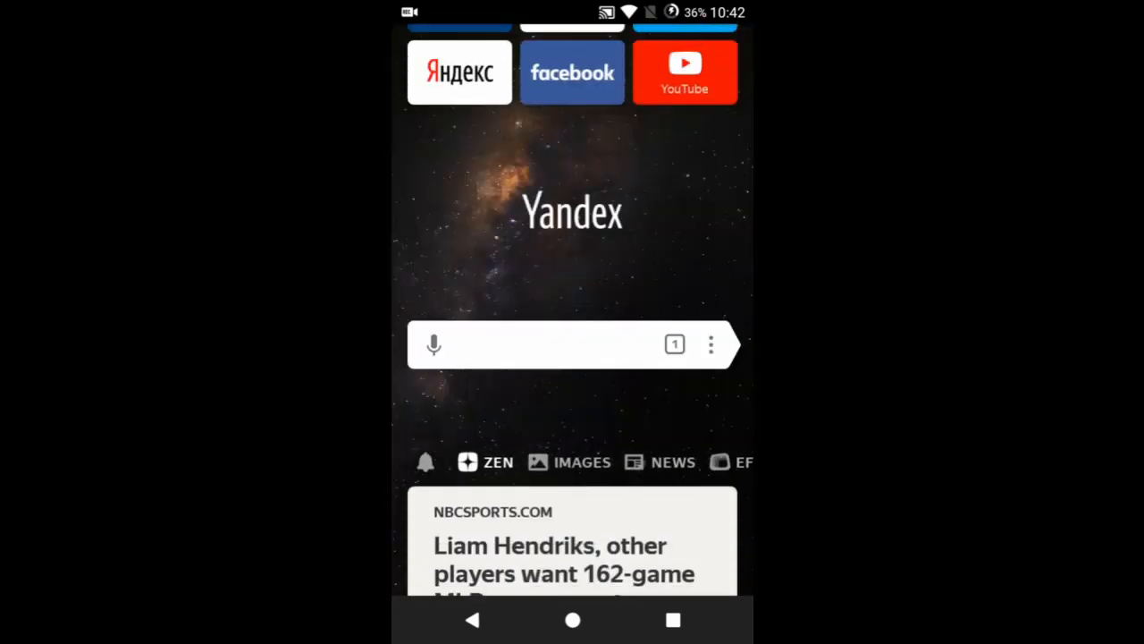
Reopen the Greasy Fork results, view the Redirect to Lootbits.io script page, then go to the home screen
{"action": "scroll", "scroll_direction": "down", "scroll_amount": 3}
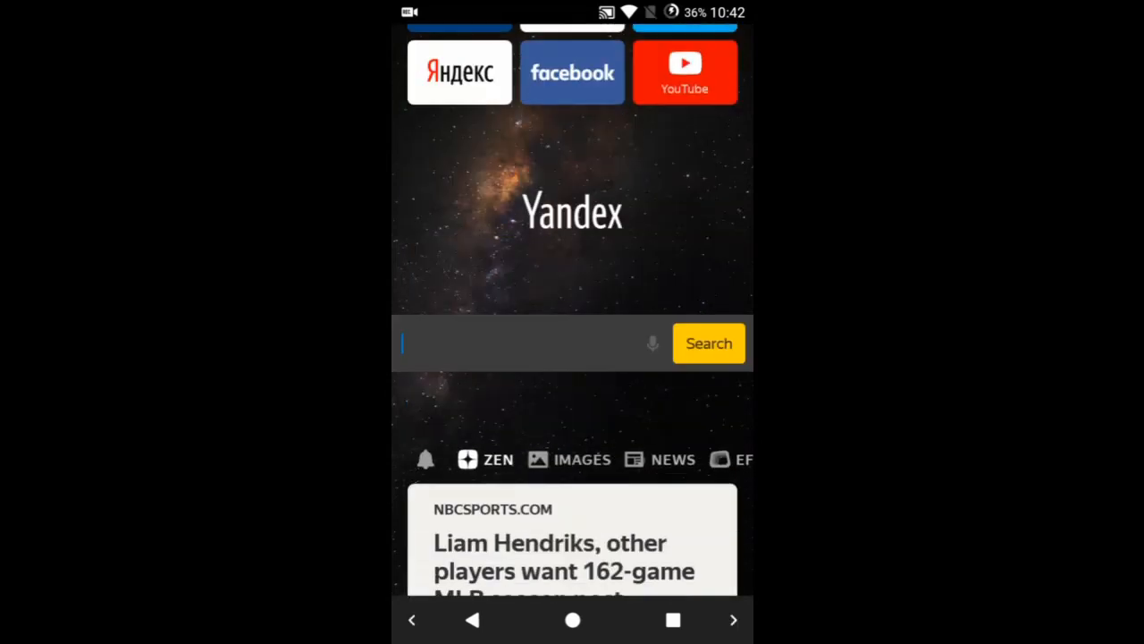
{"action": "type", "text": "g"}
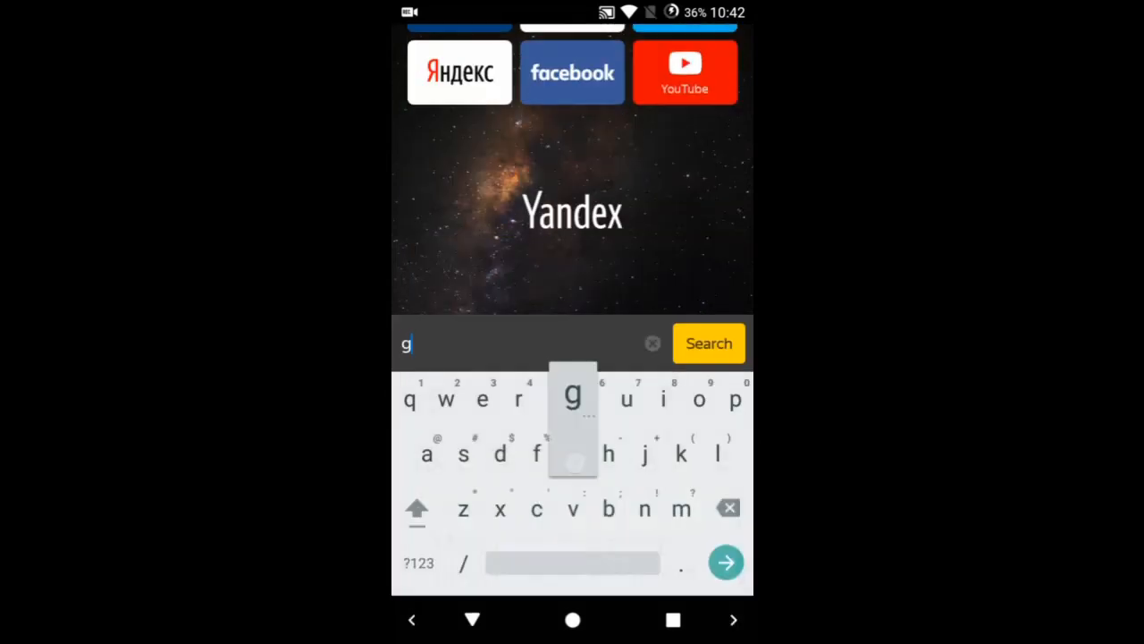
{"action": "type", "text": "re"}
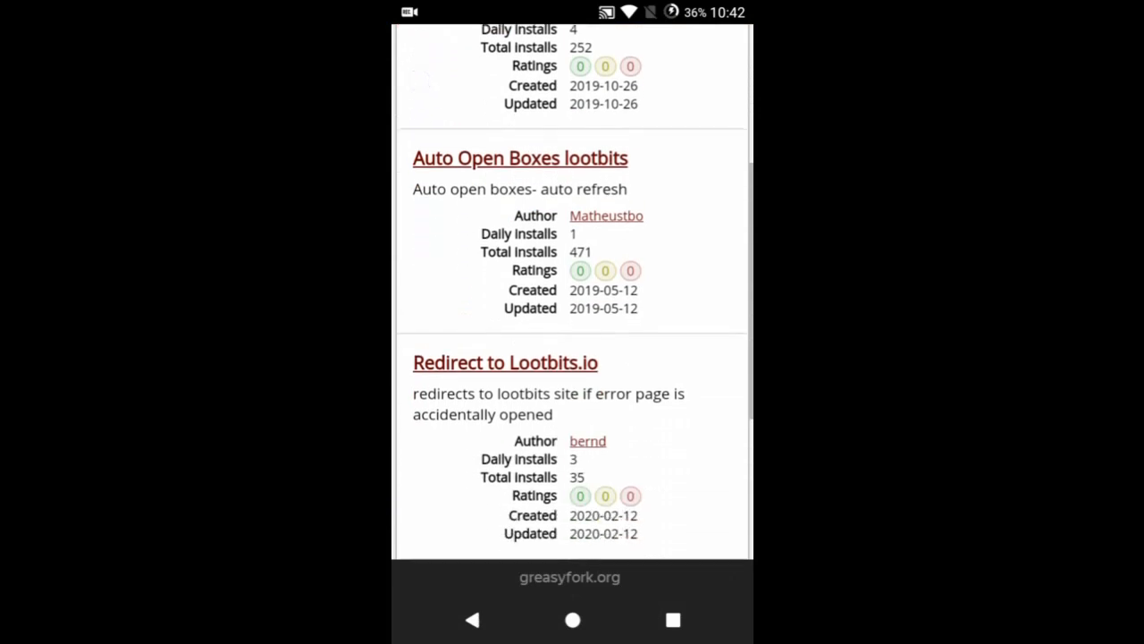
{"action": "left_click", "coordinate": [504, 361]}
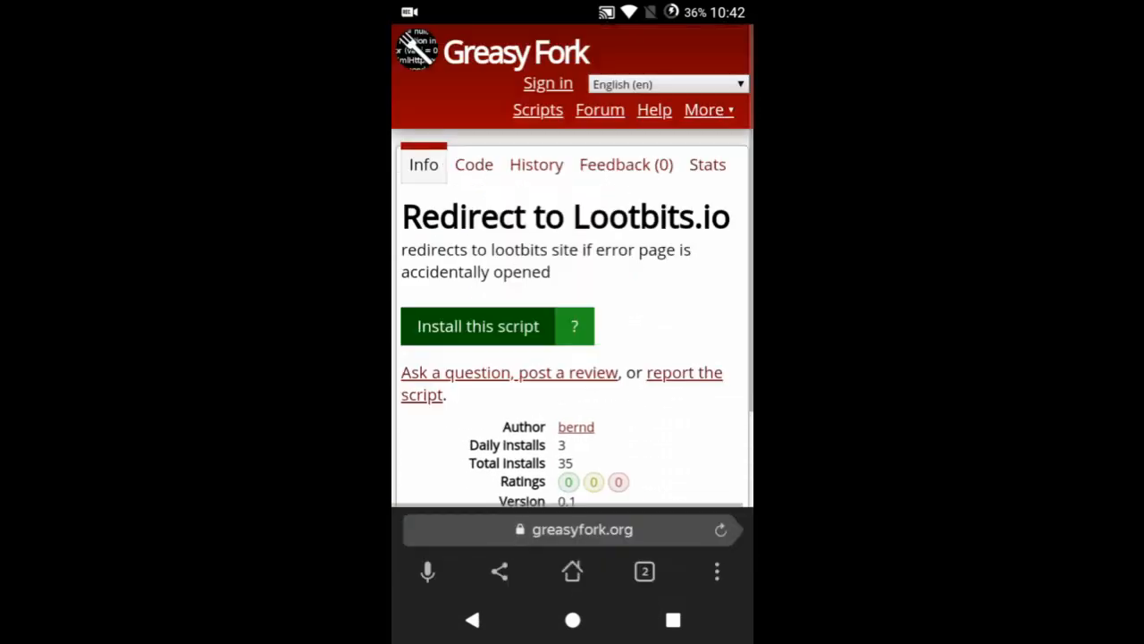
{"action": "scroll", "scroll_direction": "down", "scroll_amount": 3}
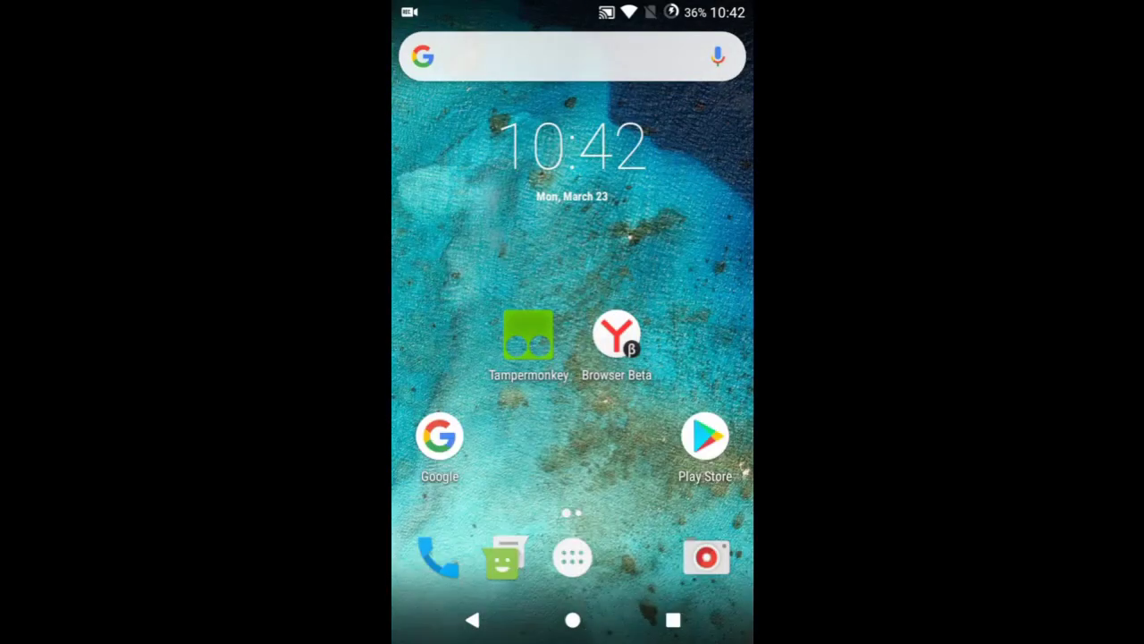
Launch Tampermonkey and load greasyfork.org/en in its built-in browser
{"action": "left_click", "coordinate": [529, 336]}
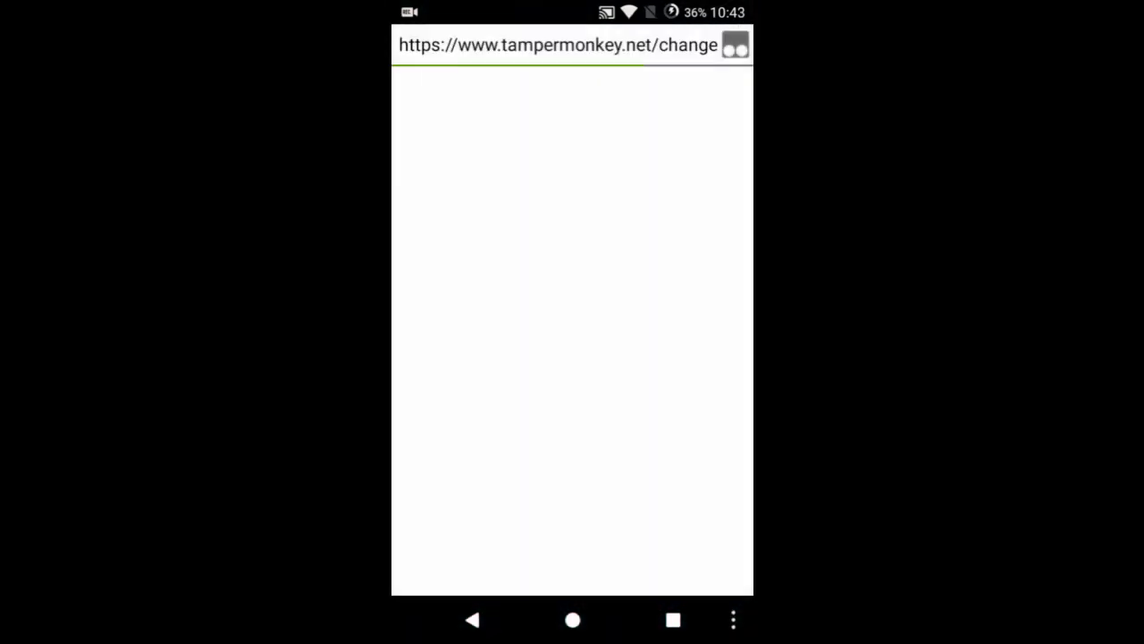
{"action": "left_click", "coordinate": [558, 44]}
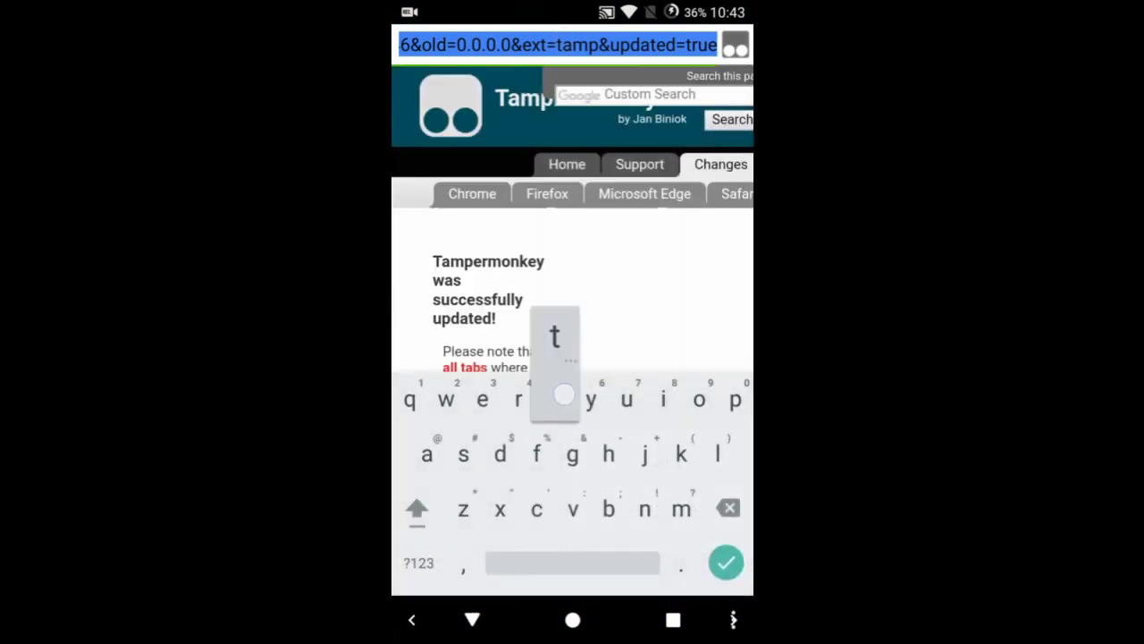
{"action": "type", "text": "tamp"}
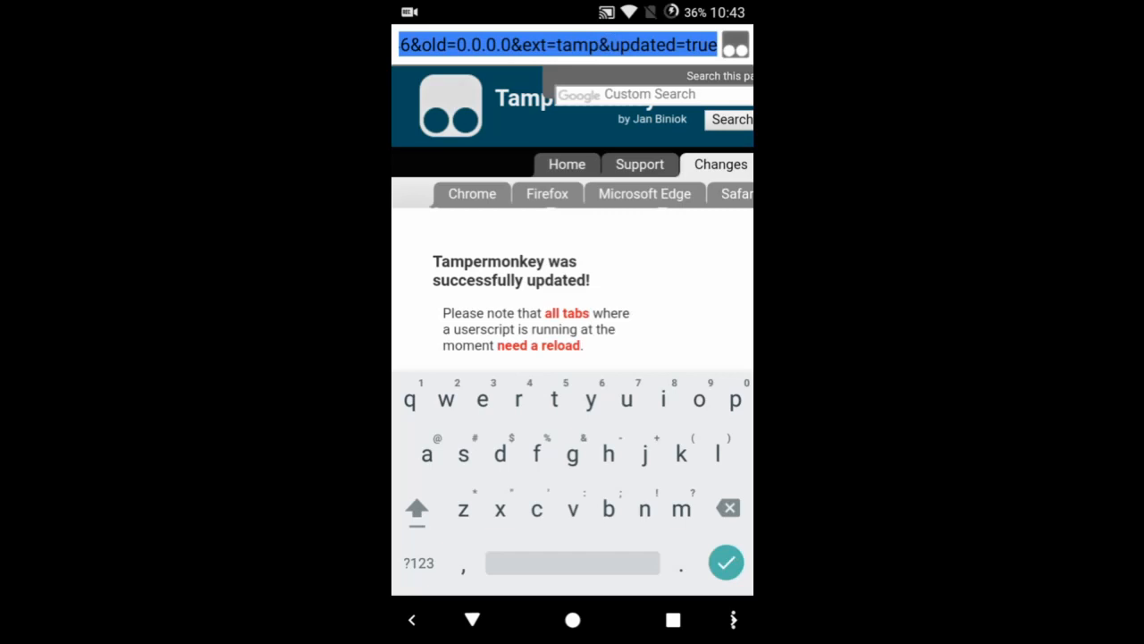
{"action": "type", "text": "greasyfork"}
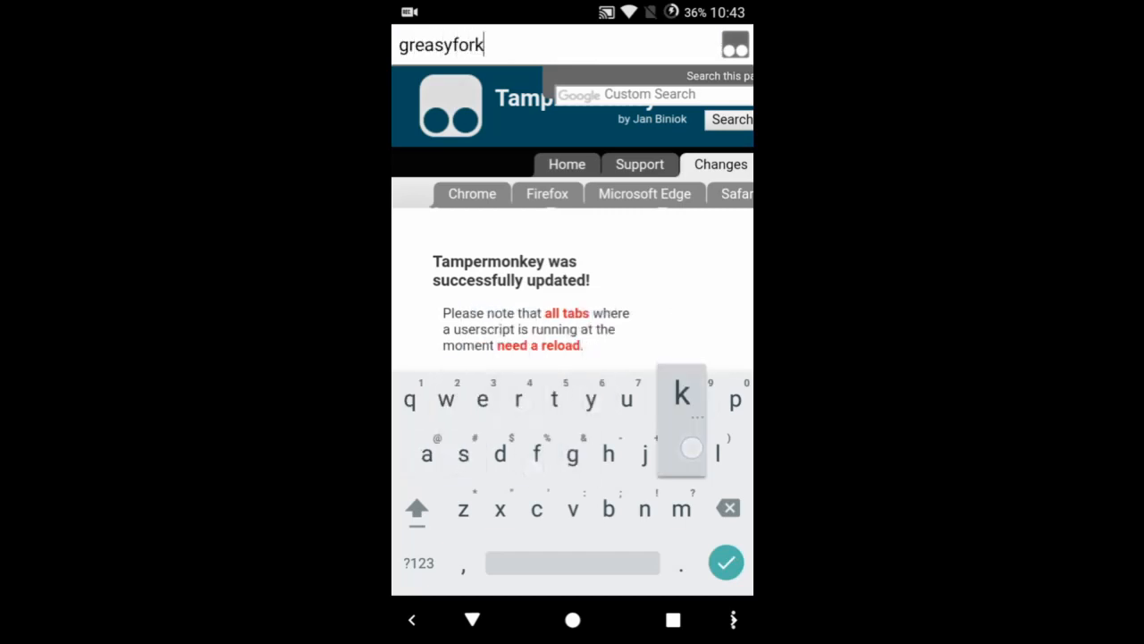
{"action": "type", "text": ".org"}
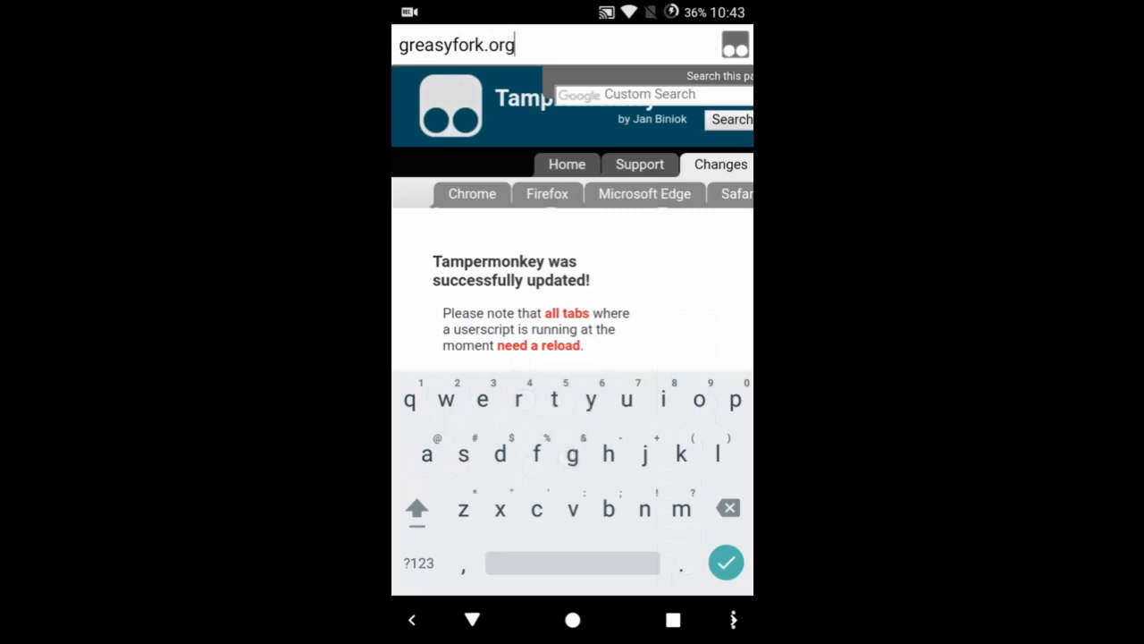
{"action": "type", "text": "/en"}
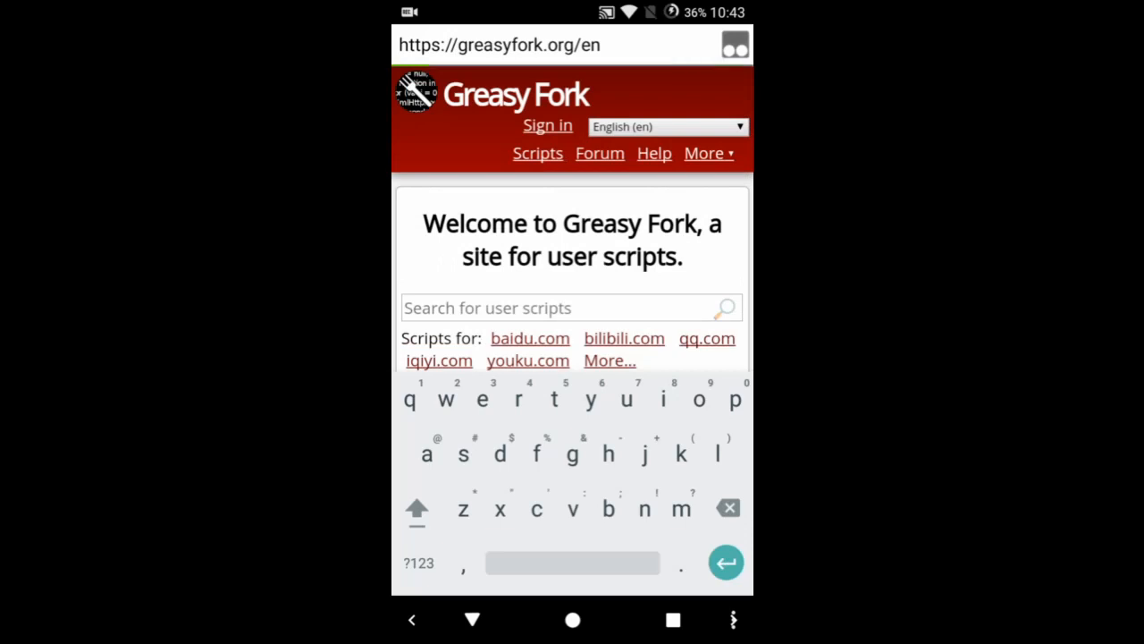
Search Greasy Fork for 'Lootbits' inside Tampermonkey's browser
{"action": "left_click", "coordinate": [569, 307]}
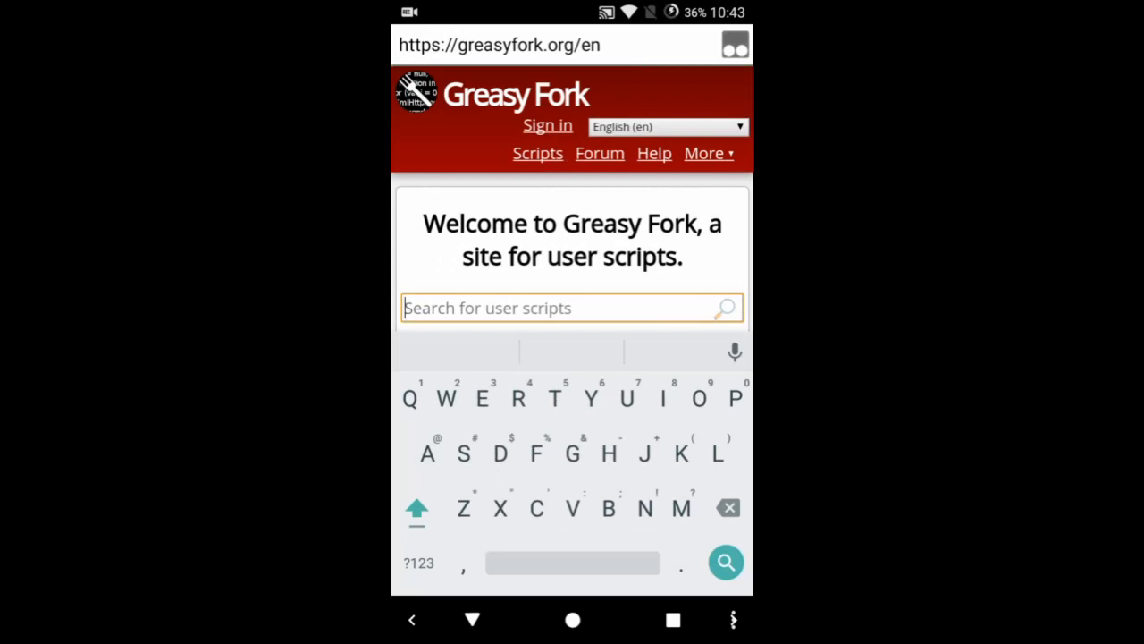
{"action": "type", "text": "Loot"}
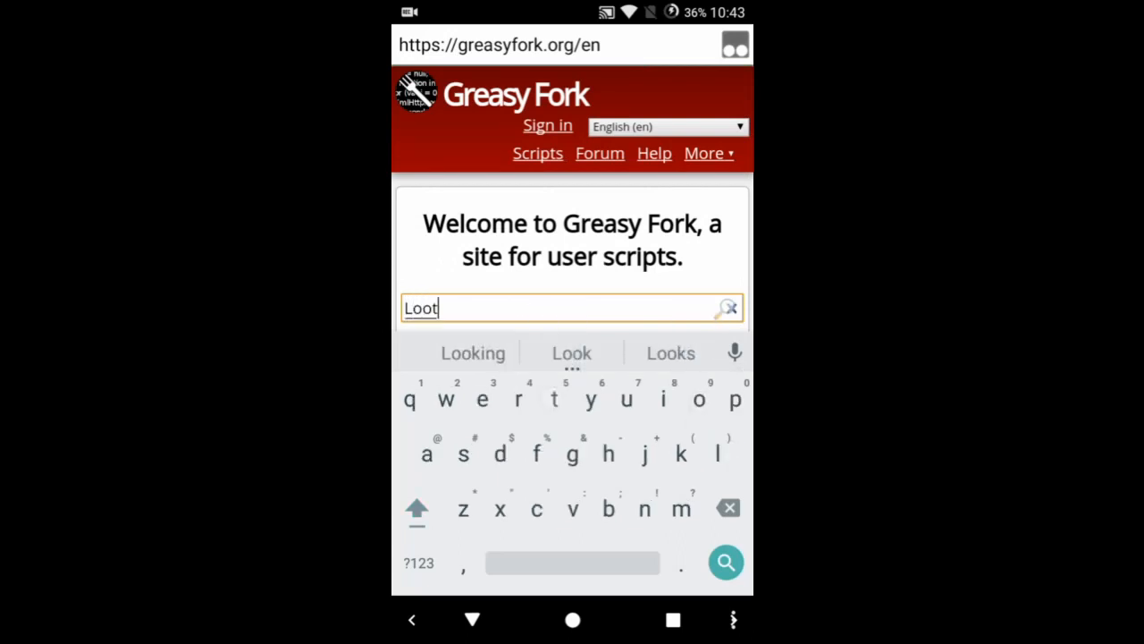
{"action": "type", "text": "bits"}
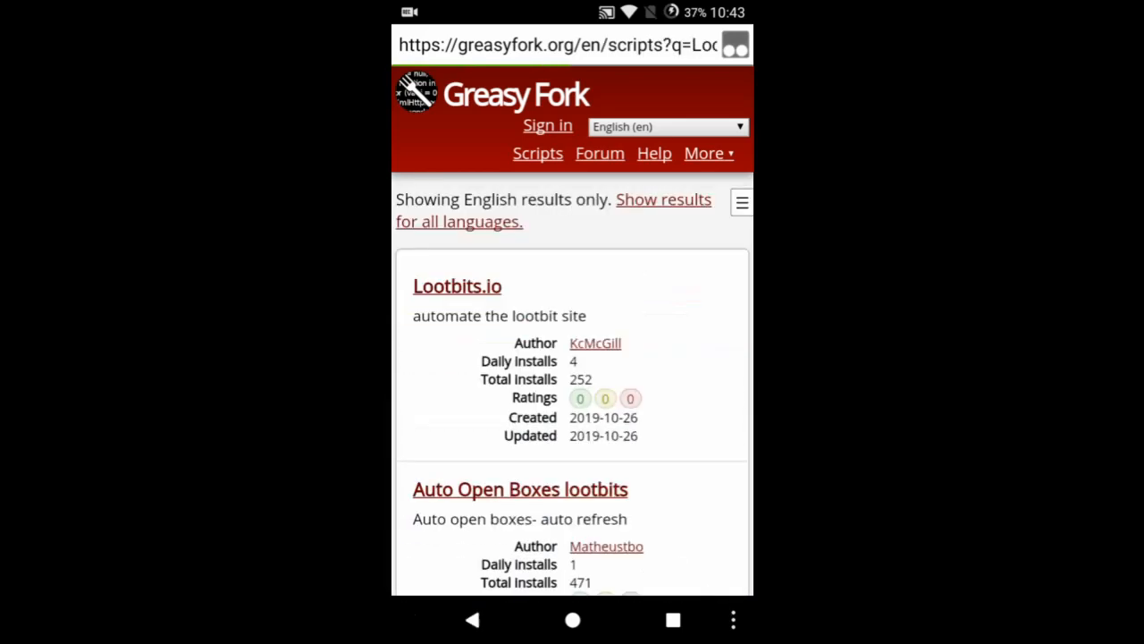
Install the Lootbits.io script, confirming the Tampermonkey install prompt with OK
{"action": "left_click", "coordinate": [458, 286]}
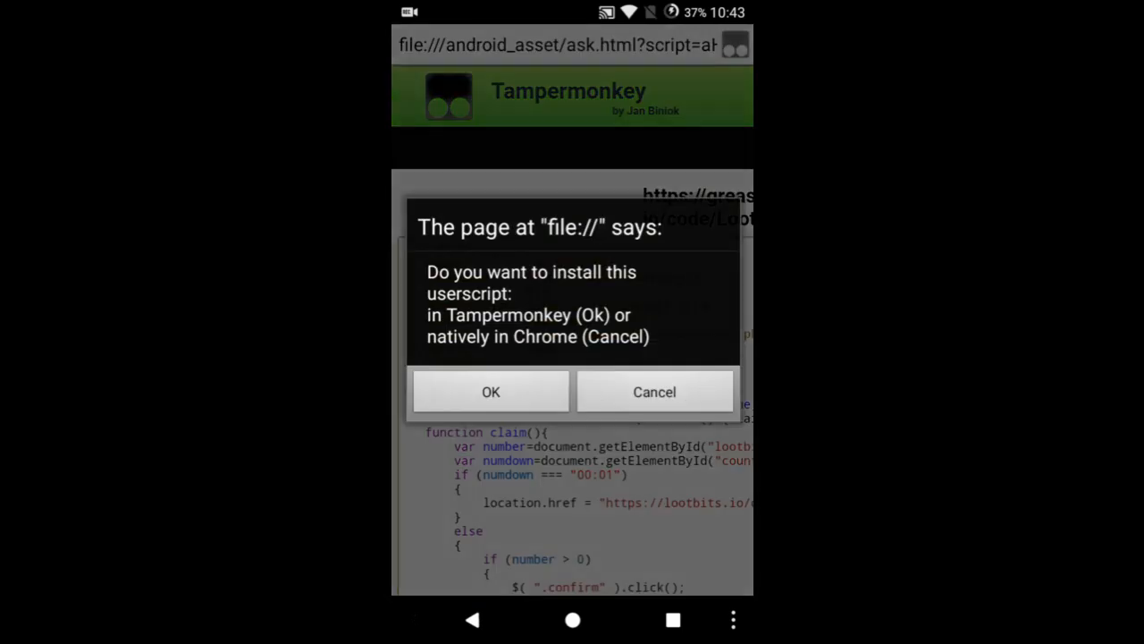
{"action": "left_click", "coordinate": [490, 391]}
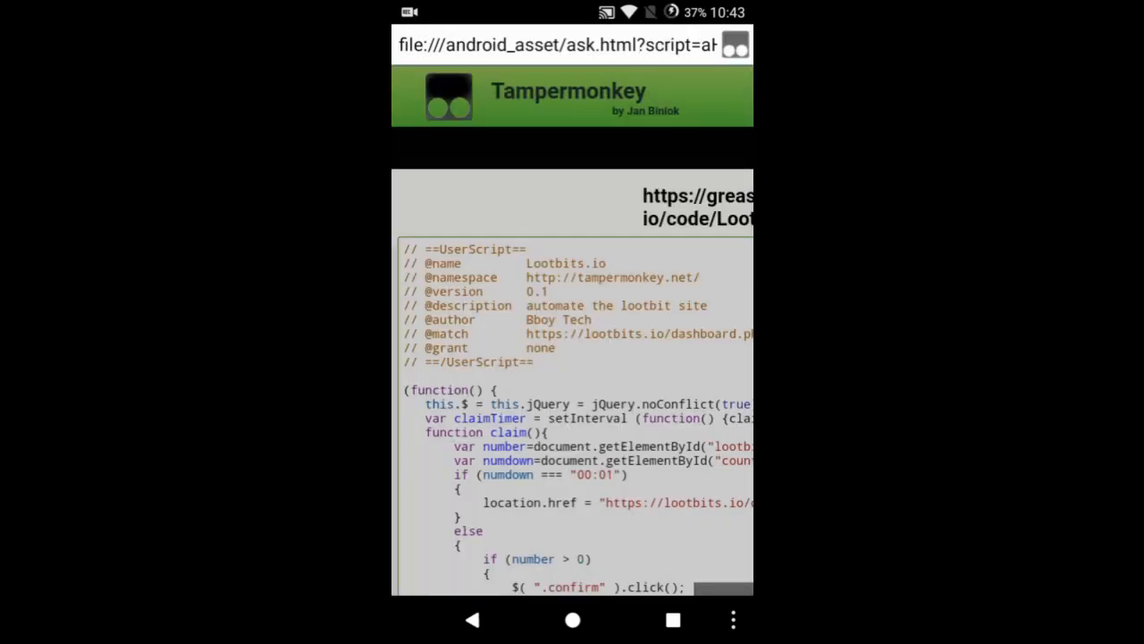
{"action": "scroll", "scroll_direction": "down", "scroll_amount": 3}
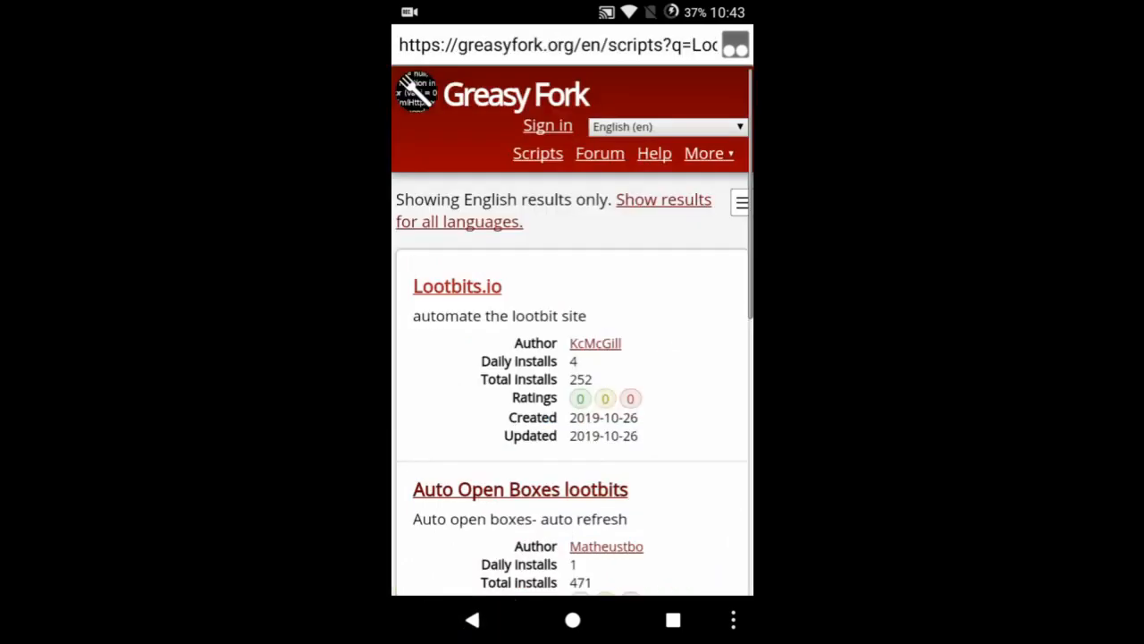
Install the Redirect to Lootbits.io script from the results, confirming with OK
{"action": "scroll", "scroll_direction": "down", "scroll_amount": 3}
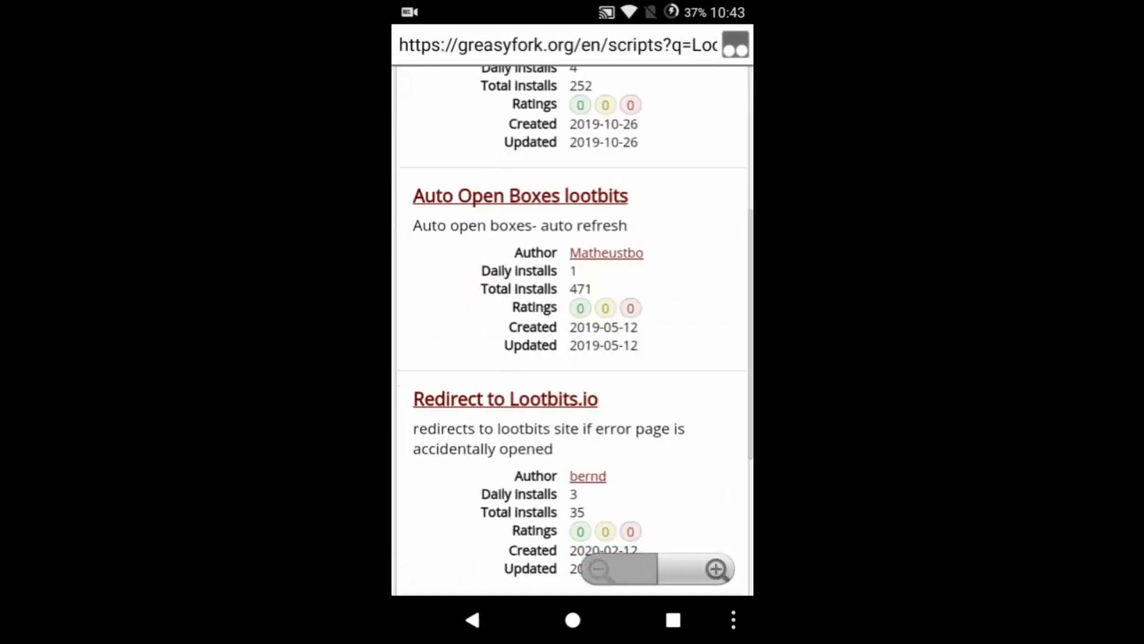
{"action": "left_click", "coordinate": [504, 399]}
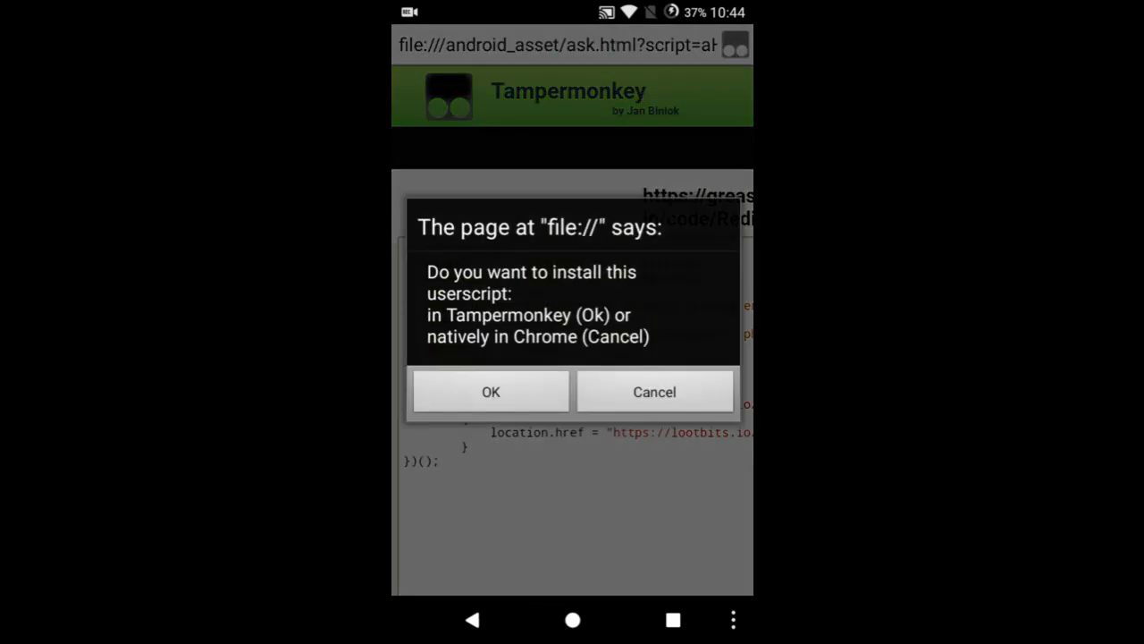
{"action": "left_click", "coordinate": [655, 391]}
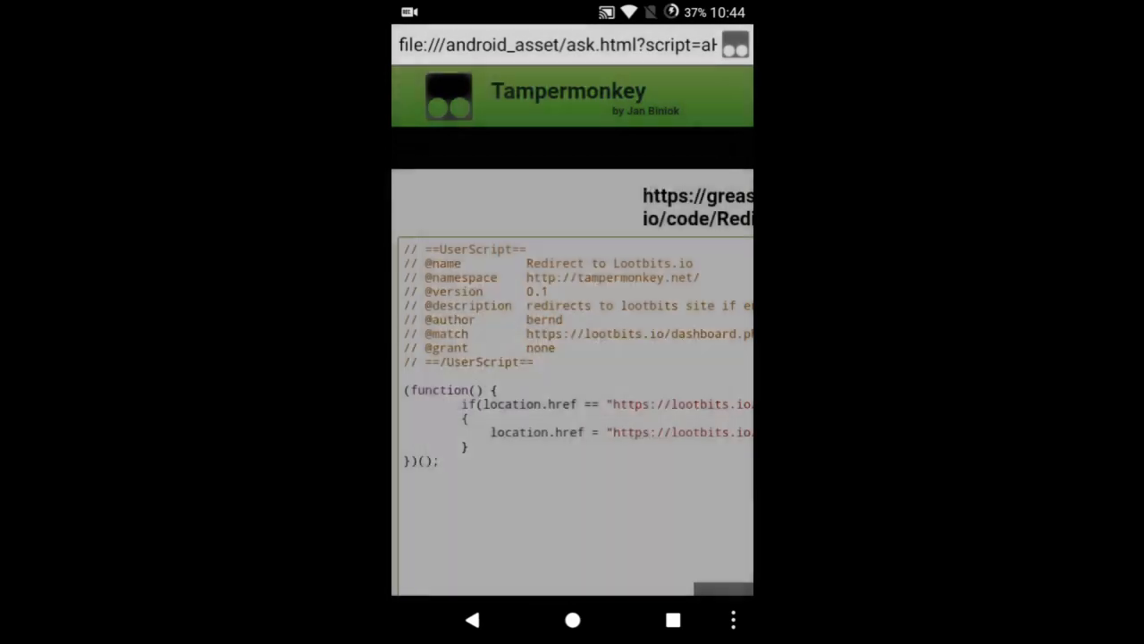
{"action": "scroll", "scroll_direction": "down", "scroll_amount": 3}
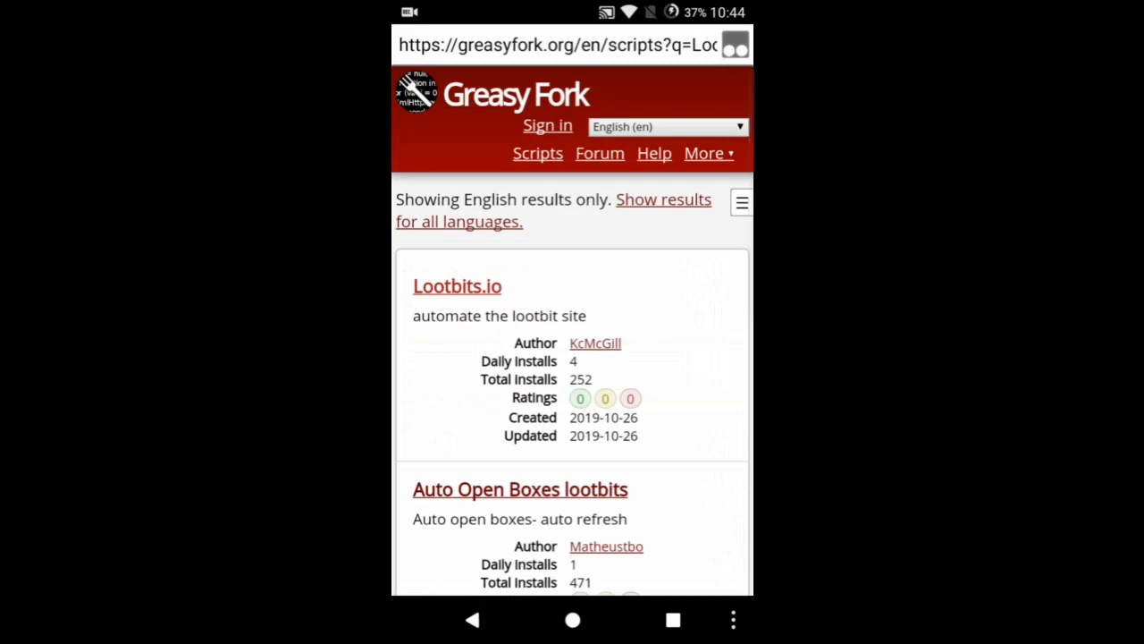
Use Search Options to change the Greasy Fork query to Freebitco
{"action": "scroll", "scroll_direction": "down", "scroll_amount": 3}
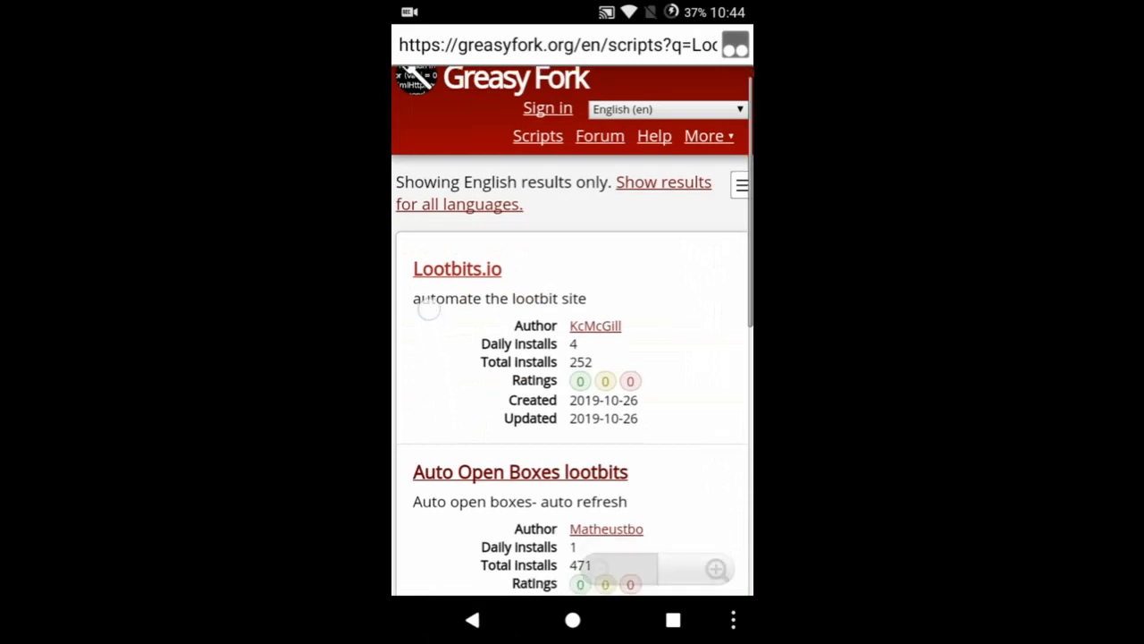
{"action": "scroll", "scroll_direction": "down", "scroll_amount": 3}
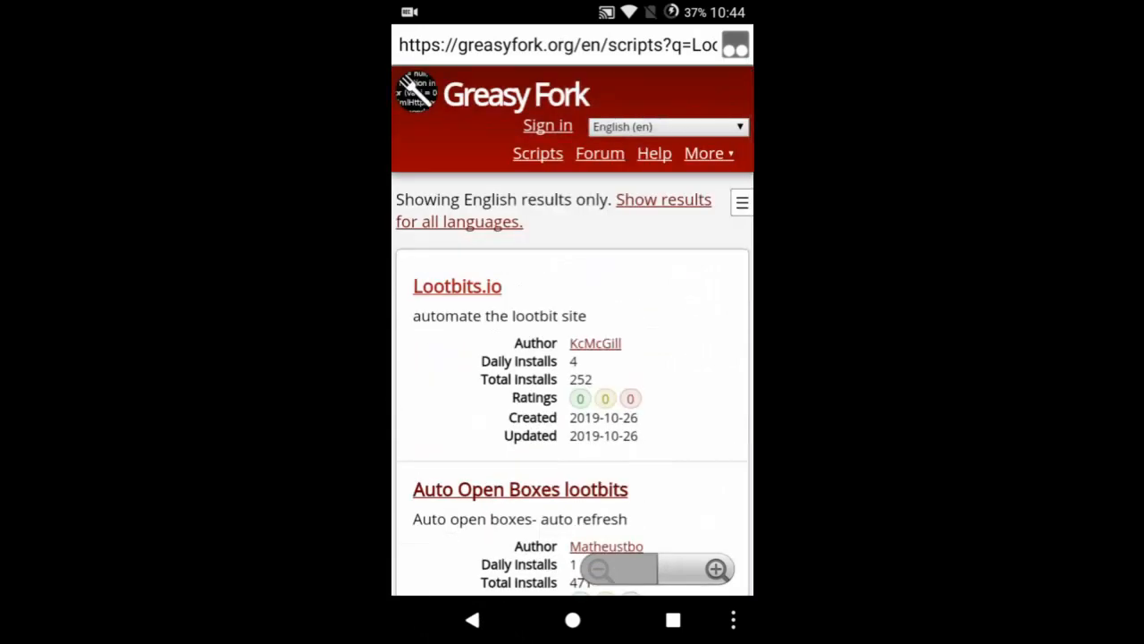
{"action": "left_click", "coordinate": [563, 45]}
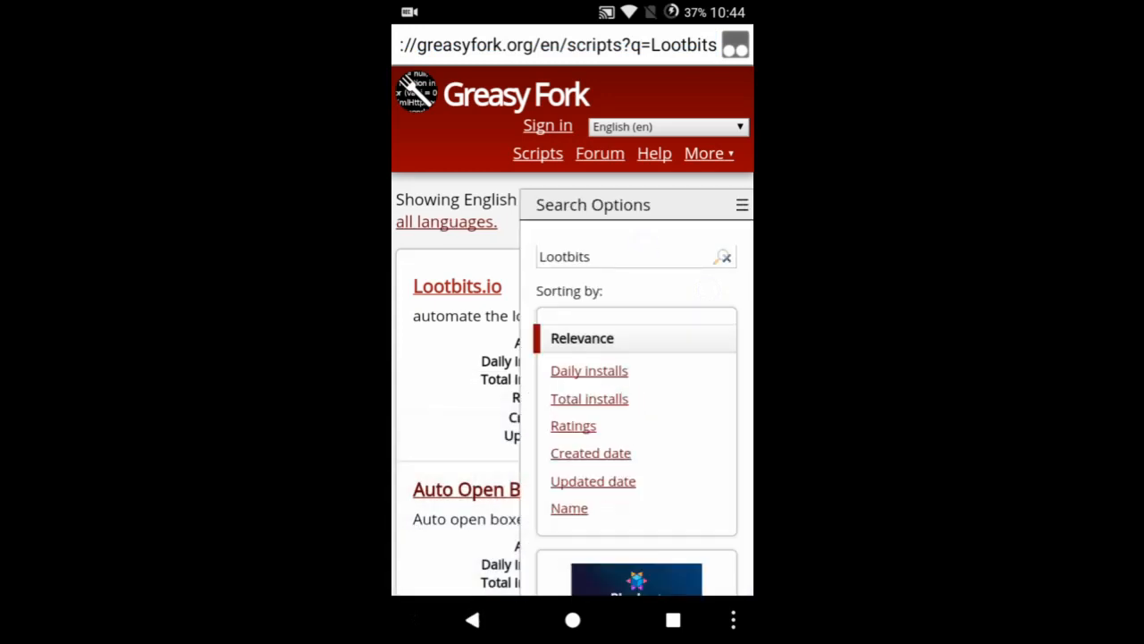
{"action": "left_click", "coordinate": [634, 257]}
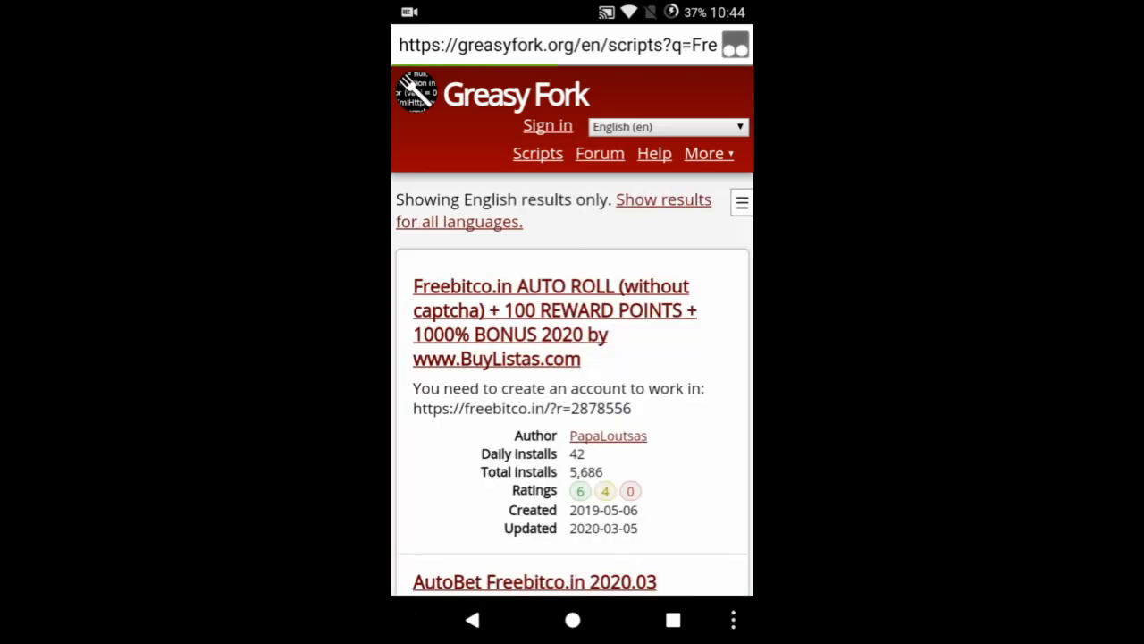
{"action": "scroll", "scroll_direction": "down", "scroll_amount": 3}
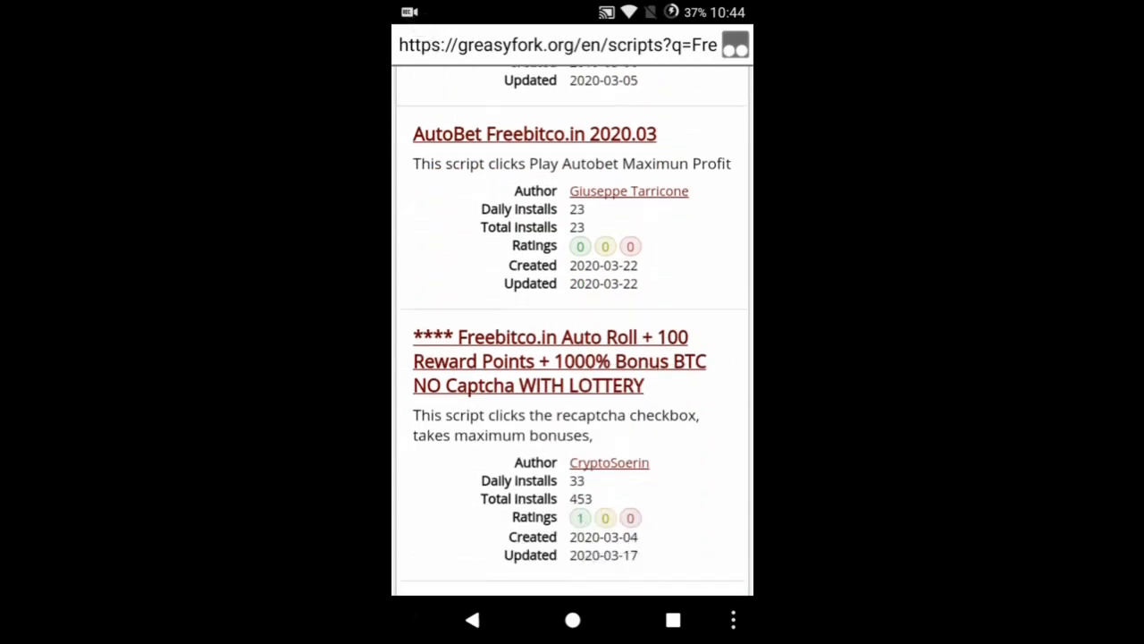
Install the Freebitco.in Auto Roll WITH LOTTERY script, answer the prompt, then go home
{"action": "left_click", "coordinate": [551, 361]}
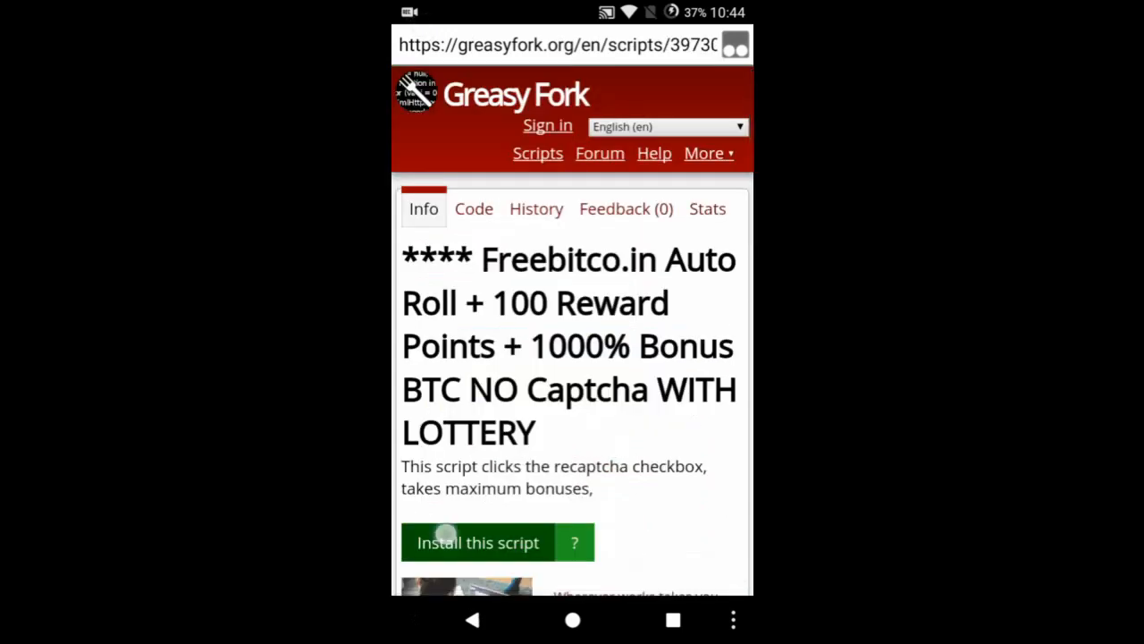
{"action": "left_click", "coordinate": [476, 543]}
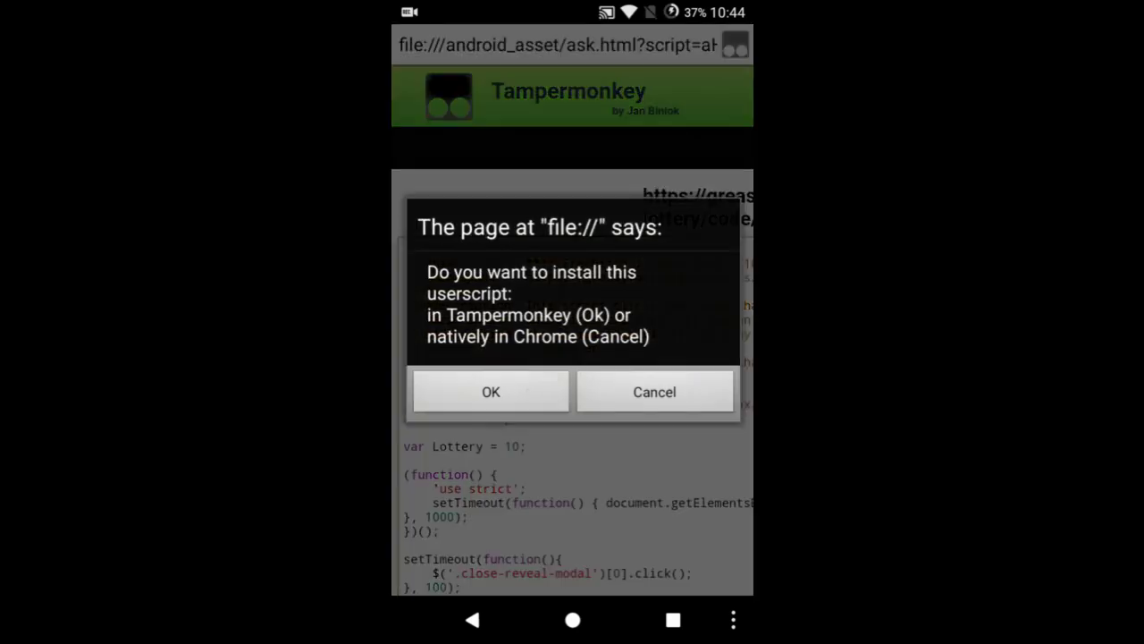
{"action": "left_click", "coordinate": [490, 389]}
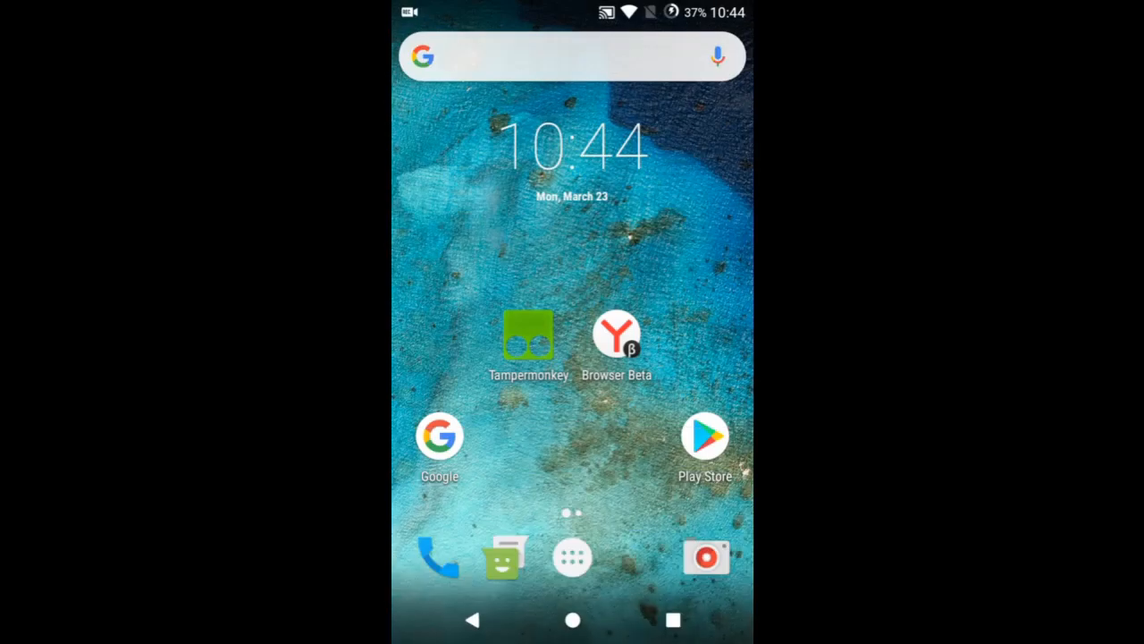
Launch Yandex Browser and search Greasy Fork for Freebitco.in via Search Options
{"action": "left_click", "coordinate": [615, 334]}
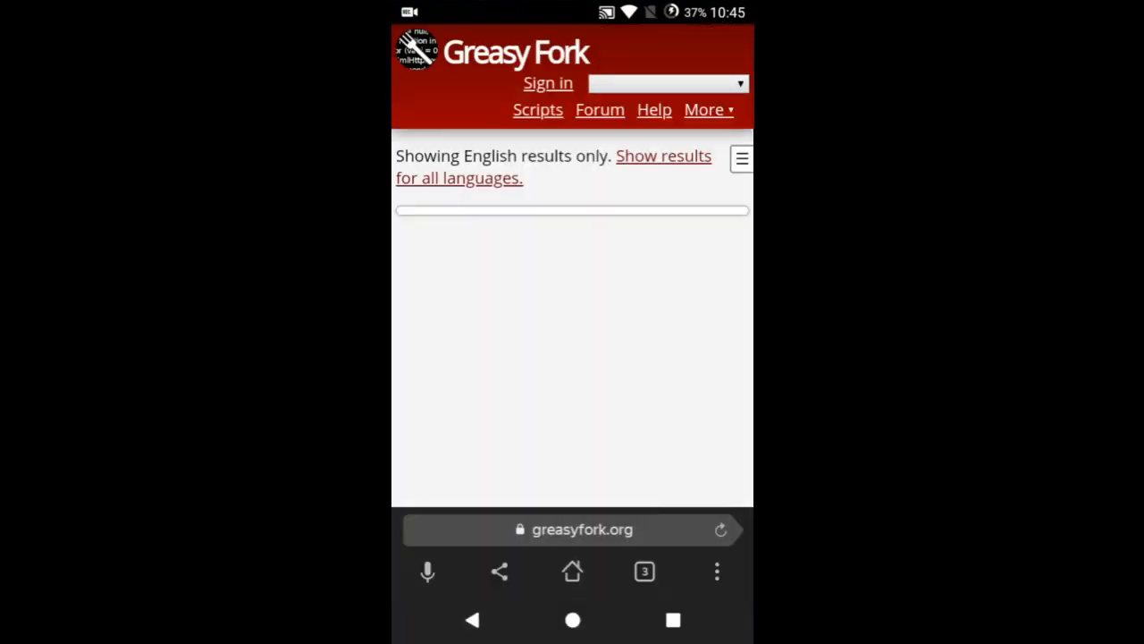
{"action": "left_click", "coordinate": [740, 157]}
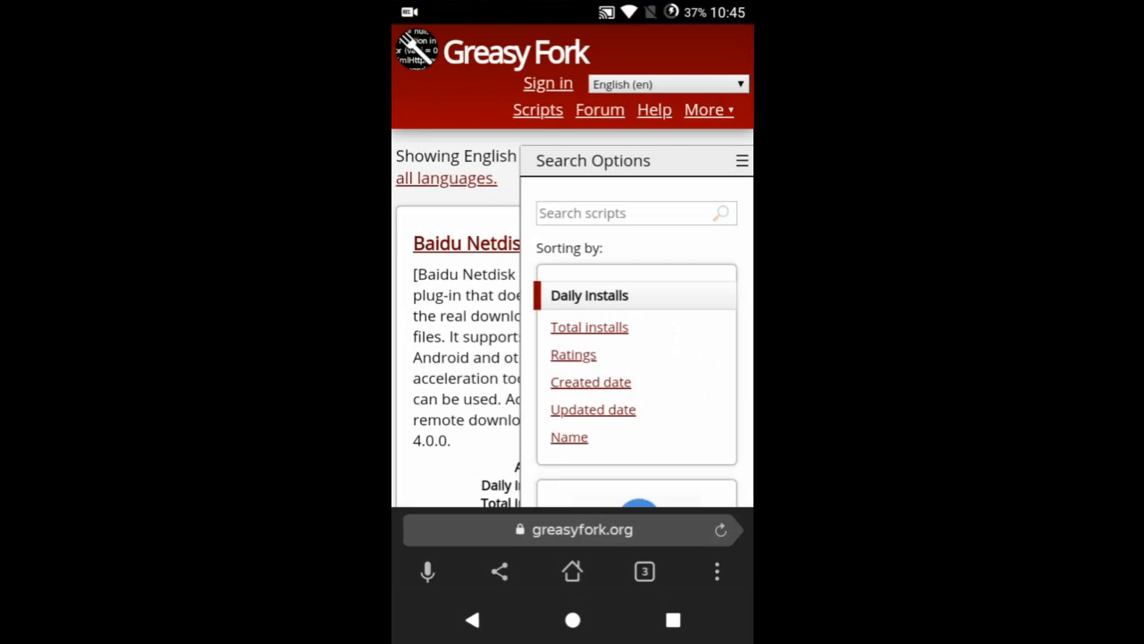
{"action": "left_click", "coordinate": [626, 212]}
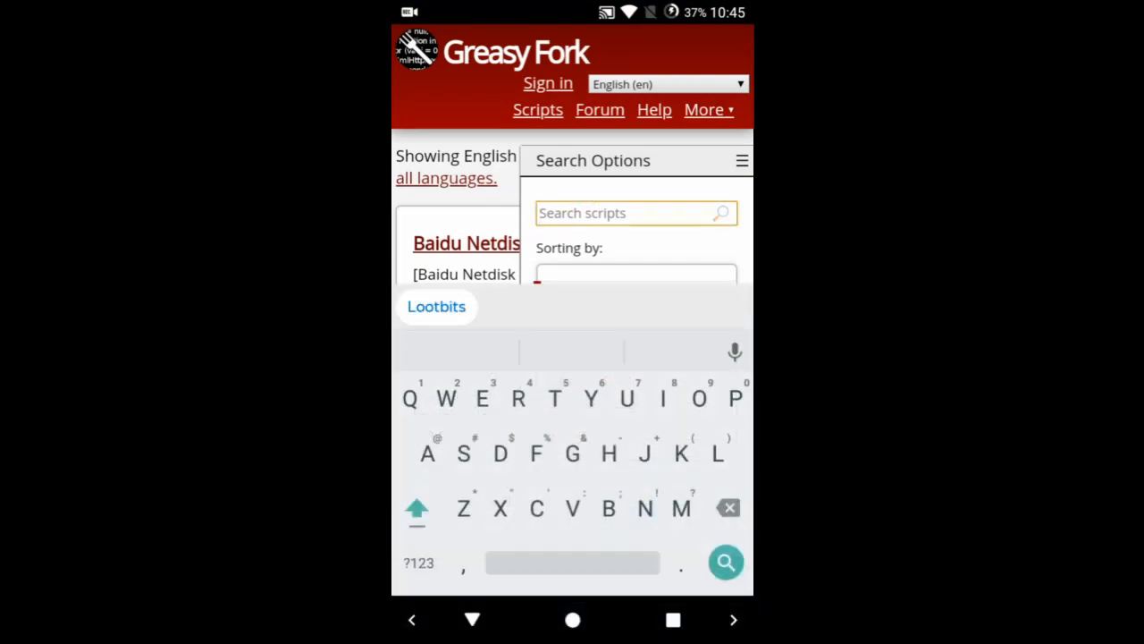
{"action": "type", "text": "Freebitco.i"}
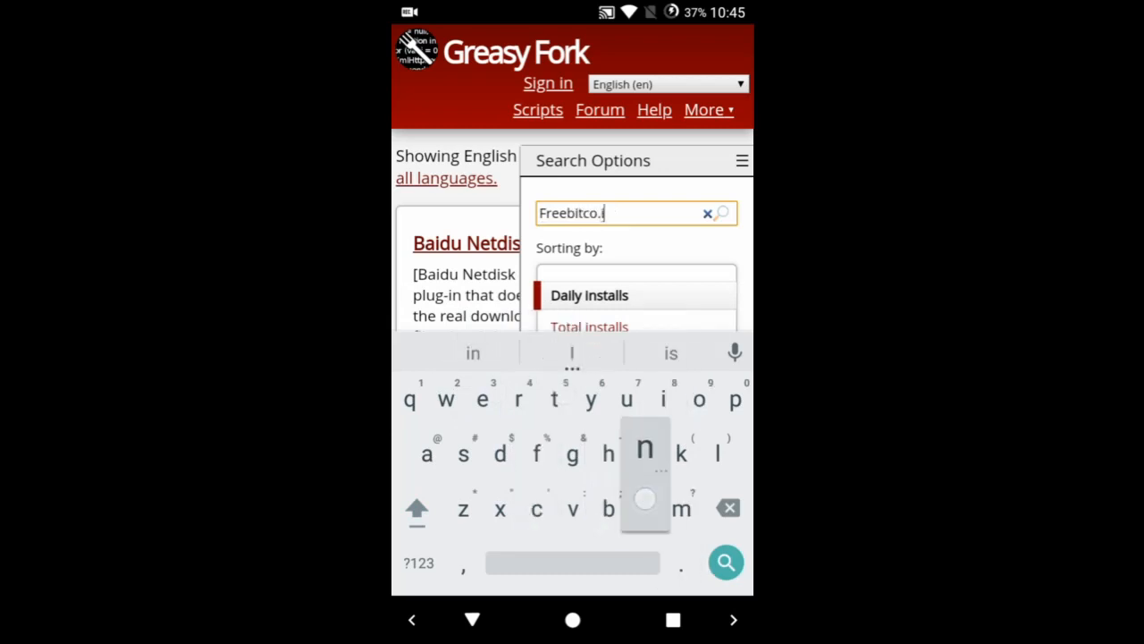
{"action": "left_click", "coordinate": [726, 561]}
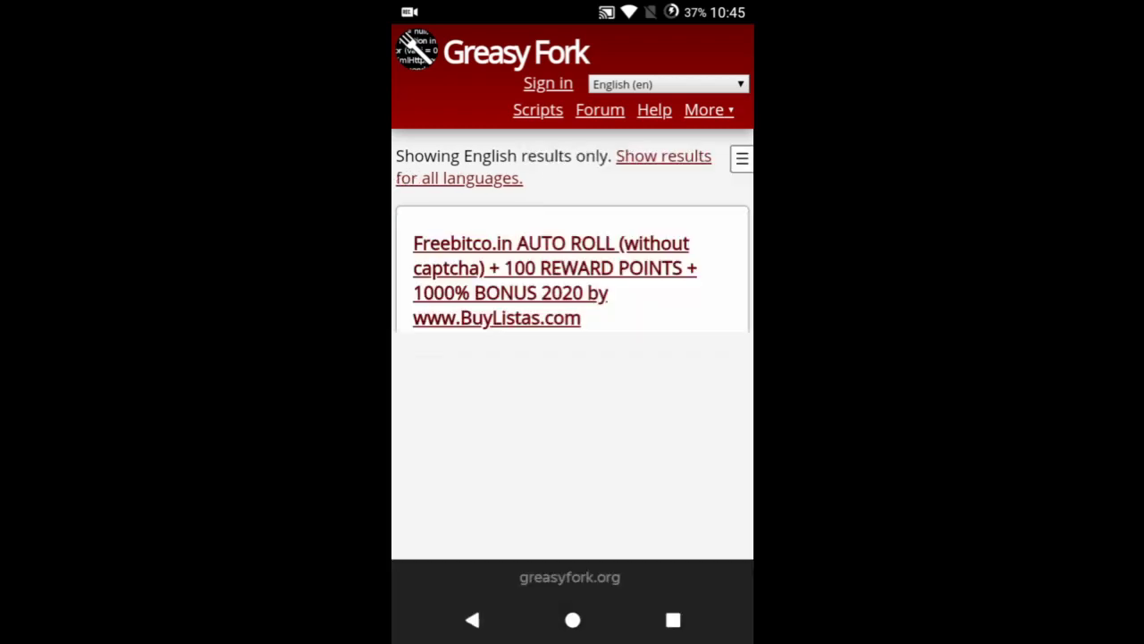
Install the Freebitco.in Auto Roll with lottery script and confirm the install prompt
{"action": "scroll", "scroll_direction": "down", "scroll_amount": 3}
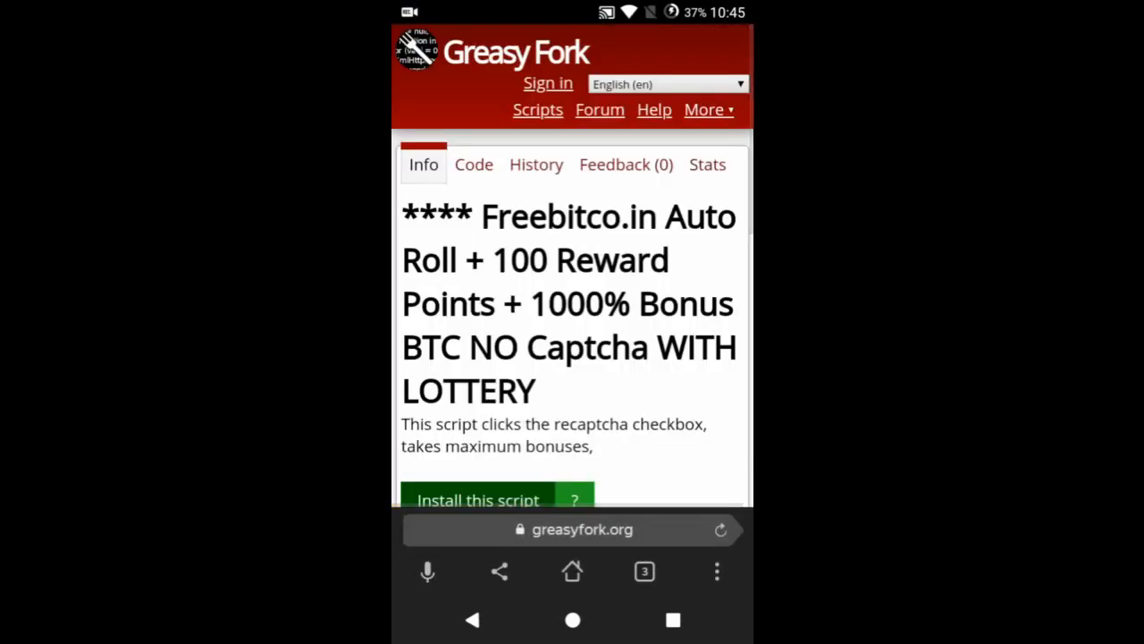
{"action": "scroll", "scroll_direction": "down", "scroll_amount": 3}
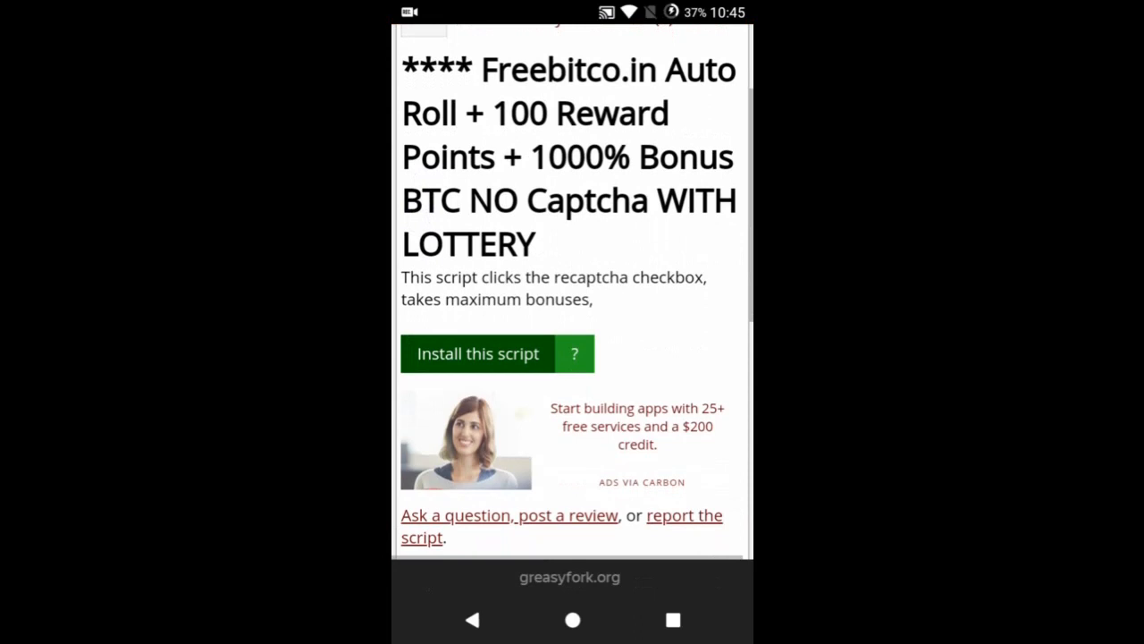
{"action": "left_click", "coordinate": [475, 354]}
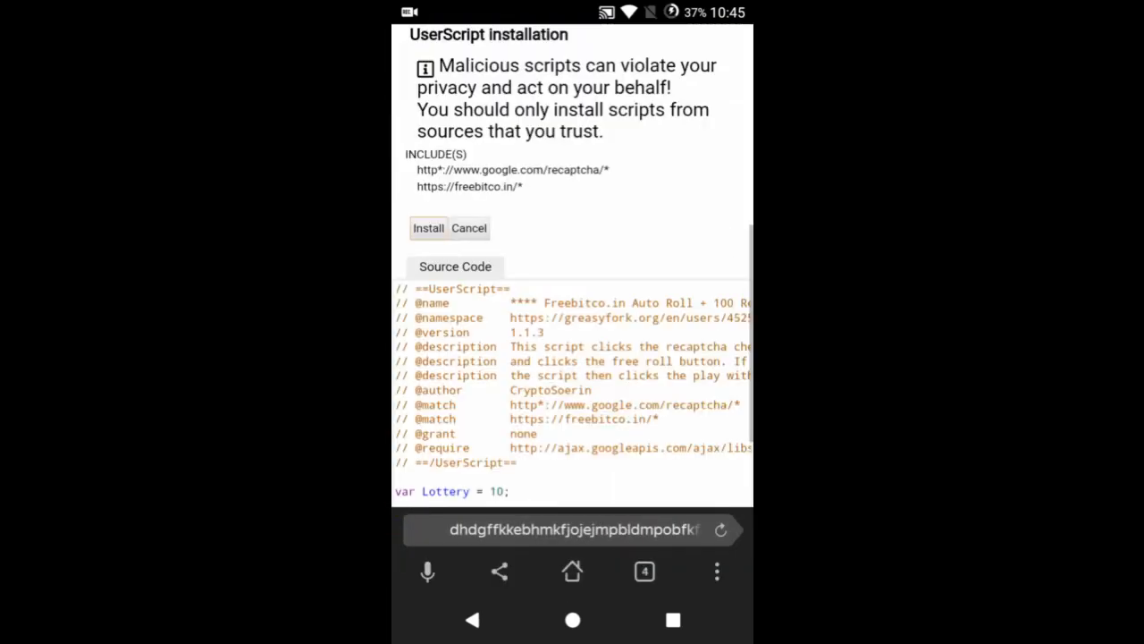
{"action": "left_click", "coordinate": [429, 229]}
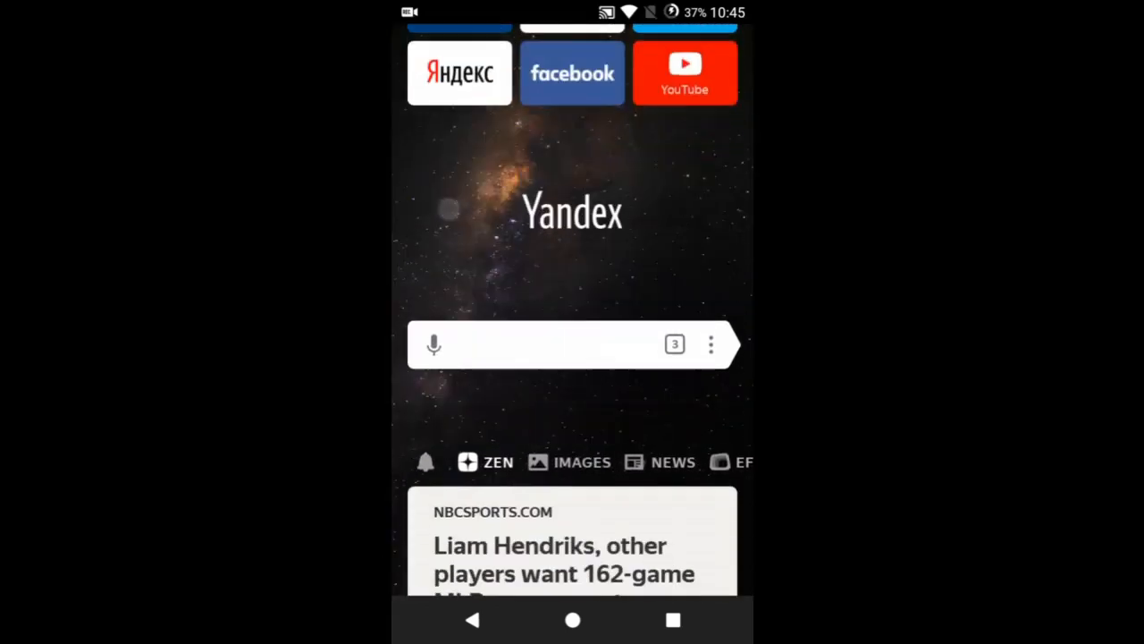
Load lootbits.io/?invite=1693713, showing the personal invitation offering 50 free gems
{"action": "scroll", "scroll_direction": "down", "scroll_amount": 3}
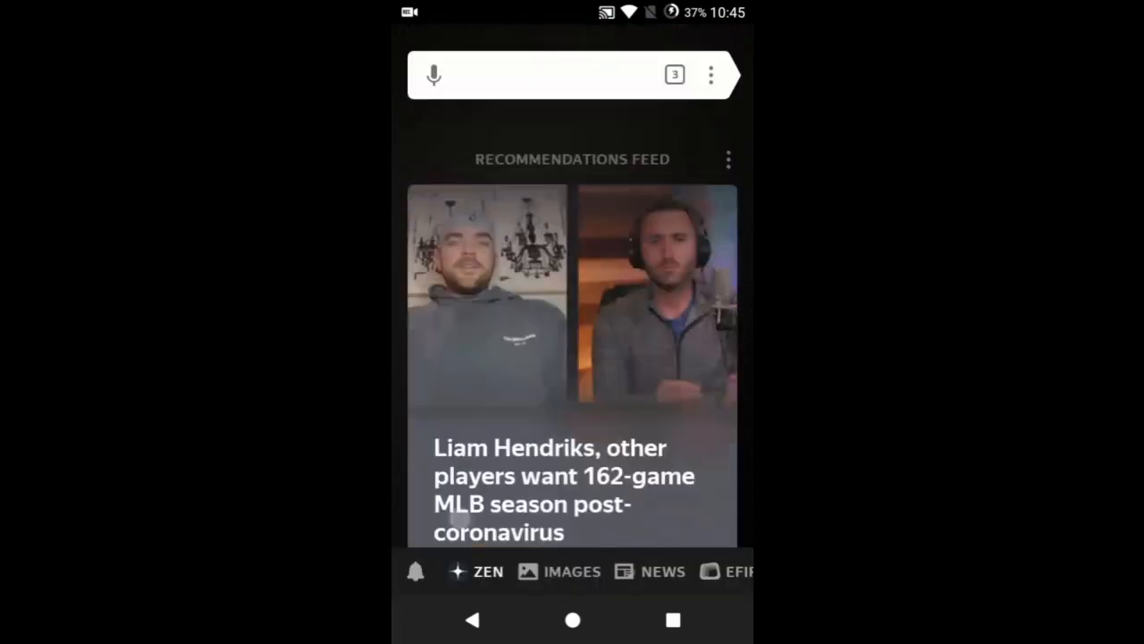
{"action": "scroll", "scroll_direction": "down", "scroll_amount": 3}
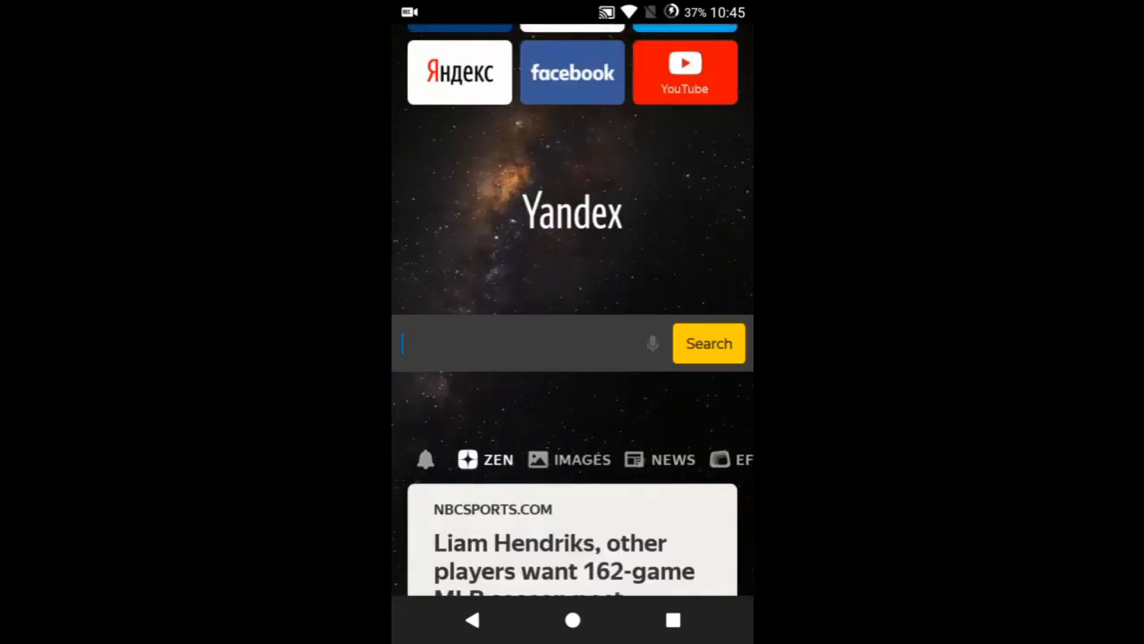
{"action": "left_click", "coordinate": [546, 344]}
{"action": "type", "text": "lootbits.io/?i"}
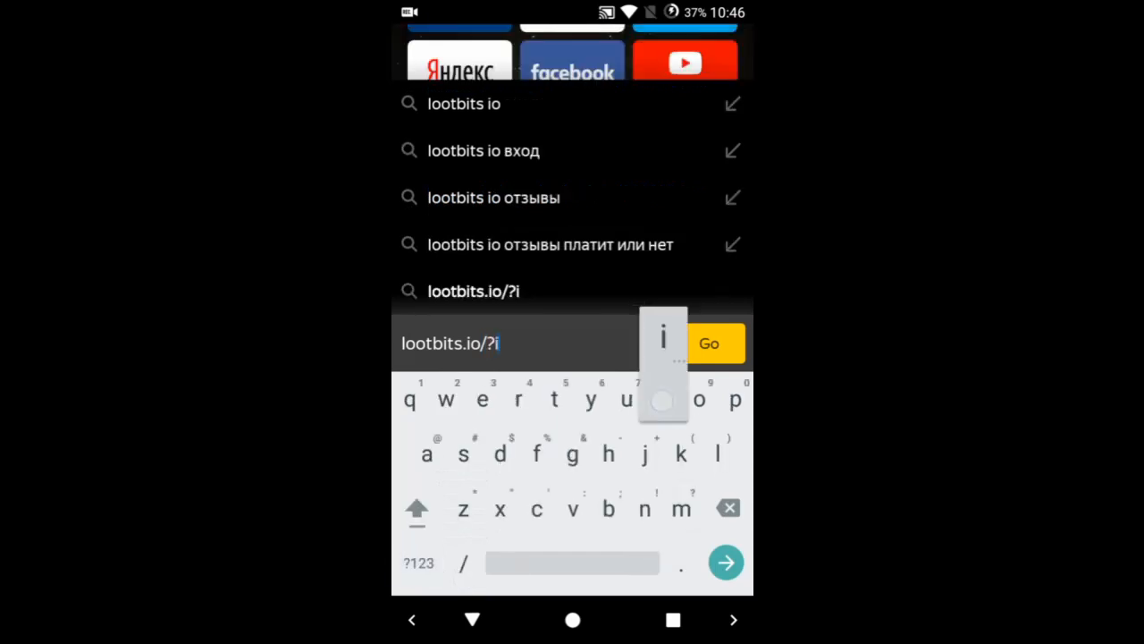
{"action": "type", "text": "nvite"}
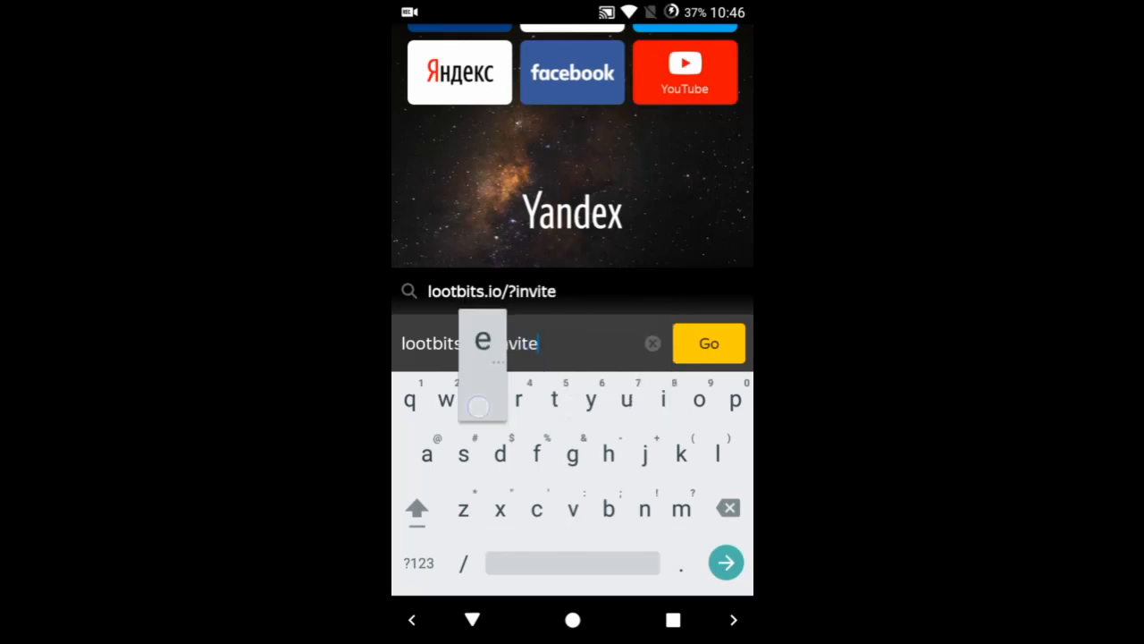
{"action": "left_click", "coordinate": [419, 561]}
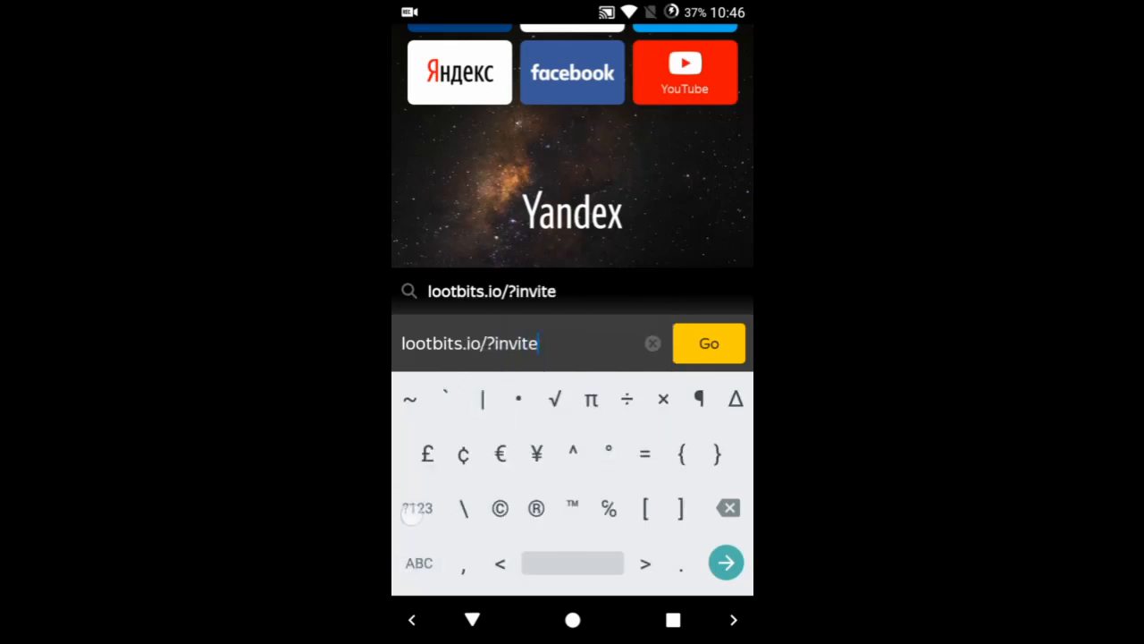
{"action": "type", "text": "=1693713"}
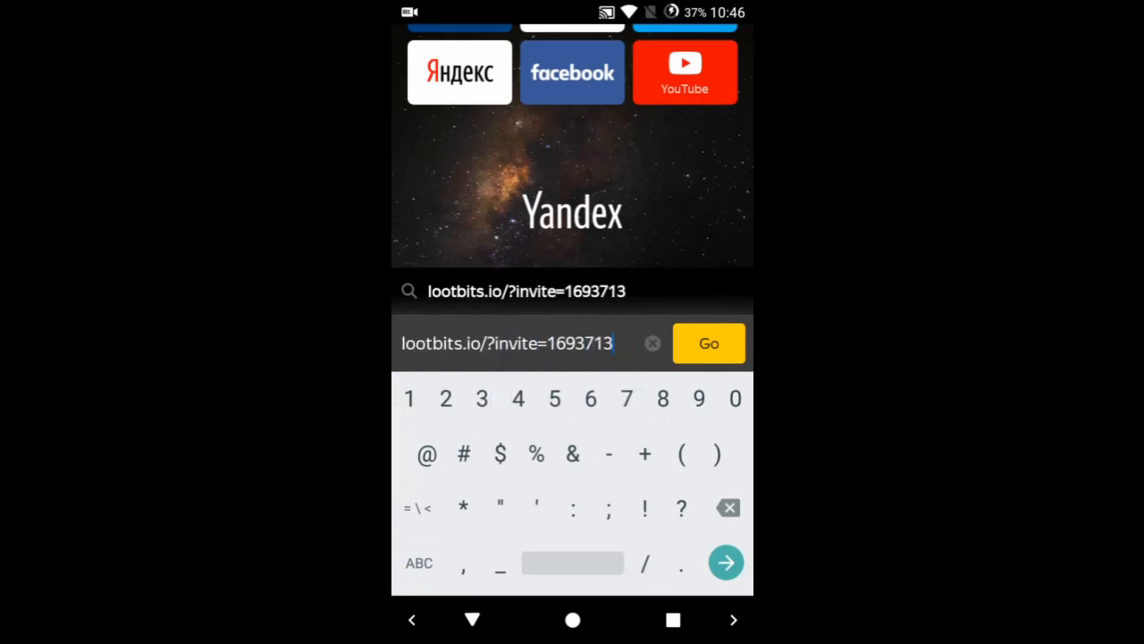
{"action": "left_click", "coordinate": [708, 344]}
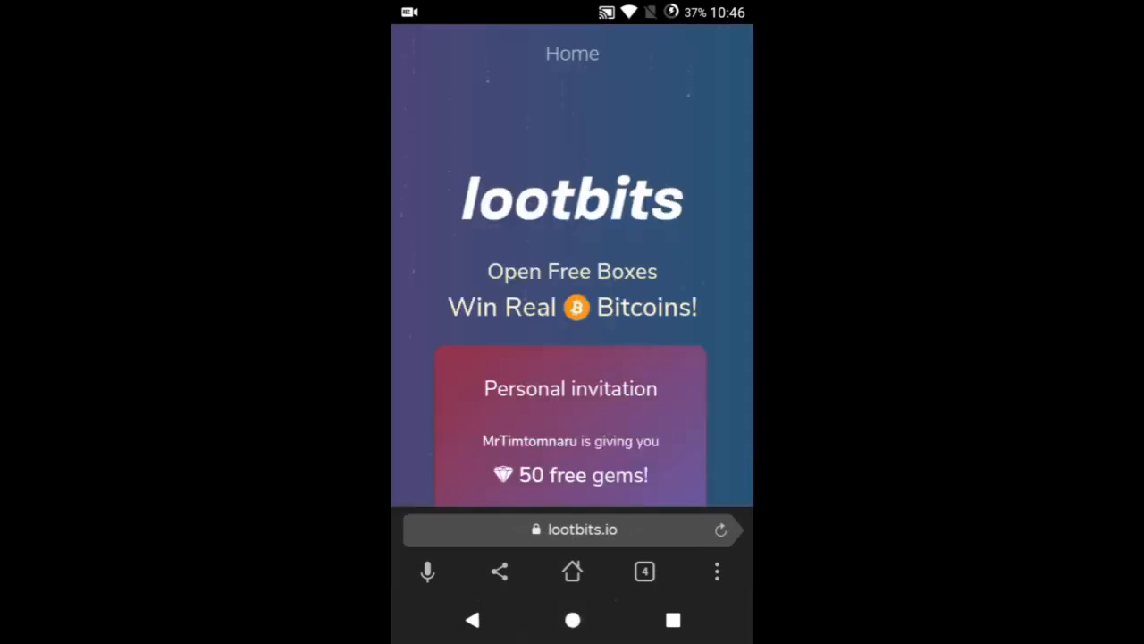
Claim the 50-gem invitation and enter a username on the Register form
{"action": "left_click", "coordinate": [572, 619]}
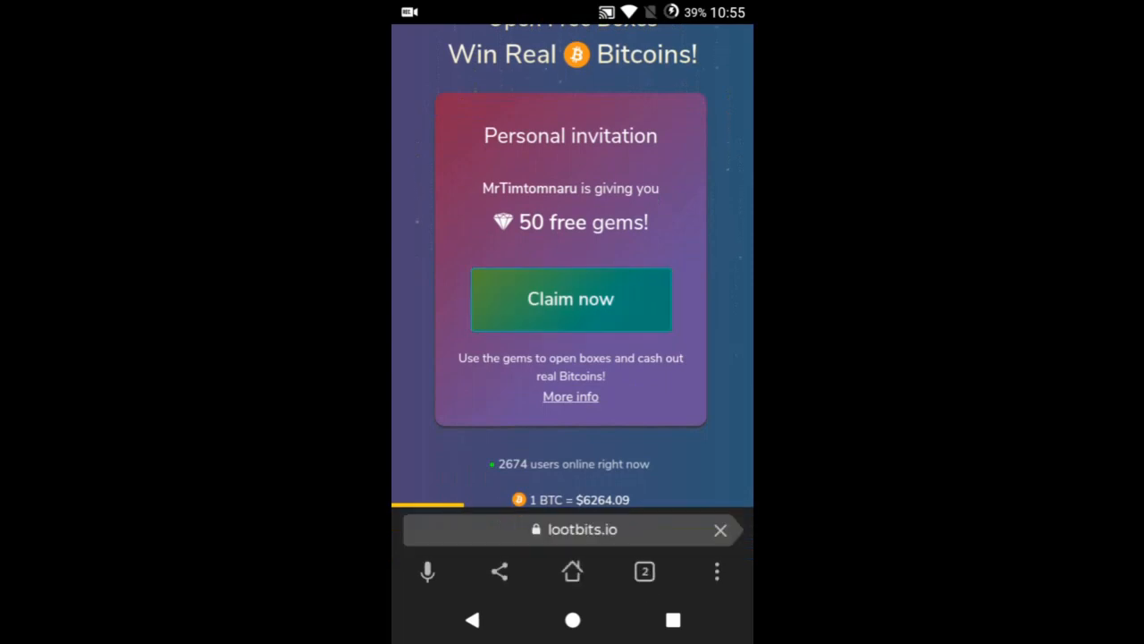
{"action": "left_click", "coordinate": [570, 298]}
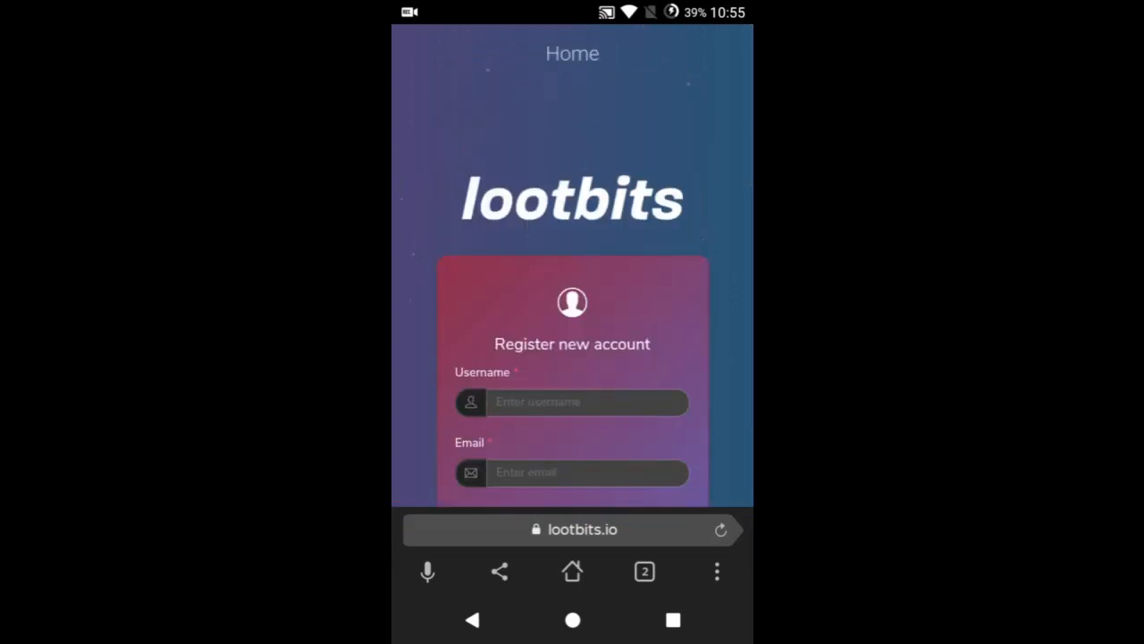
{"action": "scroll", "scroll_direction": "down", "scroll_amount": 3}
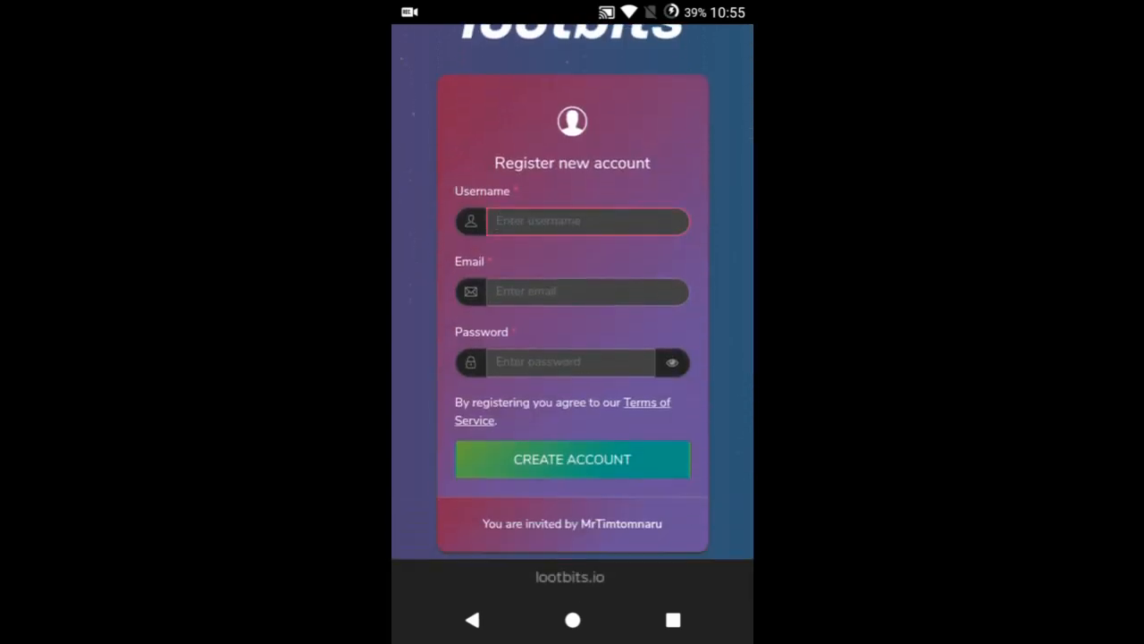
{"action": "left_click", "coordinate": [587, 222]}
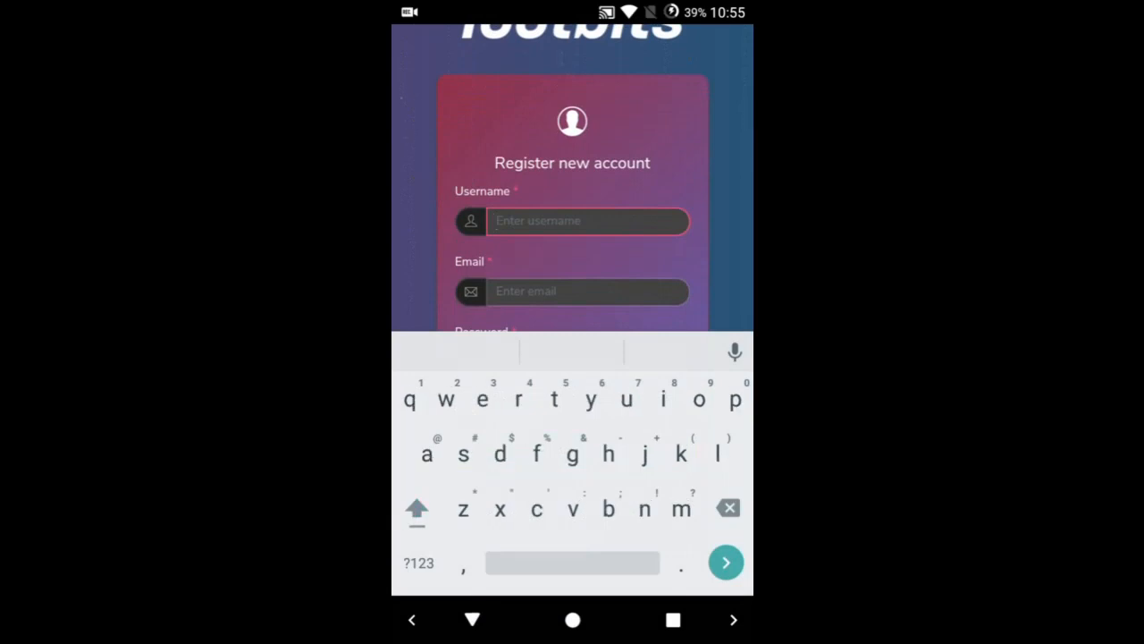
{"action": "left_click", "coordinate": [483, 399]}
{"action": "type", "text": "testingacard2"}
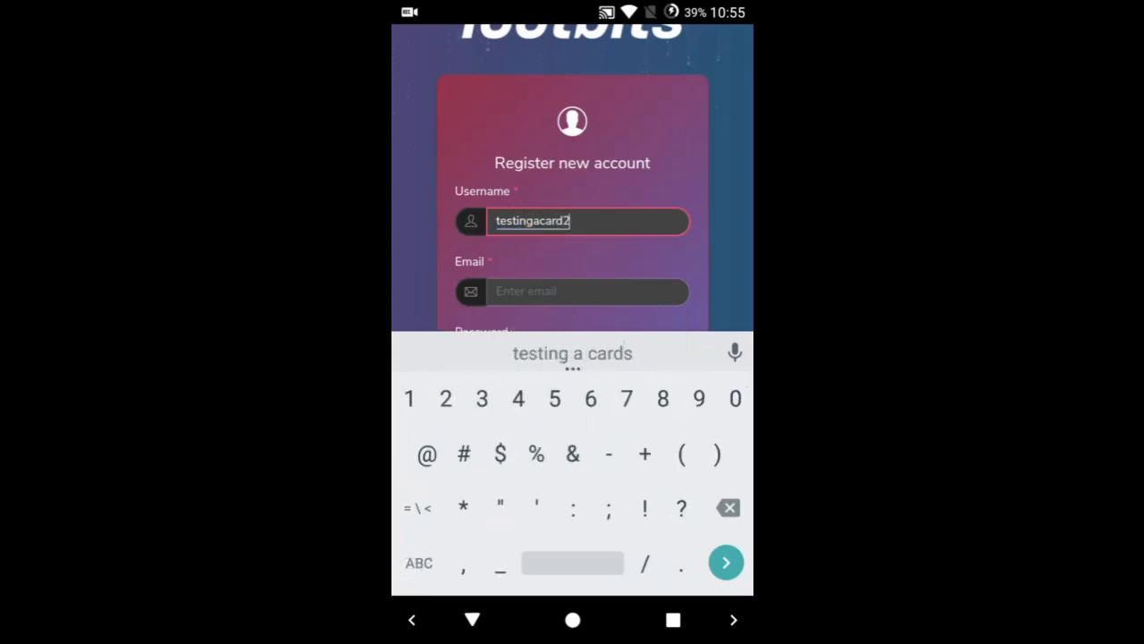
Enter the ProtonMail email address and password, then create the account
{"action": "left_click", "coordinate": [588, 290]}
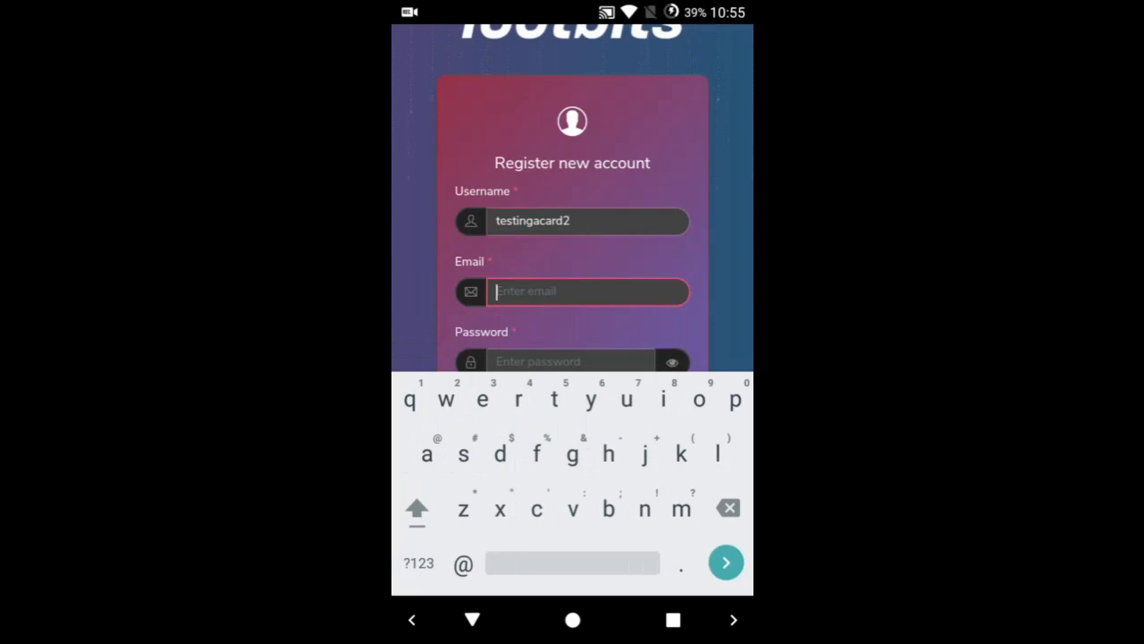
{"action": "type", "text": "testingaca"}
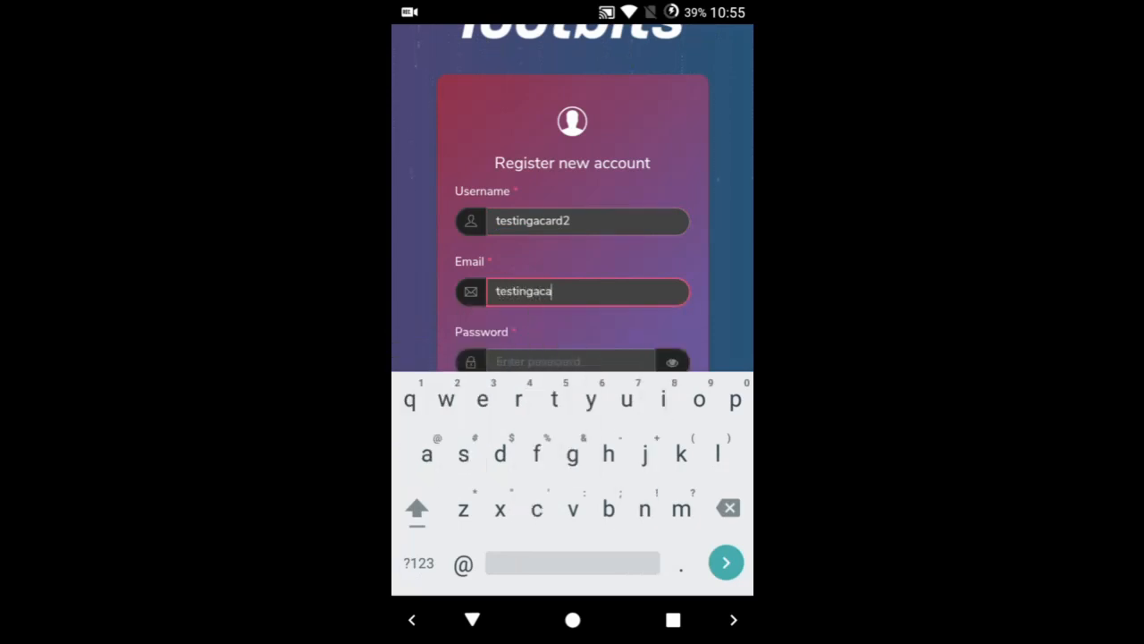
{"action": "left_click", "coordinate": [425, 563]}
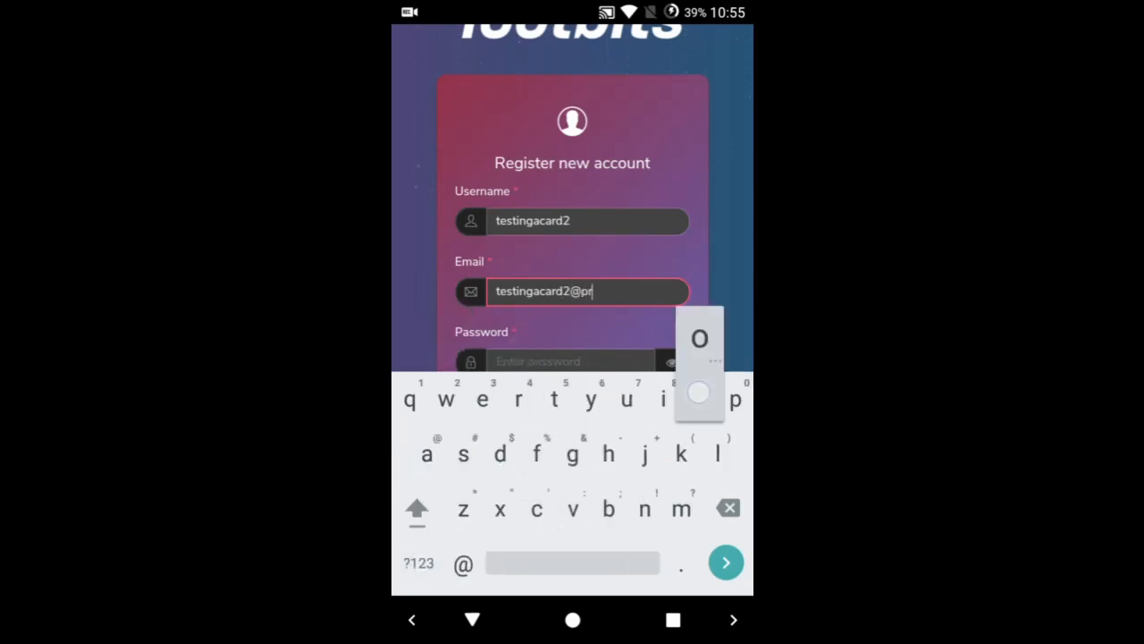
{"action": "type", "text": "otonmail.com"}
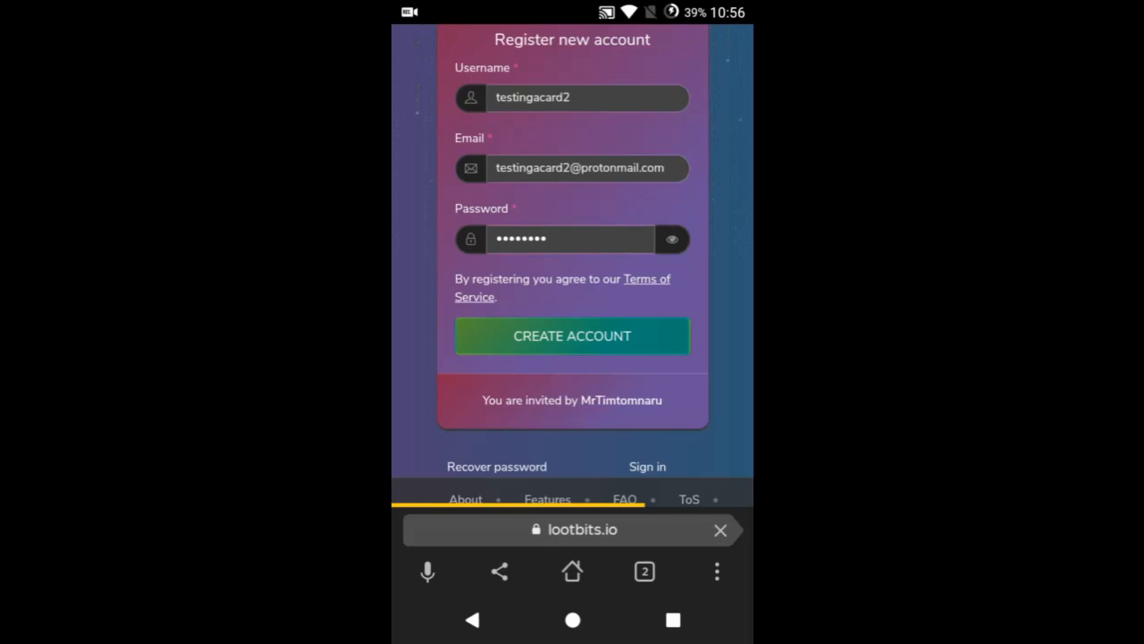
{"action": "left_click", "coordinate": [572, 337]}
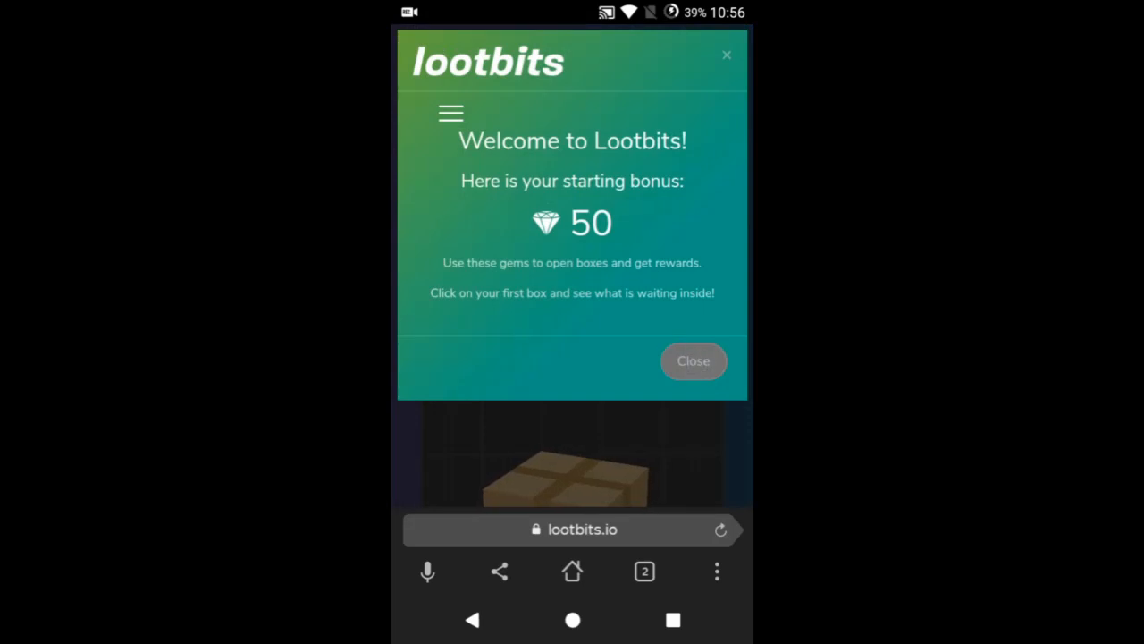
Dismiss the welcome bonus popup and go to the account profile's verification section
{"action": "left_click", "coordinate": [694, 361]}
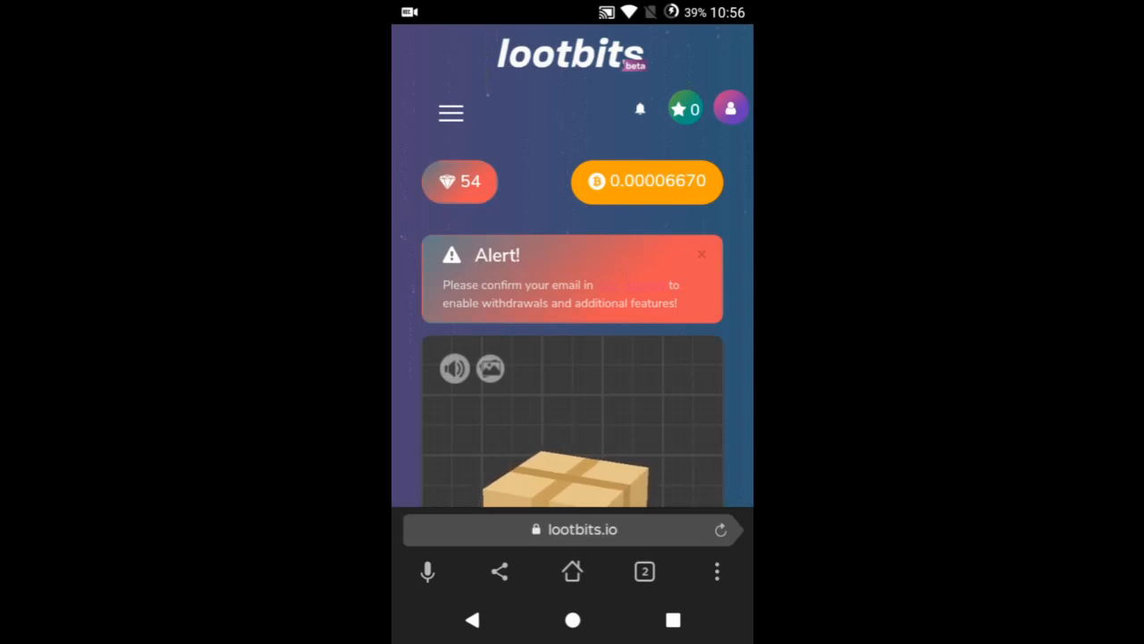
{"action": "left_click", "coordinate": [730, 108]}
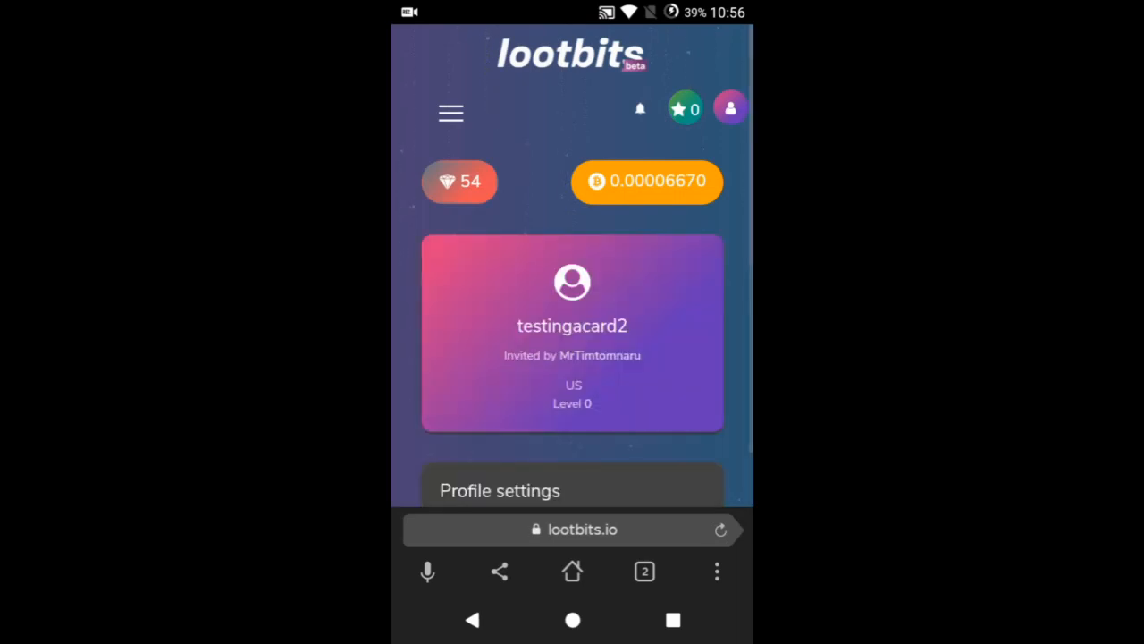
{"action": "scroll", "scroll_direction": "down", "scroll_amount": 3}
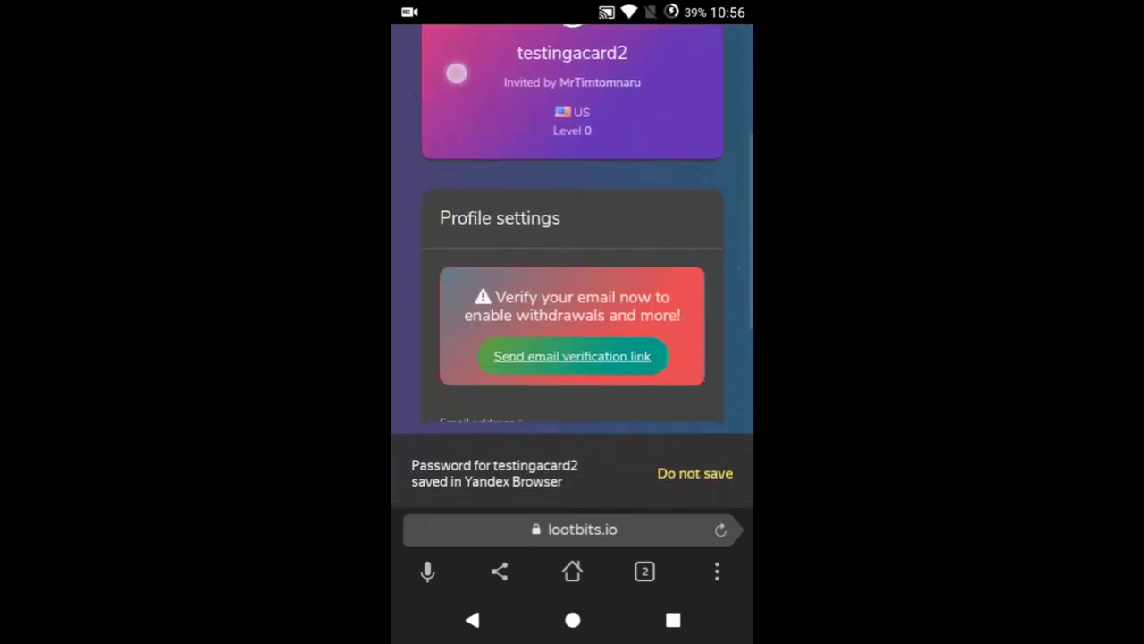
{"action": "scroll", "scroll_direction": "down", "scroll_amount": 3}
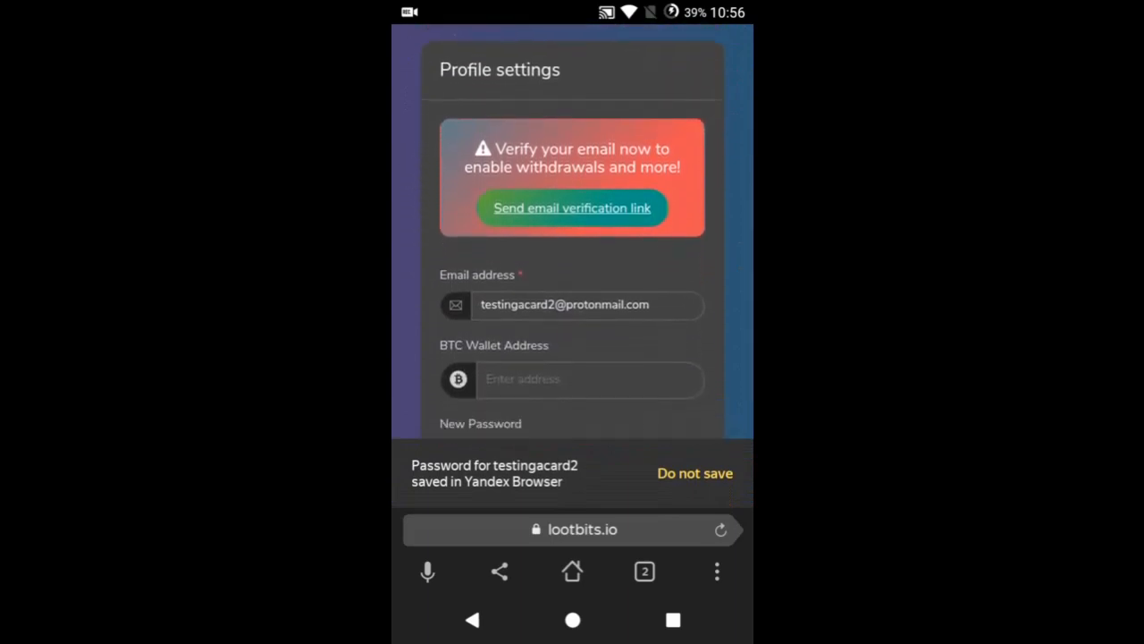
Send the email verification link, acknowledge the notice, and start a new browser tab
{"action": "left_click", "coordinate": [694, 472]}
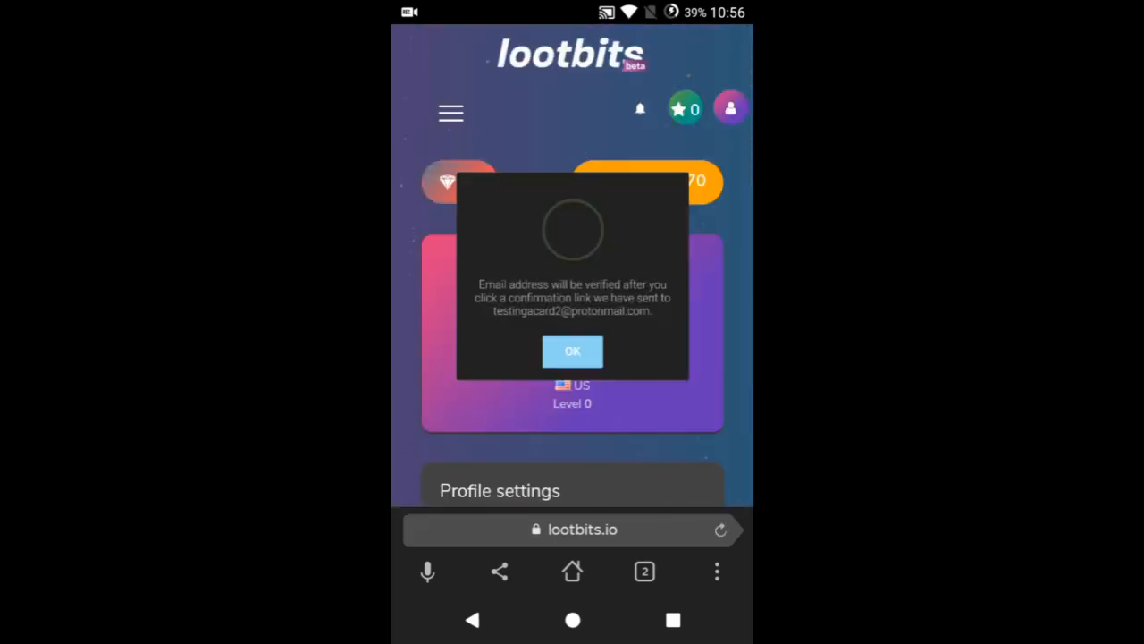
{"action": "left_click", "coordinate": [572, 350]}
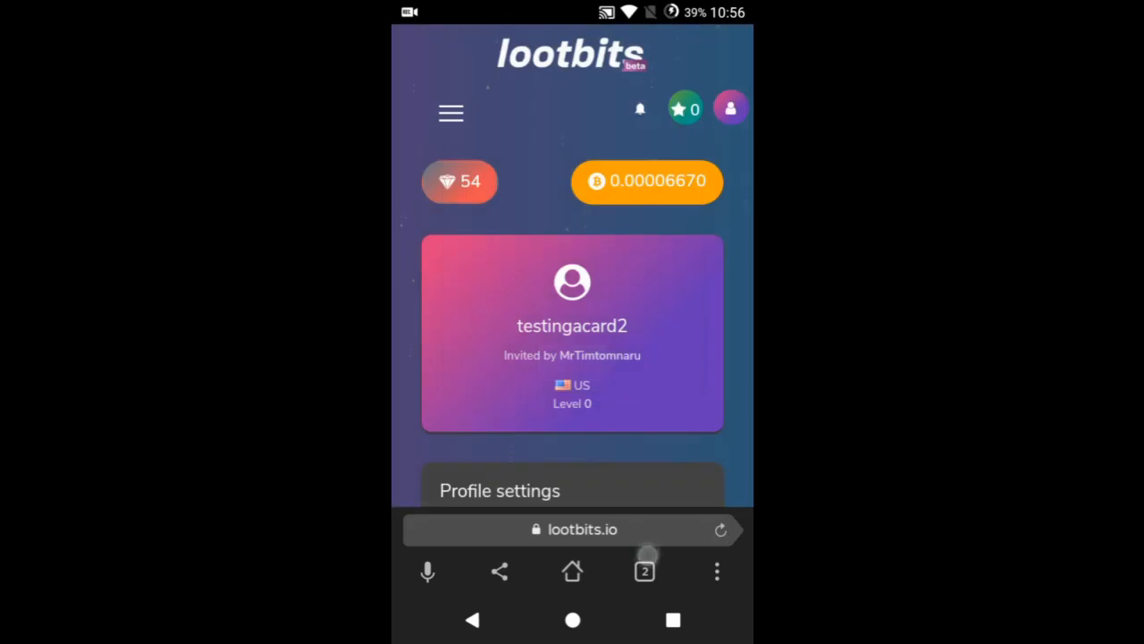
{"action": "left_click", "coordinate": [644, 572]}
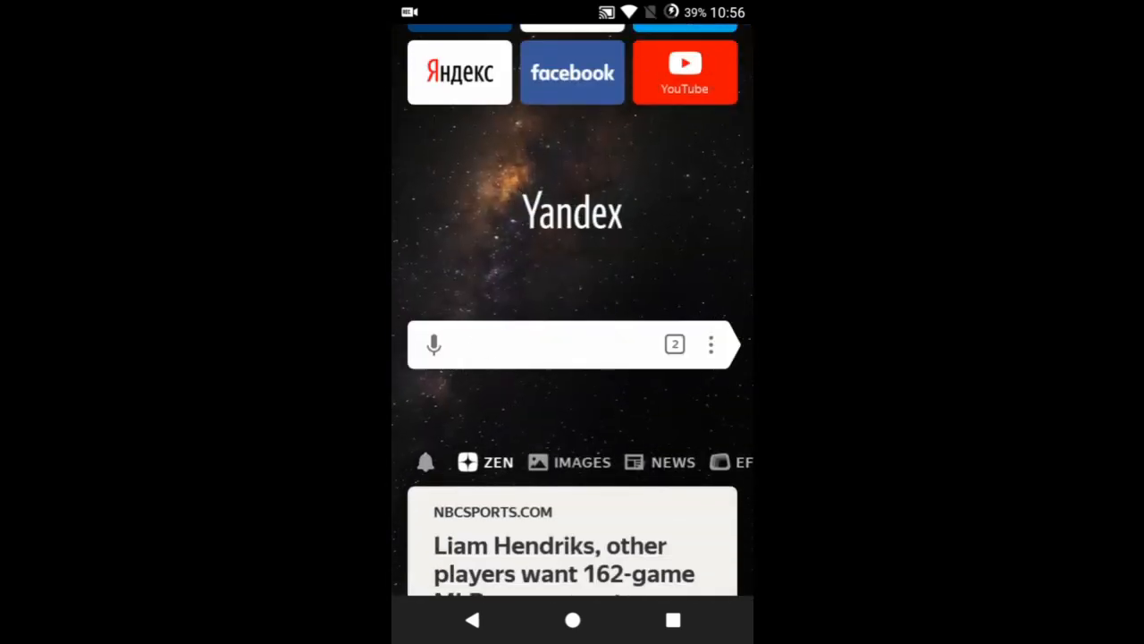
Search for protonmail and dismiss the app install banner on the ProtonMail site
{"action": "type", "text": "p"}
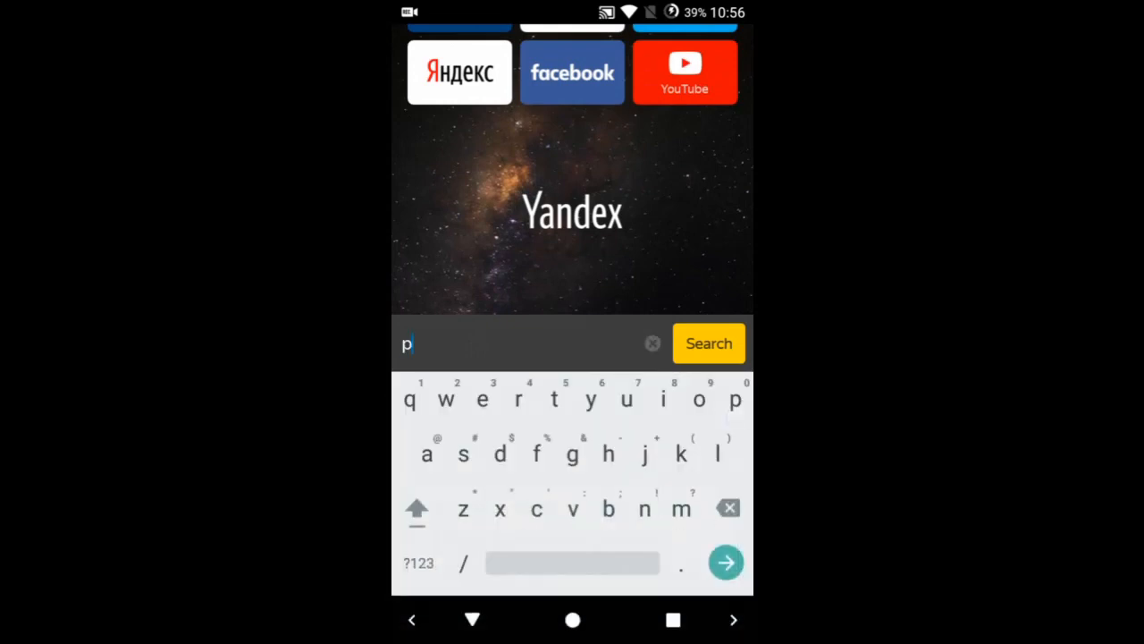
{"action": "type", "text": "roto"}
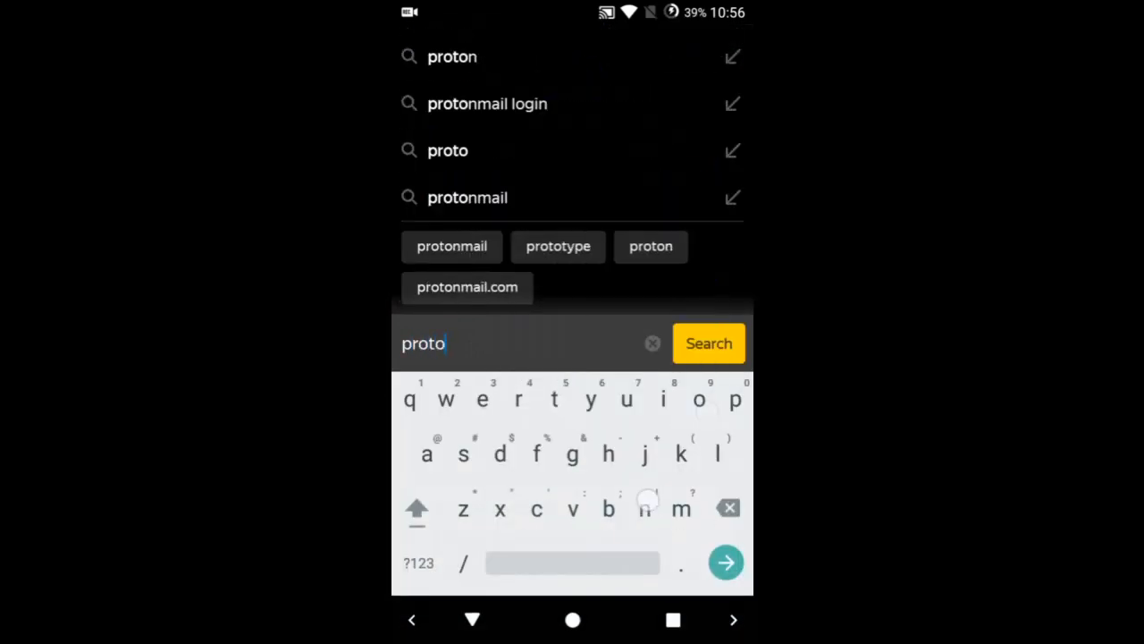
{"action": "type", "text": "nmail"}
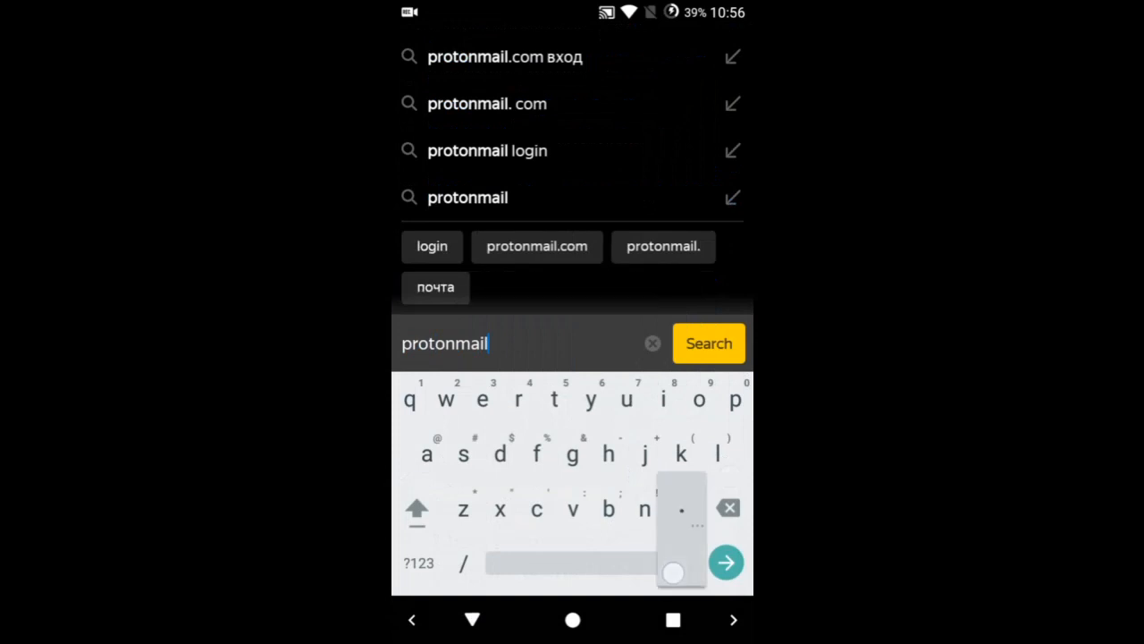
{"action": "left_click", "coordinate": [708, 343]}
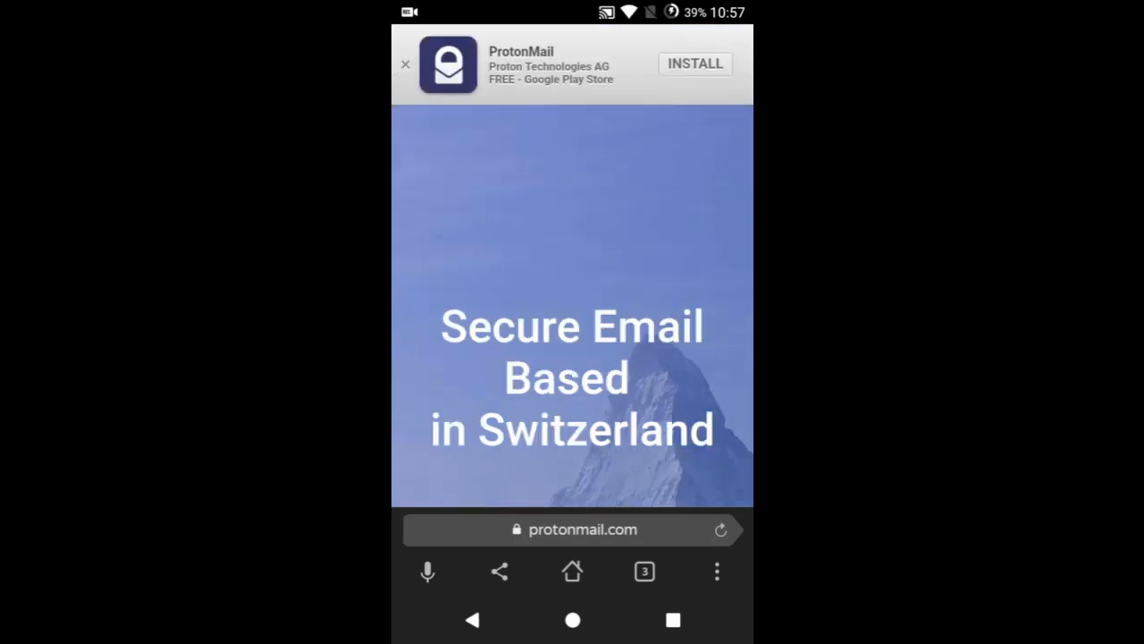
{"action": "left_click", "coordinate": [406, 64]}
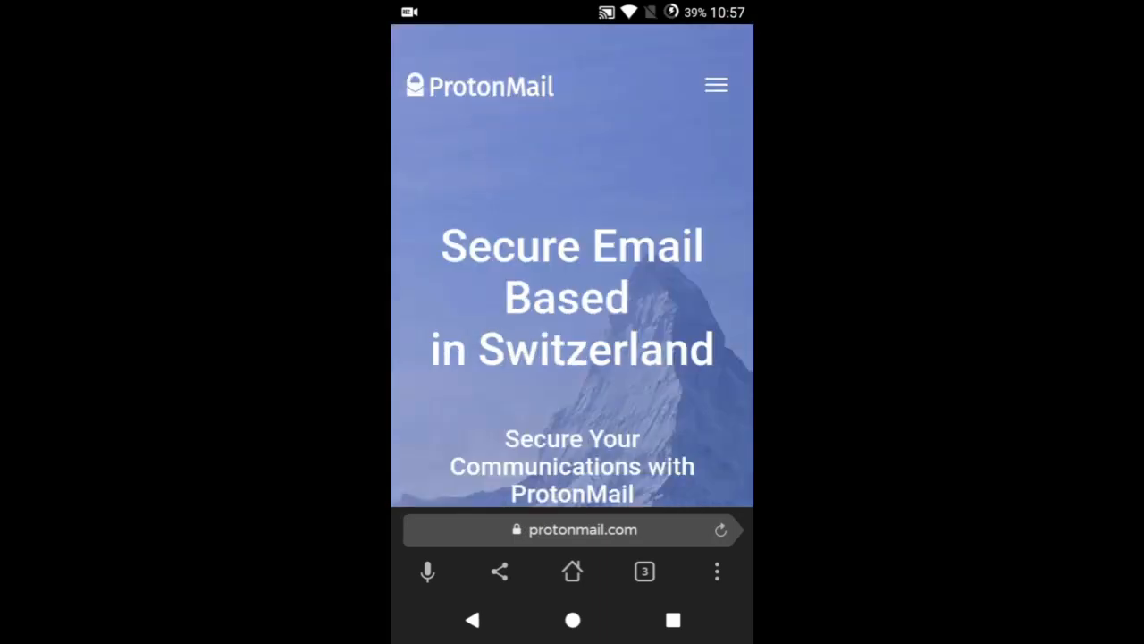
Reach ProtonMail's login page via the hamburger menu and fill in the username
{"action": "left_click", "coordinate": [715, 86]}
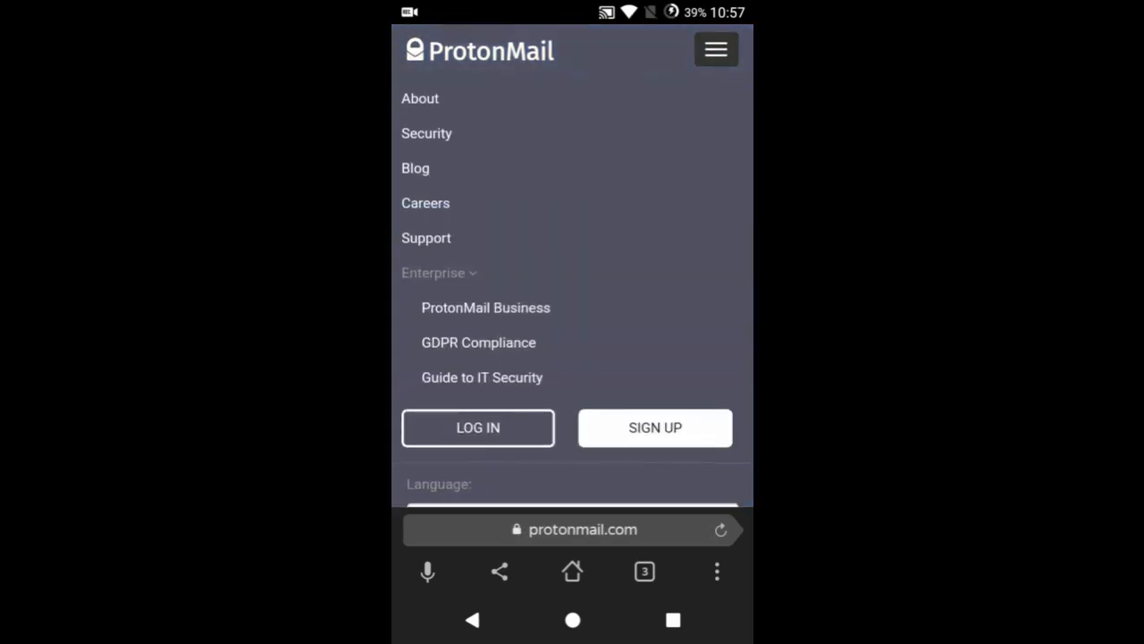
{"action": "left_click", "coordinate": [478, 427]}
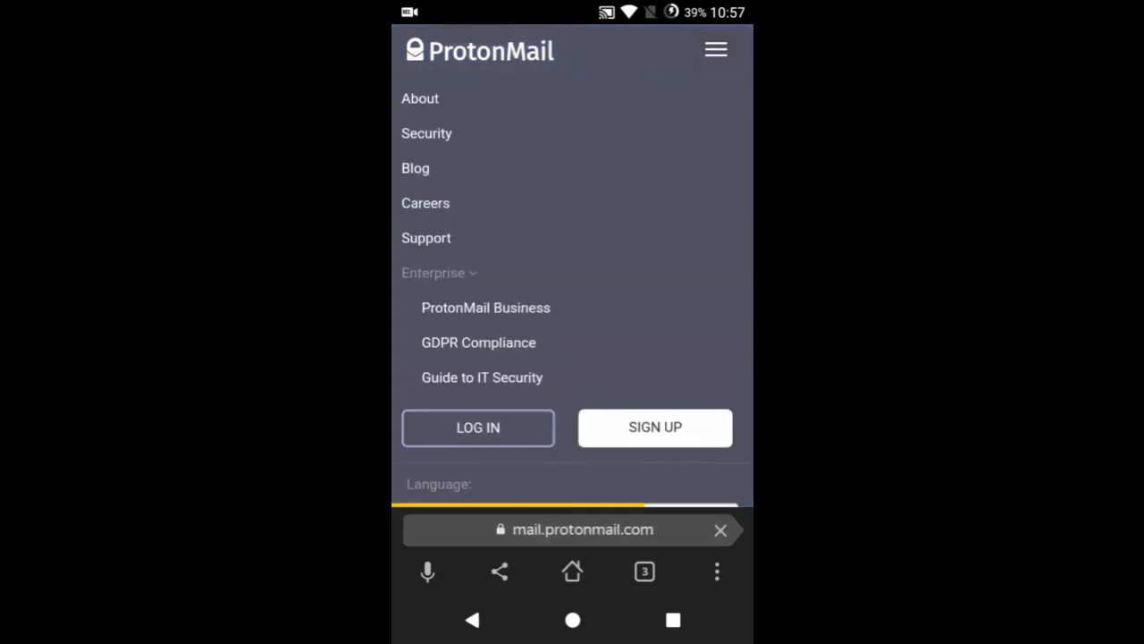
{"action": "left_click", "coordinate": [478, 428]}
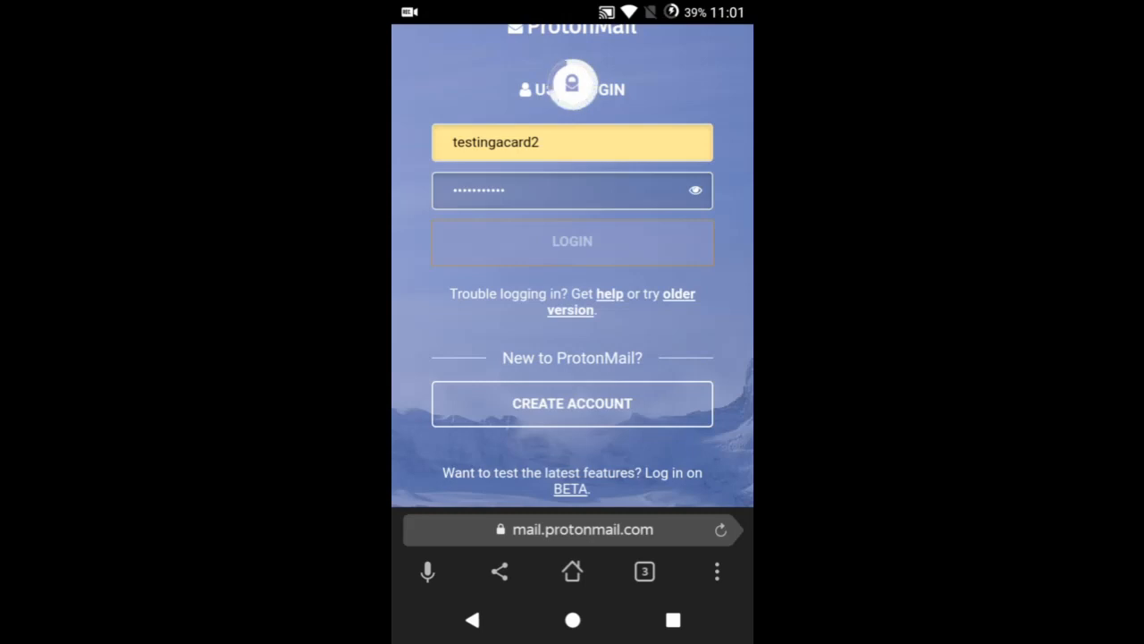
Log in to ProtonMail and go to the folder holding the Lootbits email
{"action": "left_click", "coordinate": [572, 242]}
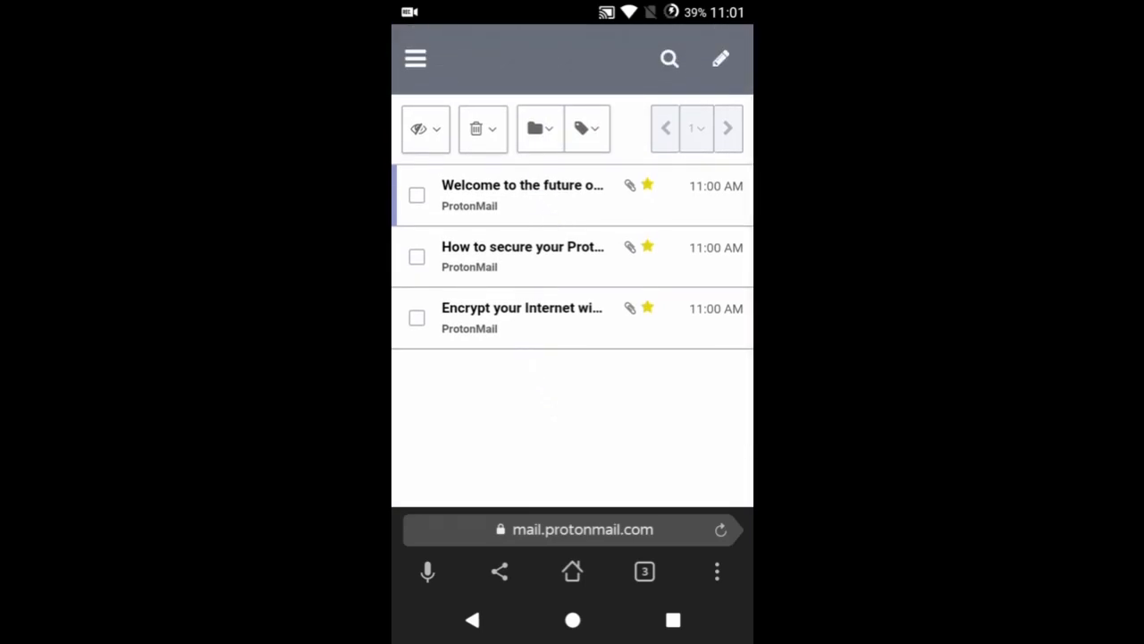
{"action": "left_click", "coordinate": [414, 57]}
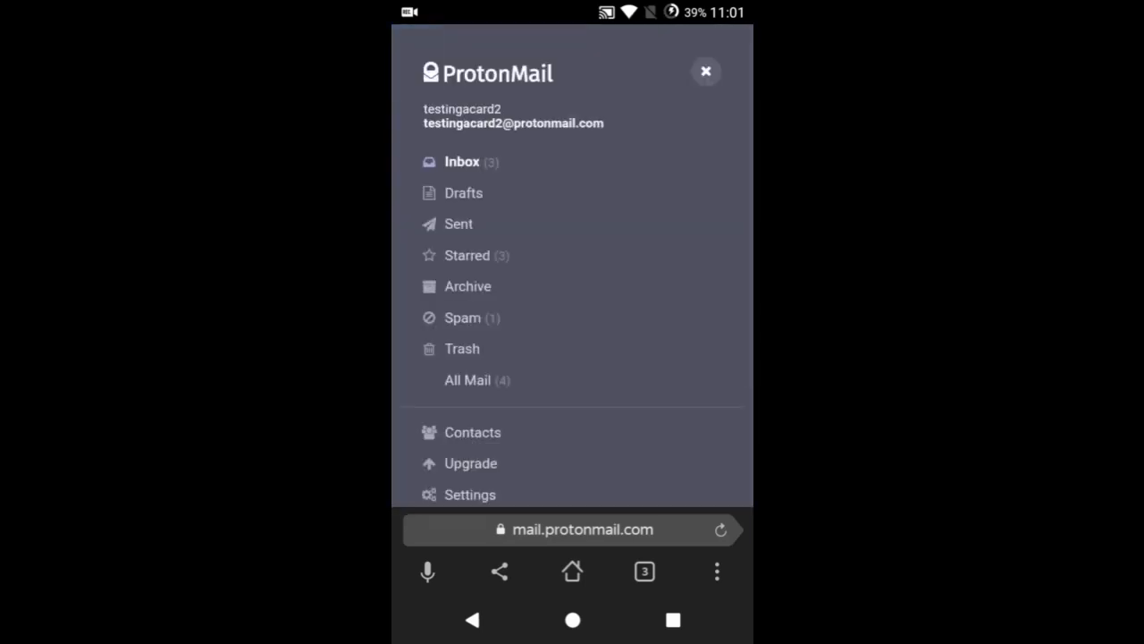
{"action": "left_click", "coordinate": [461, 161]}
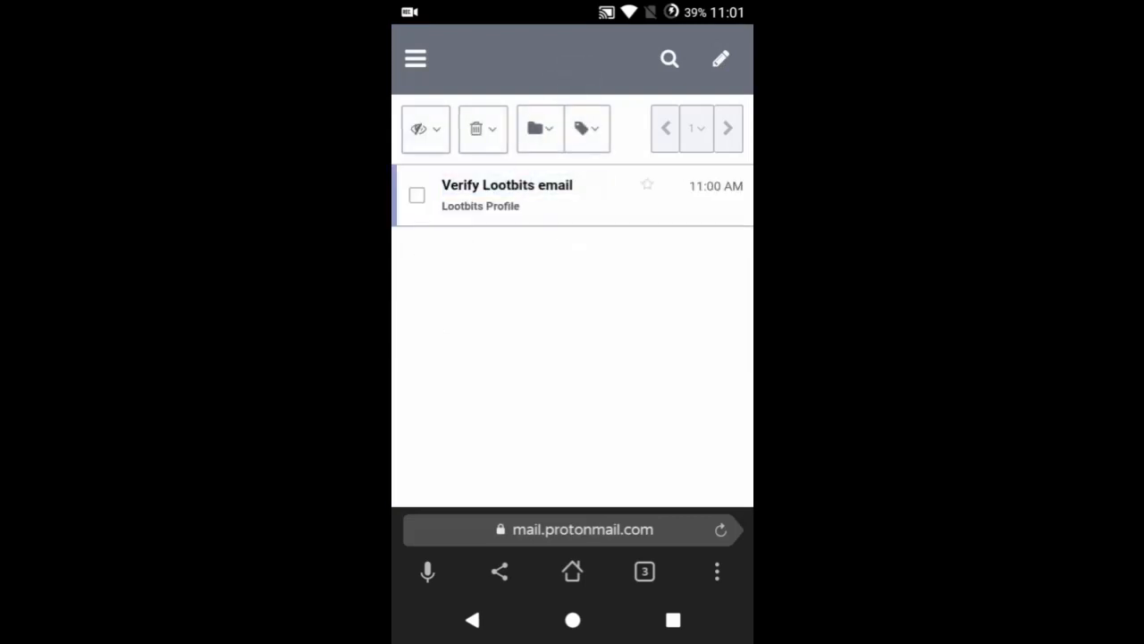
Open the Verify Lootbits message and follow its Verify Email link to the confirmation prompt
{"action": "left_click", "coordinate": [508, 184]}
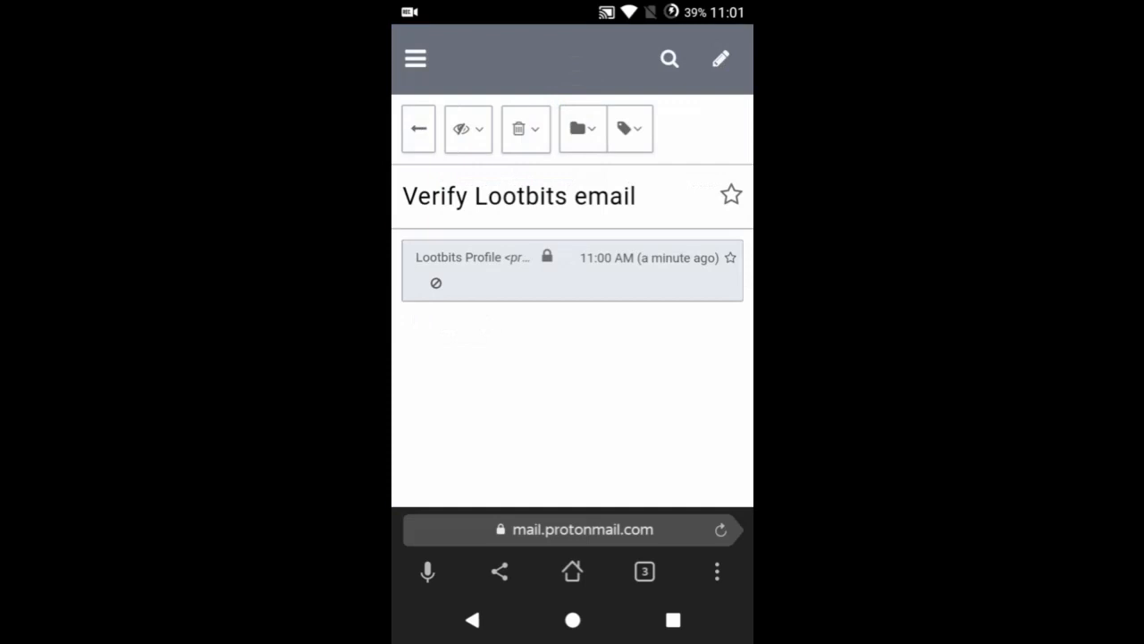
{"action": "left_click", "coordinate": [573, 268]}
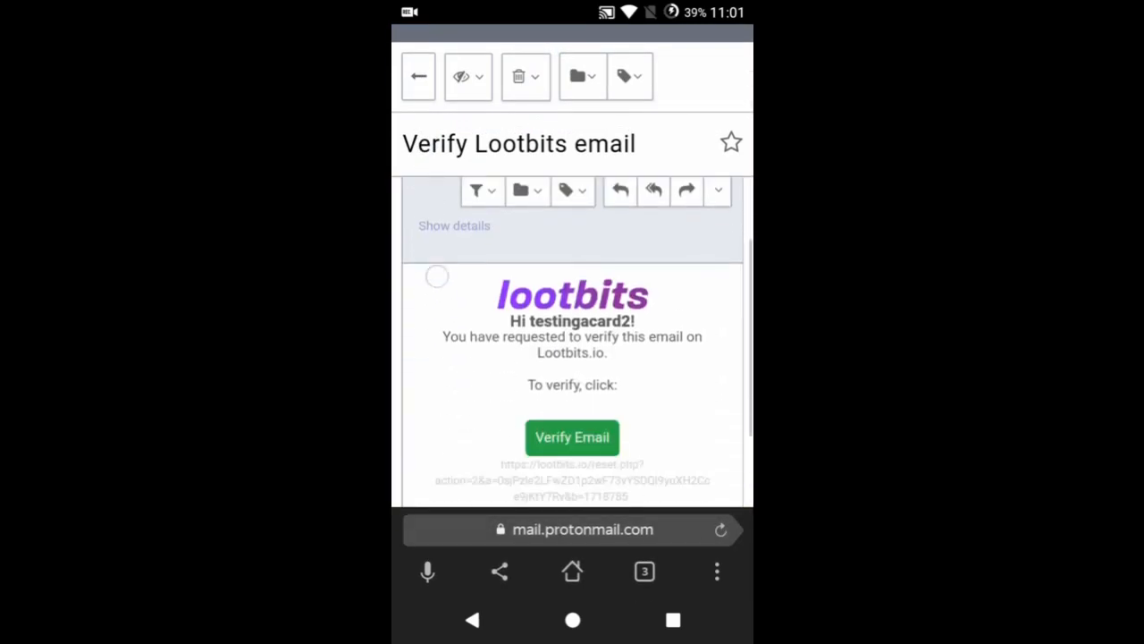
{"action": "left_click", "coordinate": [572, 436]}
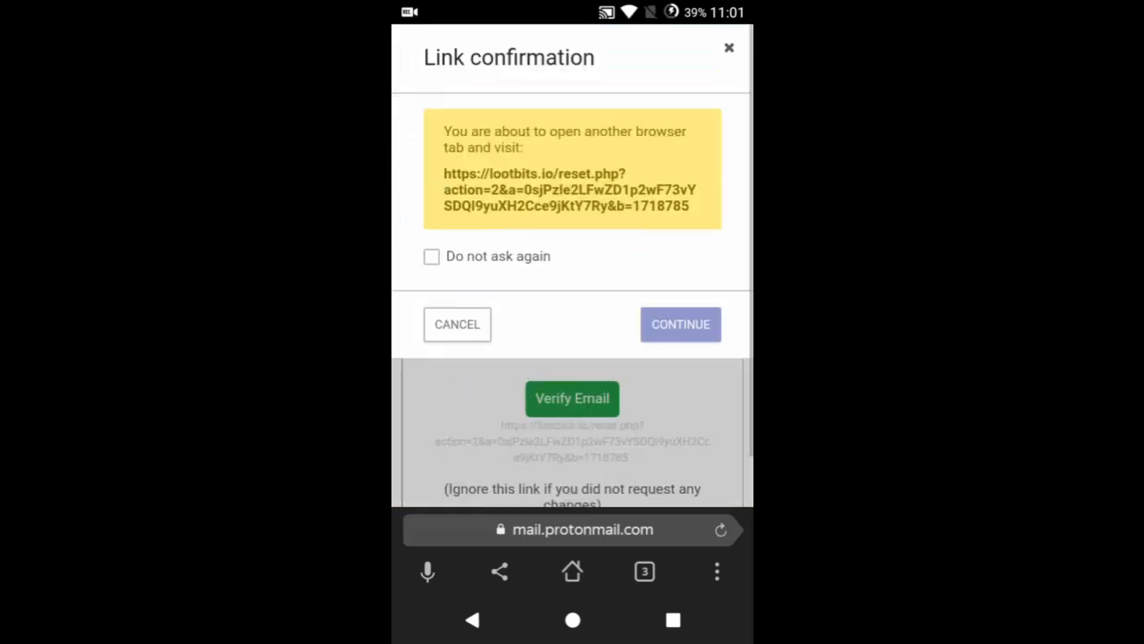
Confirm the verification link, land on Lootbits' email-verified page, and return to the testingacard2 profile
{"action": "left_click", "coordinate": [431, 255]}
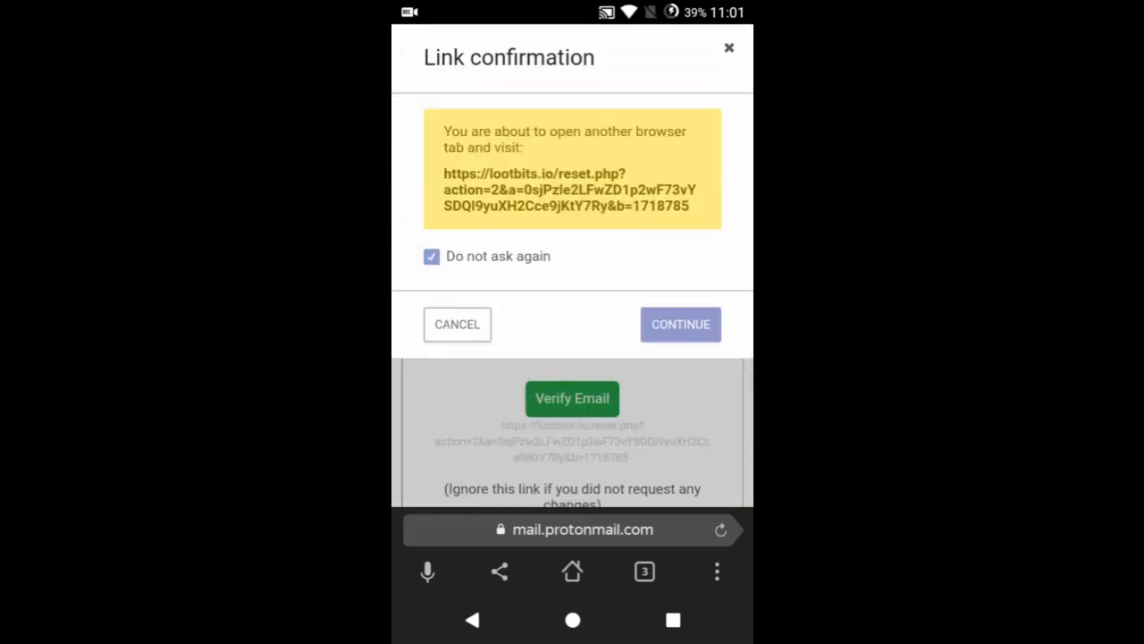
{"action": "left_click", "coordinate": [680, 324]}
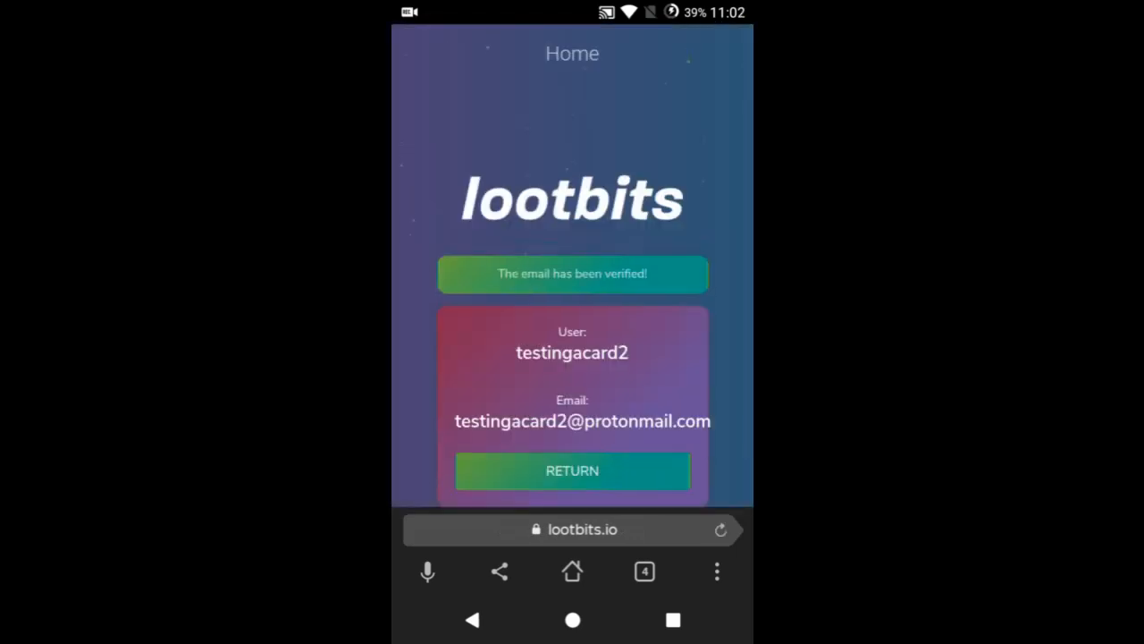
{"action": "scroll", "scroll_direction": "down", "scroll_amount": 3}
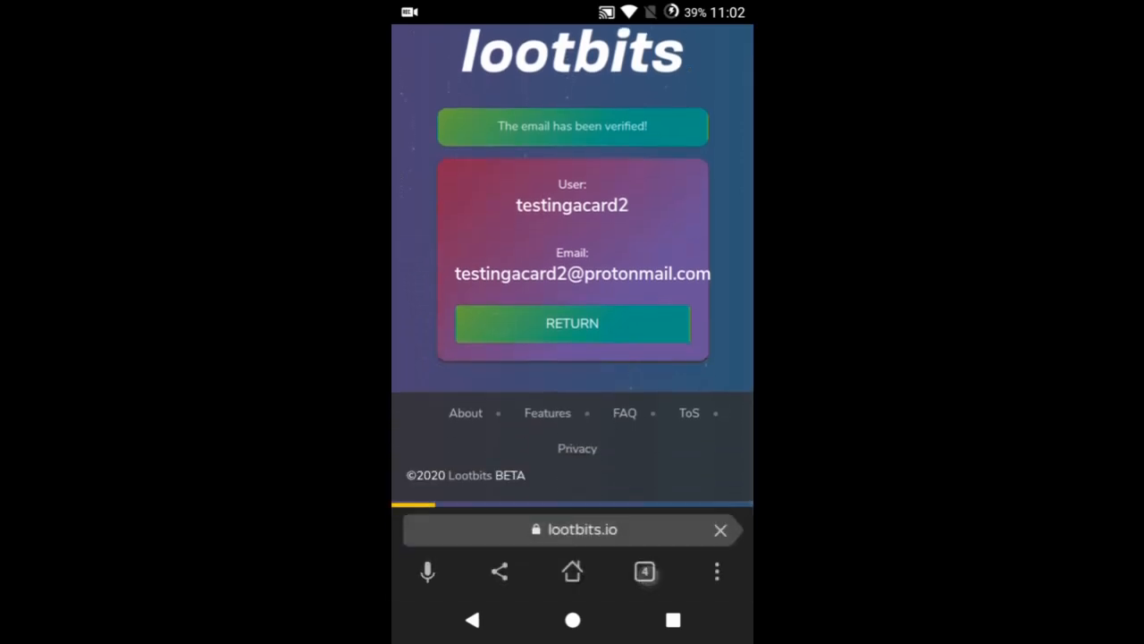
{"action": "left_click", "coordinate": [644, 573]}
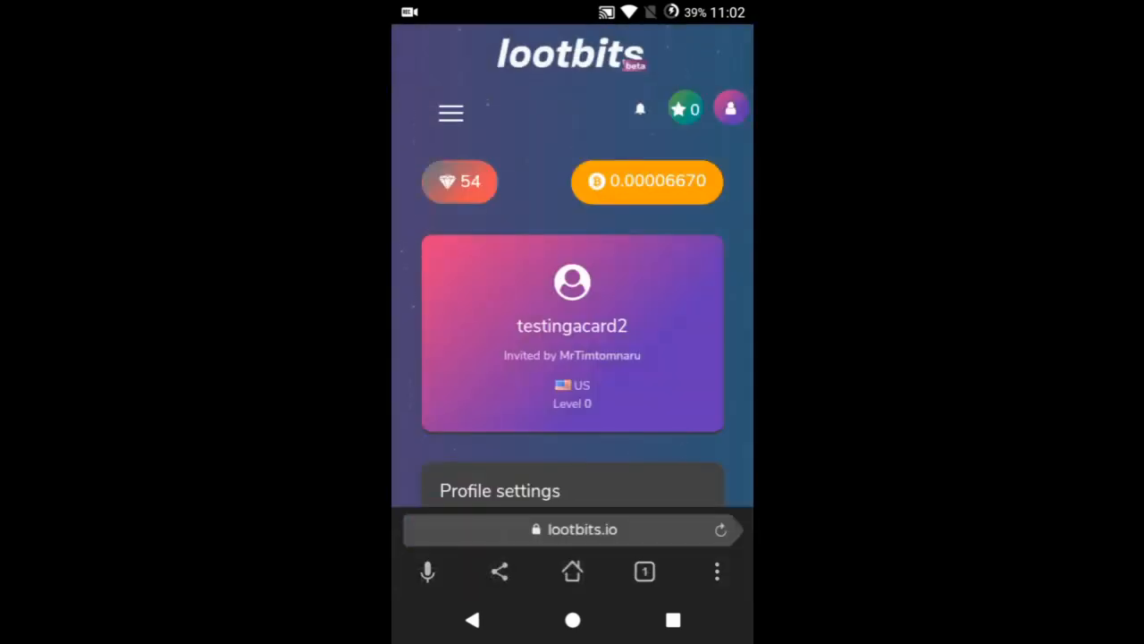
Navigate via the hamburger menu to the Open boxes page, getting past the Yandex download warning
{"action": "left_click", "coordinate": [450, 111]}
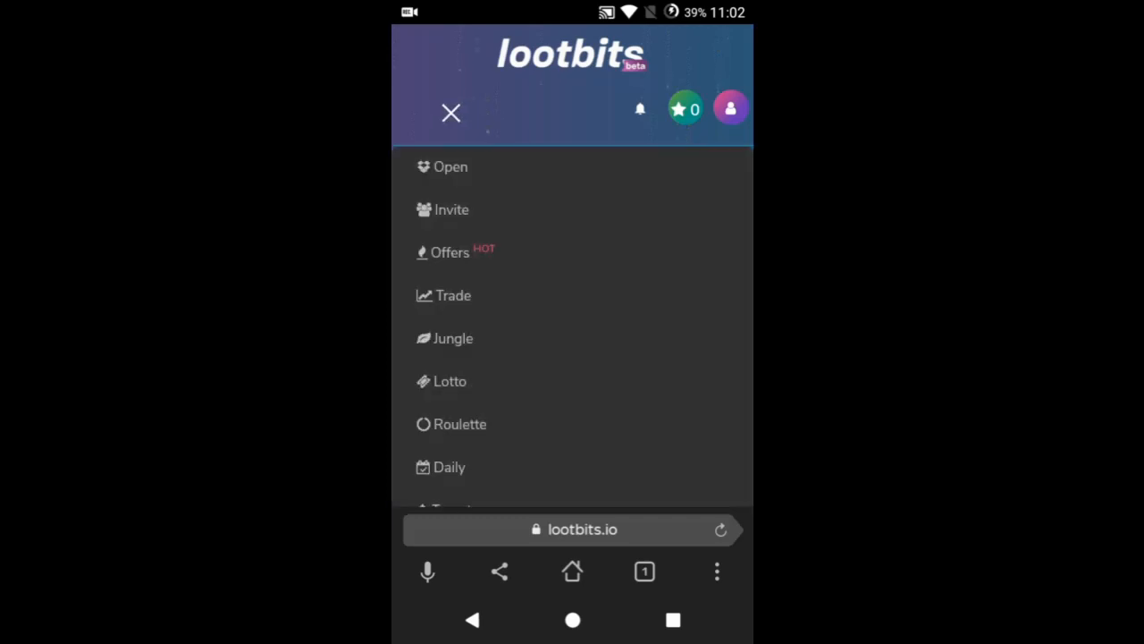
{"action": "left_click", "coordinate": [439, 166]}
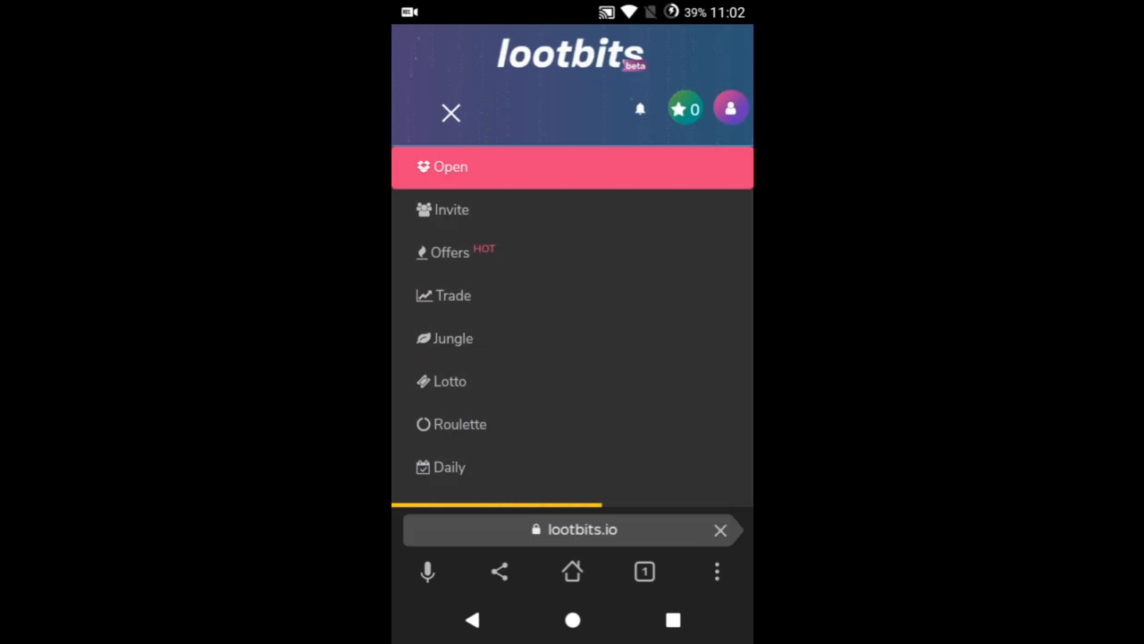
{"action": "left_click", "coordinate": [450, 112]}
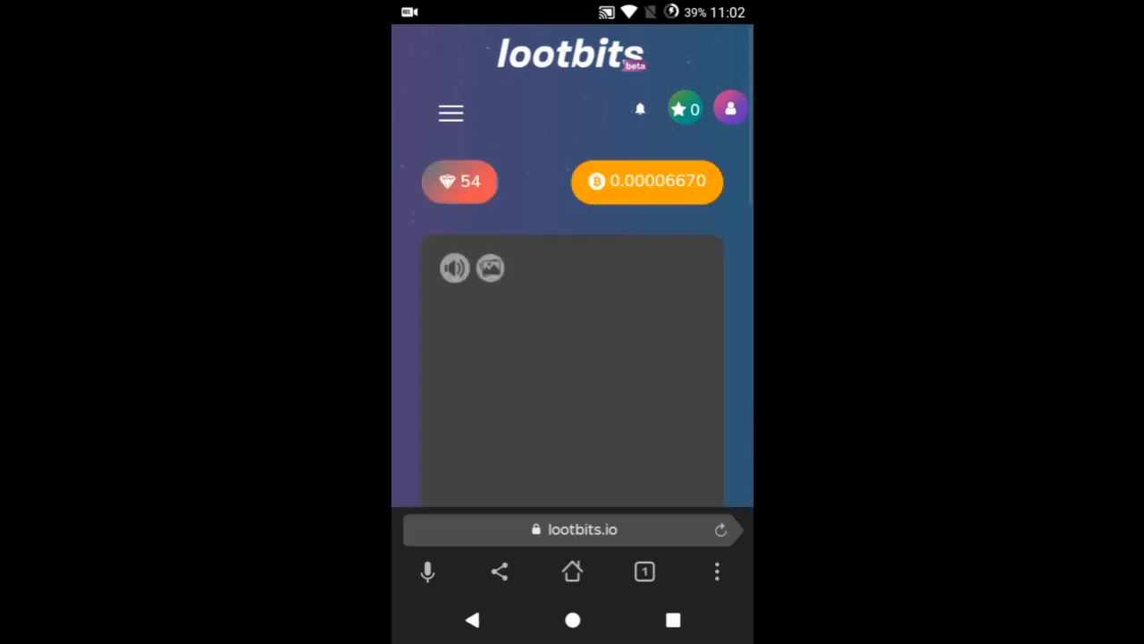
{"action": "scroll", "scroll_direction": "down", "scroll_amount": 3}
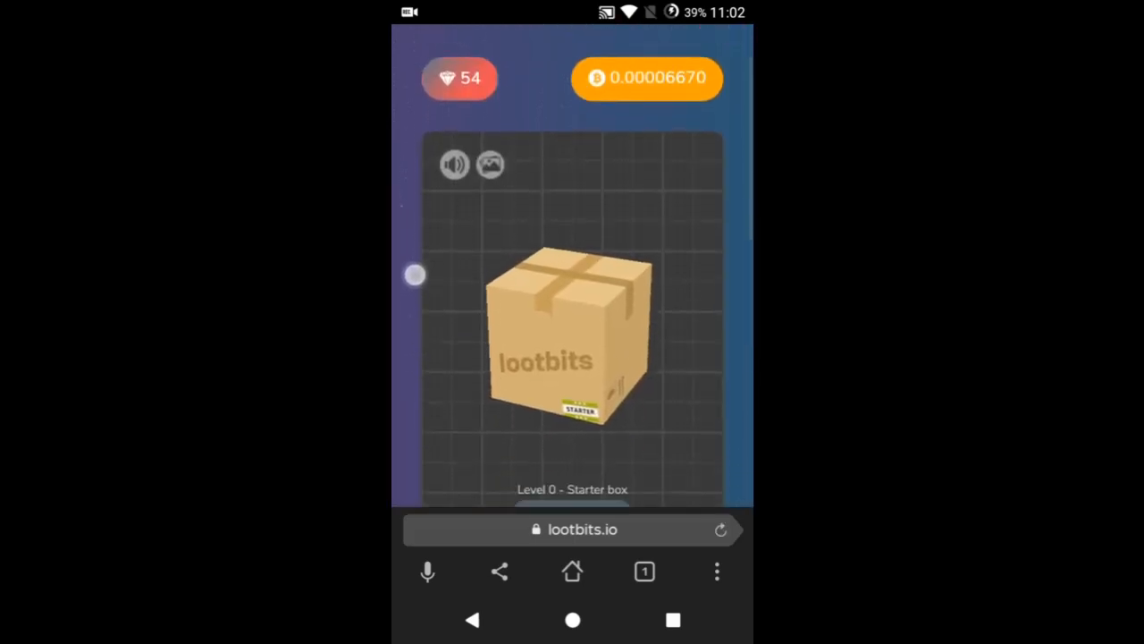
{"action": "scroll", "scroll_direction": "down", "scroll_amount": 3}
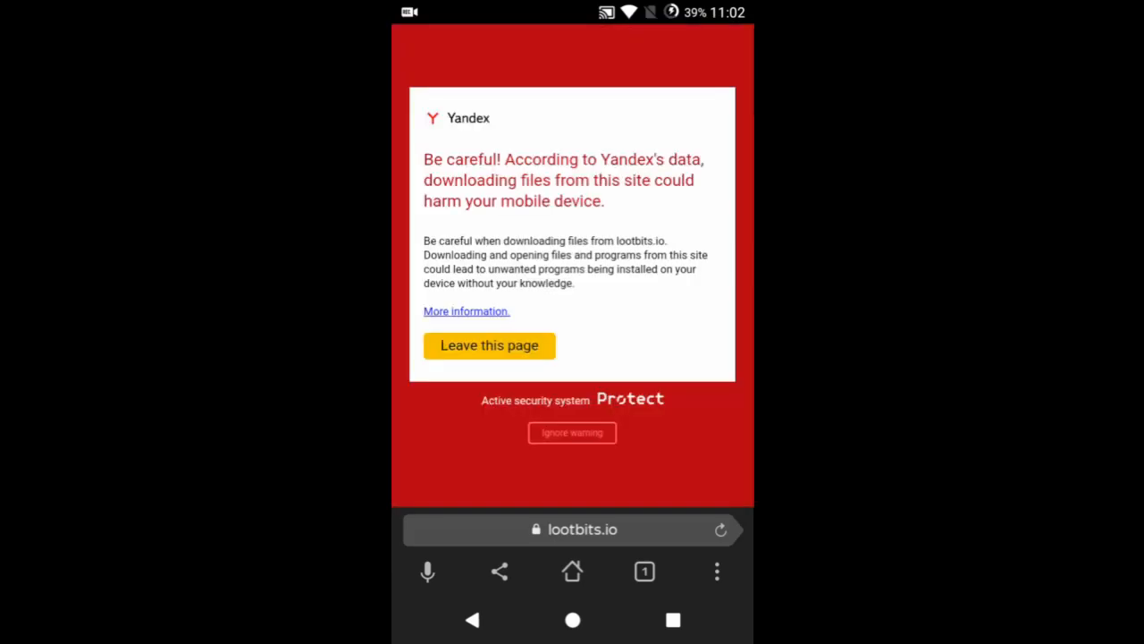
{"action": "left_click", "coordinate": [643, 572]}
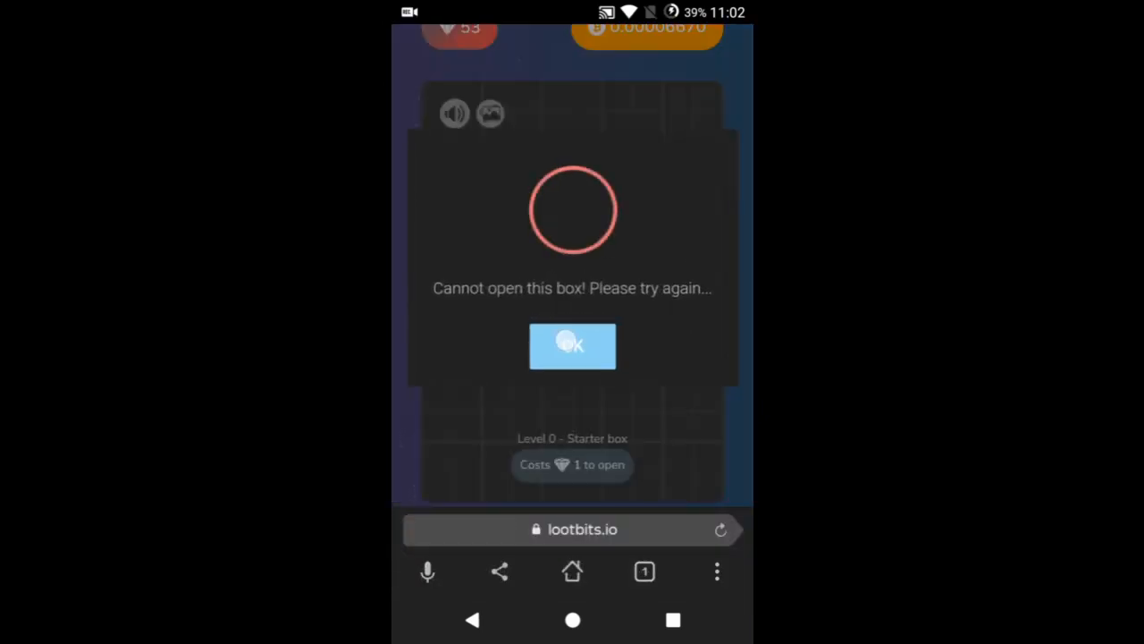
Clear the cannot-open-box errors, open the Starter box for 2 xp and close the Congratulations ad
{"action": "left_click", "coordinate": [572, 346]}
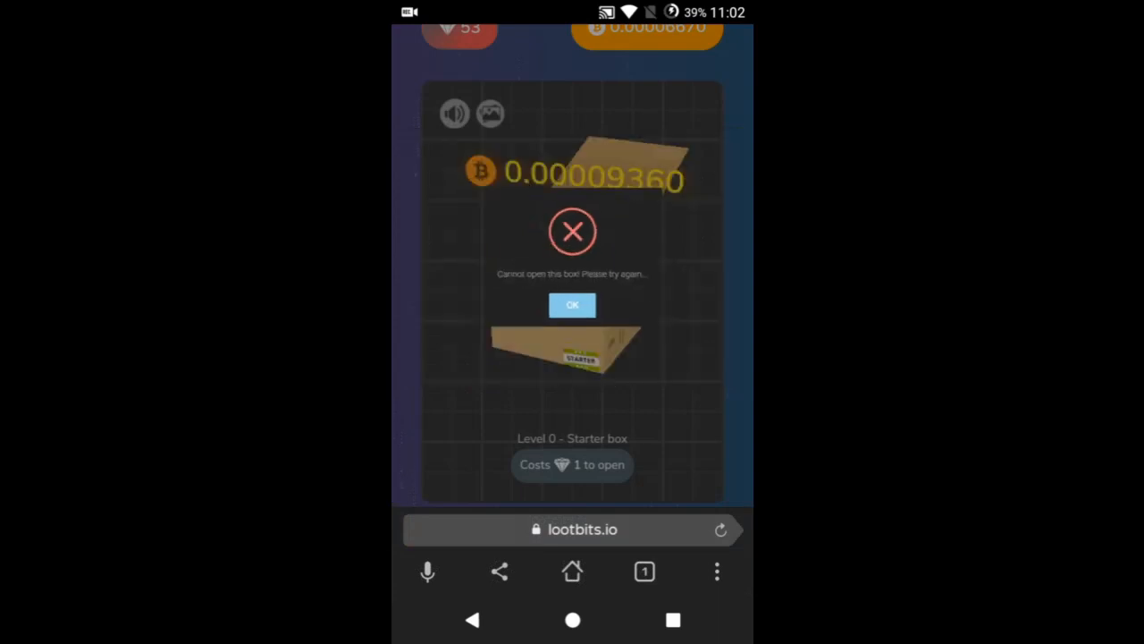
{"action": "left_click", "coordinate": [572, 304]}
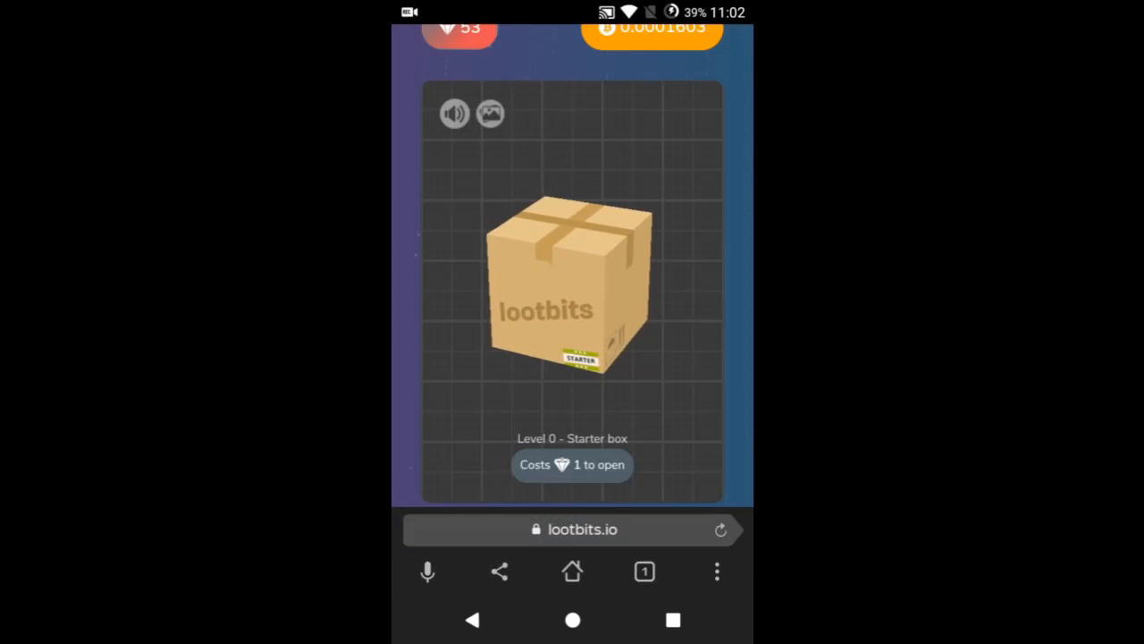
{"action": "left_click", "coordinate": [572, 286]}
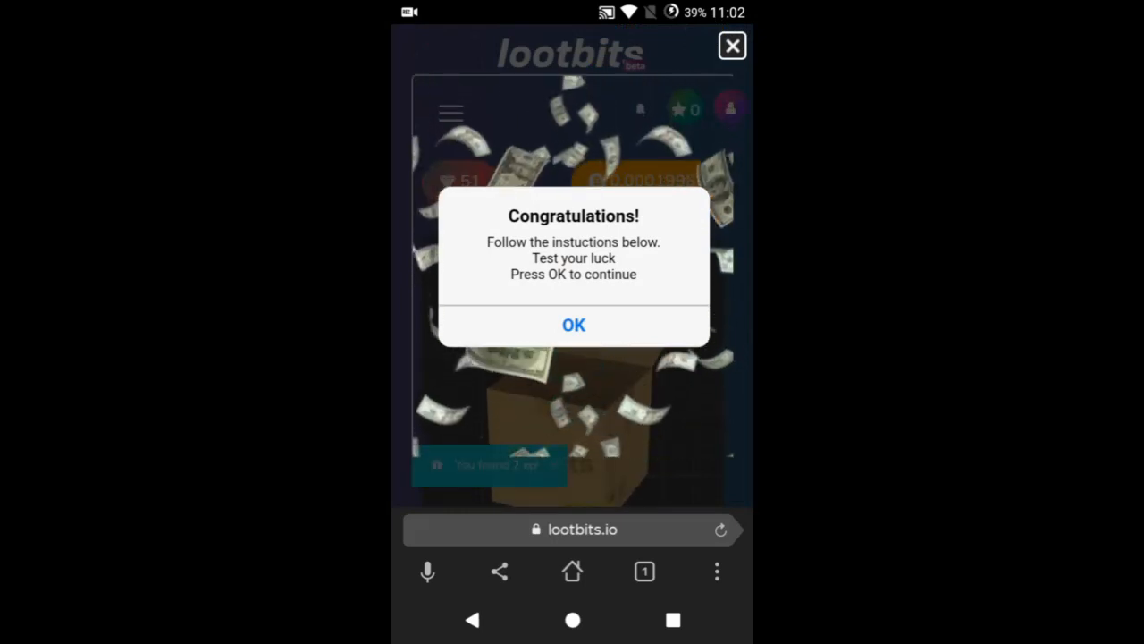
{"action": "left_click", "coordinate": [572, 326]}
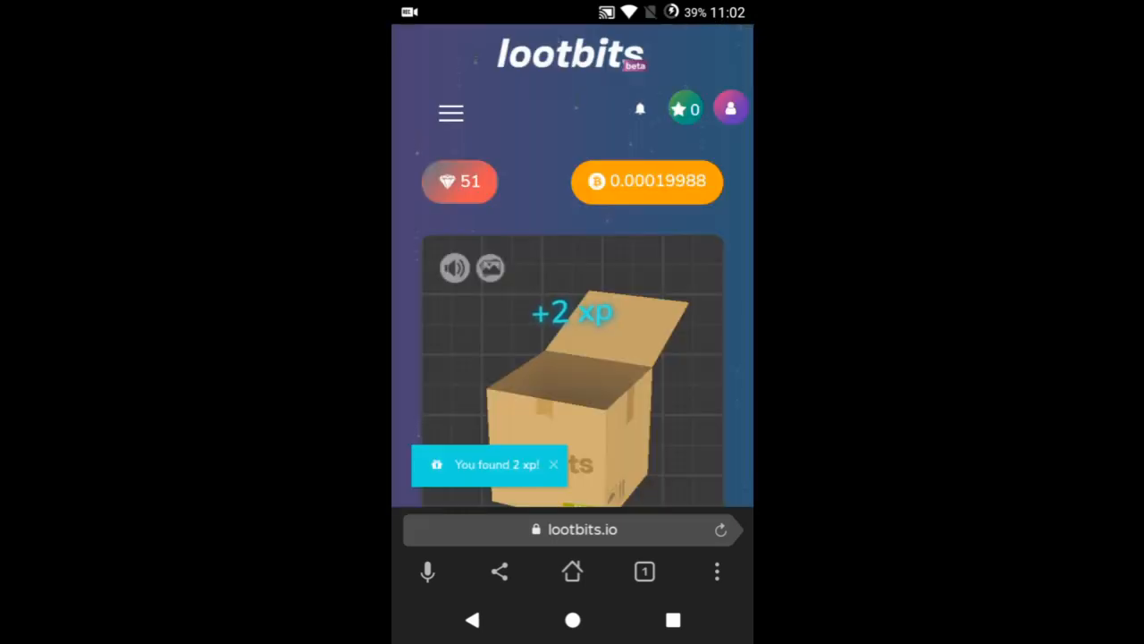
Open the Starter box repeatedly, closing the found-BTC notice, until gems drop to 41 and balance reaches 0.00029721
{"action": "scroll", "scroll_direction": "down", "scroll_amount": 3}
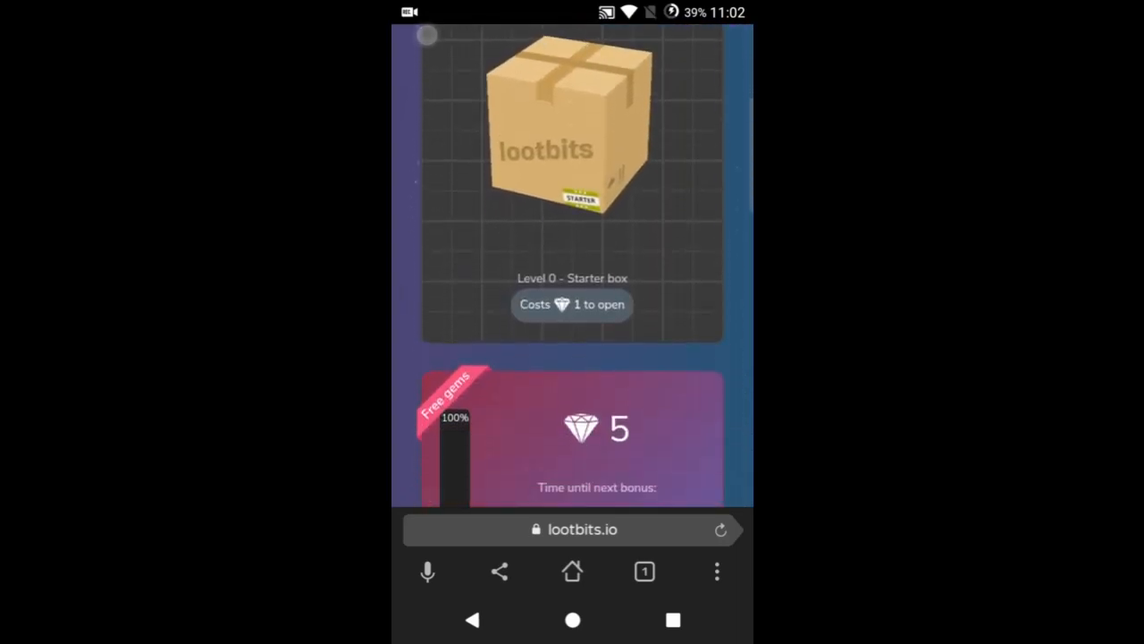
{"action": "scroll", "scroll_direction": "down", "scroll_amount": 3}
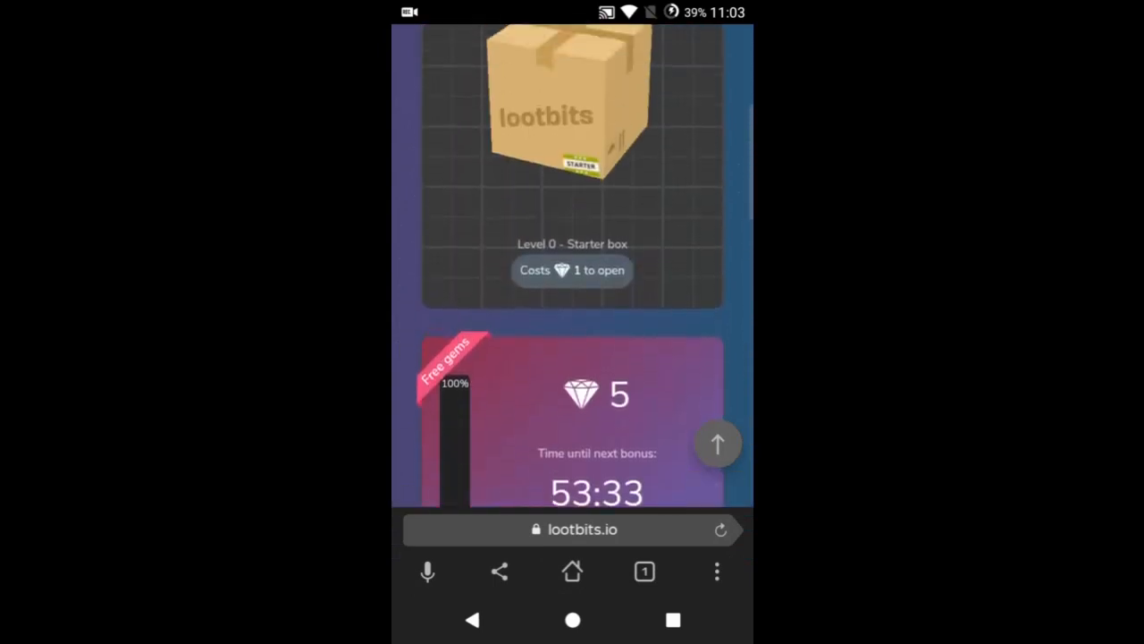
{"action": "left_click", "coordinate": [568, 107]}
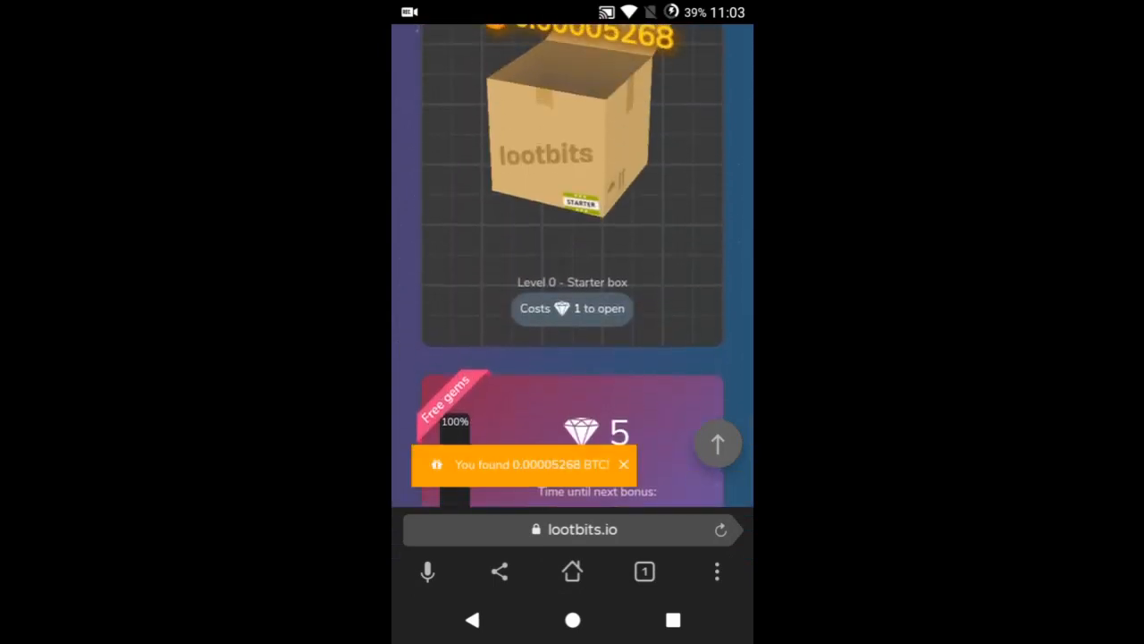
{"action": "left_click", "coordinate": [623, 465]}
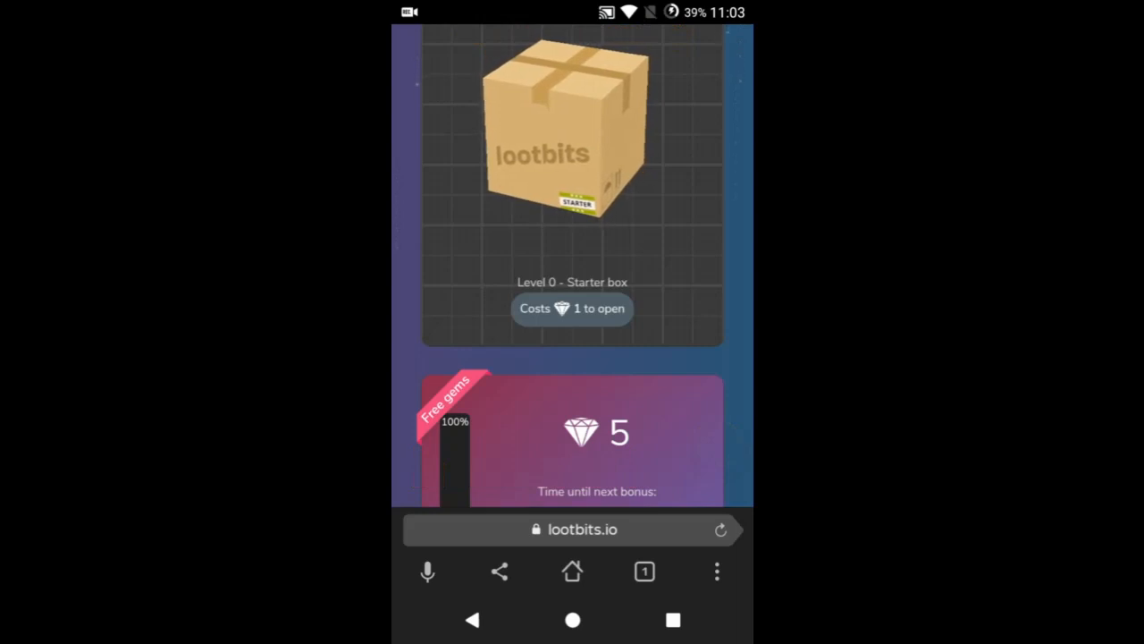
{"action": "left_click", "coordinate": [564, 134]}
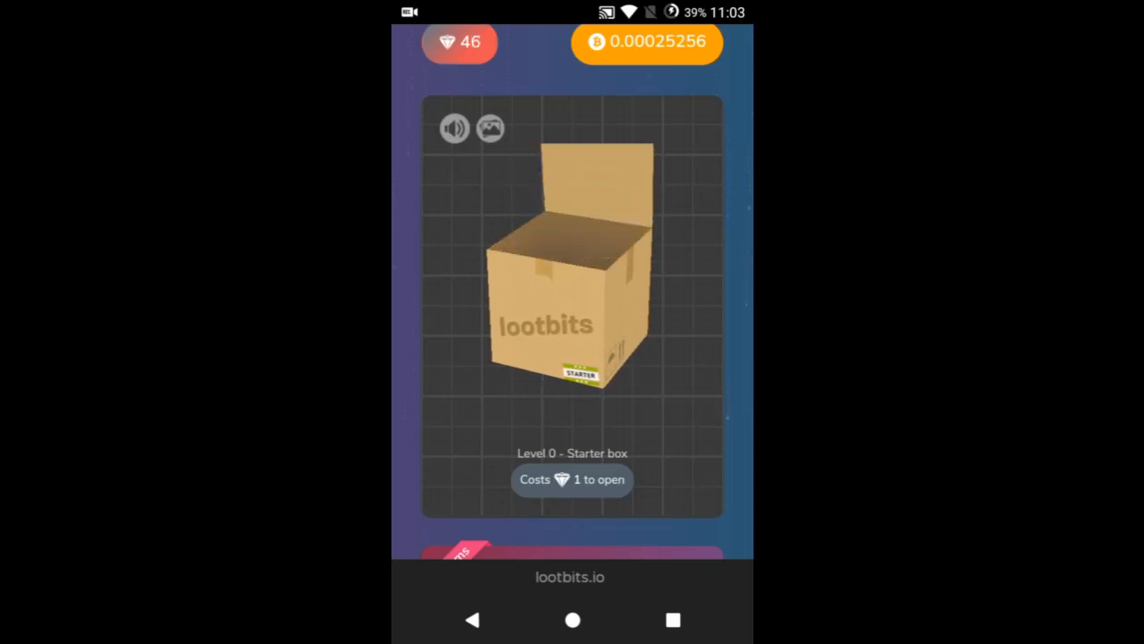
{"action": "left_click", "coordinate": [572, 277]}
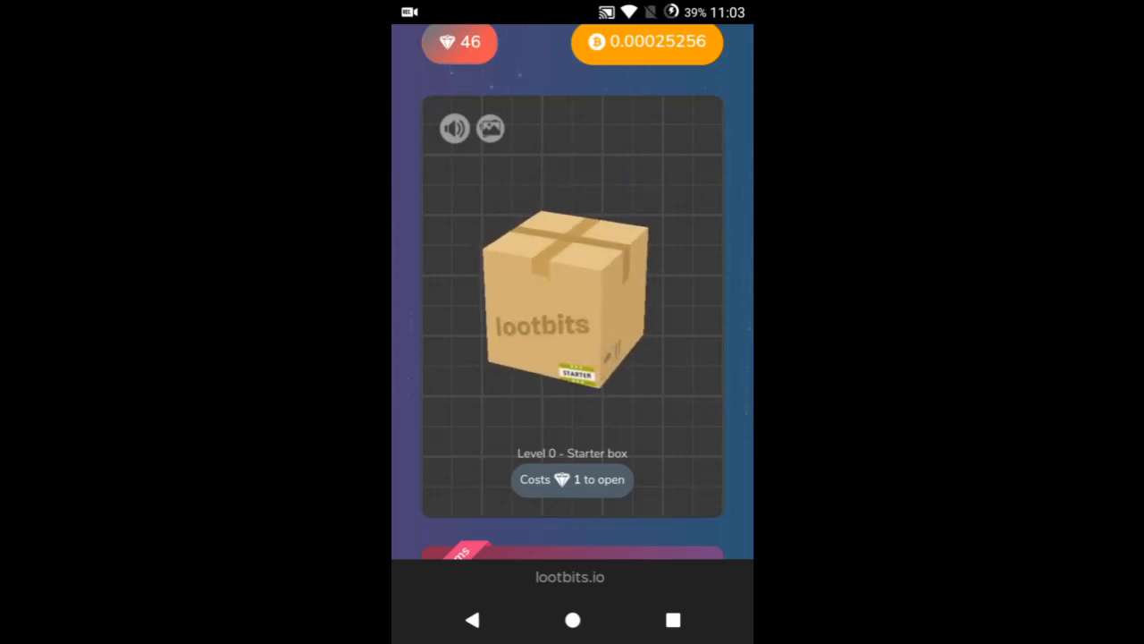
{"action": "left_click", "coordinate": [569, 295]}
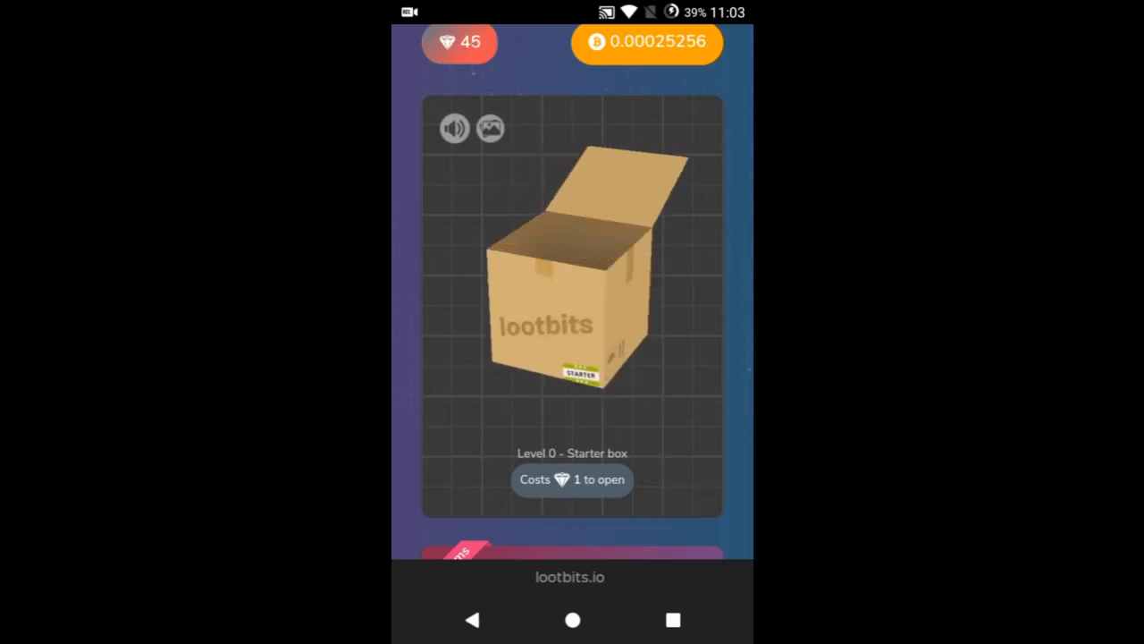
{"action": "left_click", "coordinate": [572, 268]}
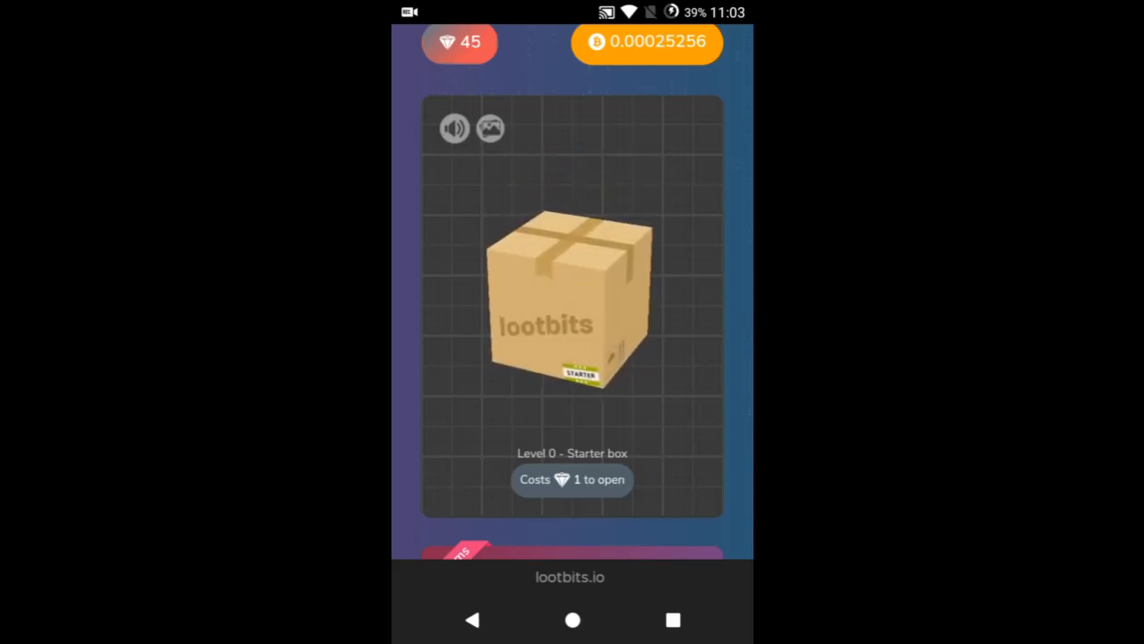
{"action": "left_click", "coordinate": [563, 295]}
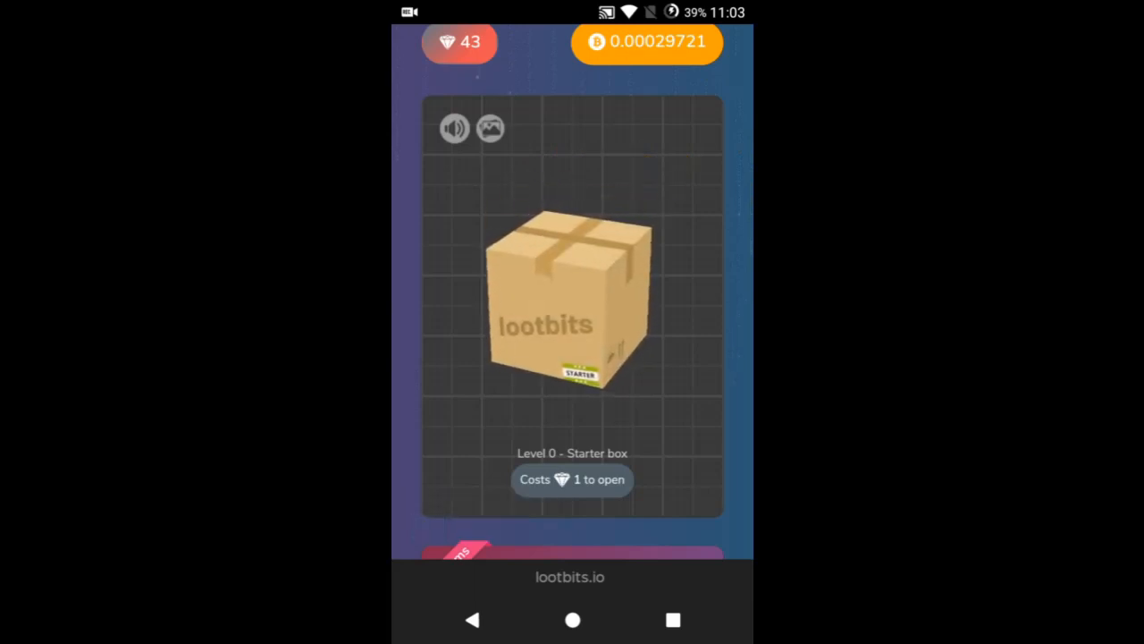
{"action": "left_click", "coordinate": [557, 295]}
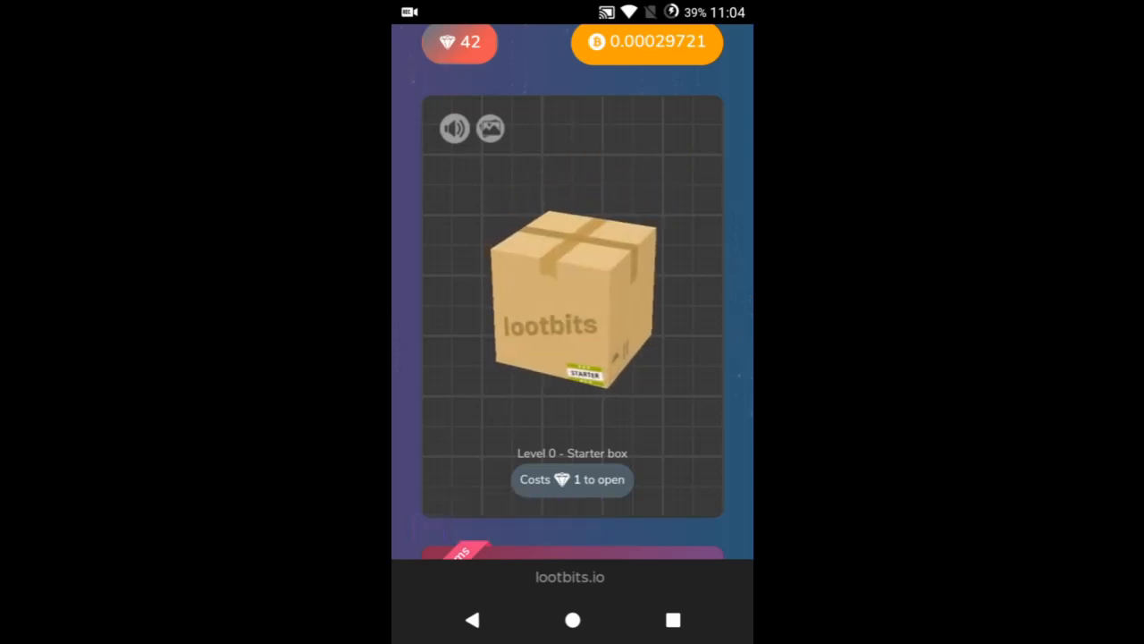
{"action": "left_click", "coordinate": [572, 480]}
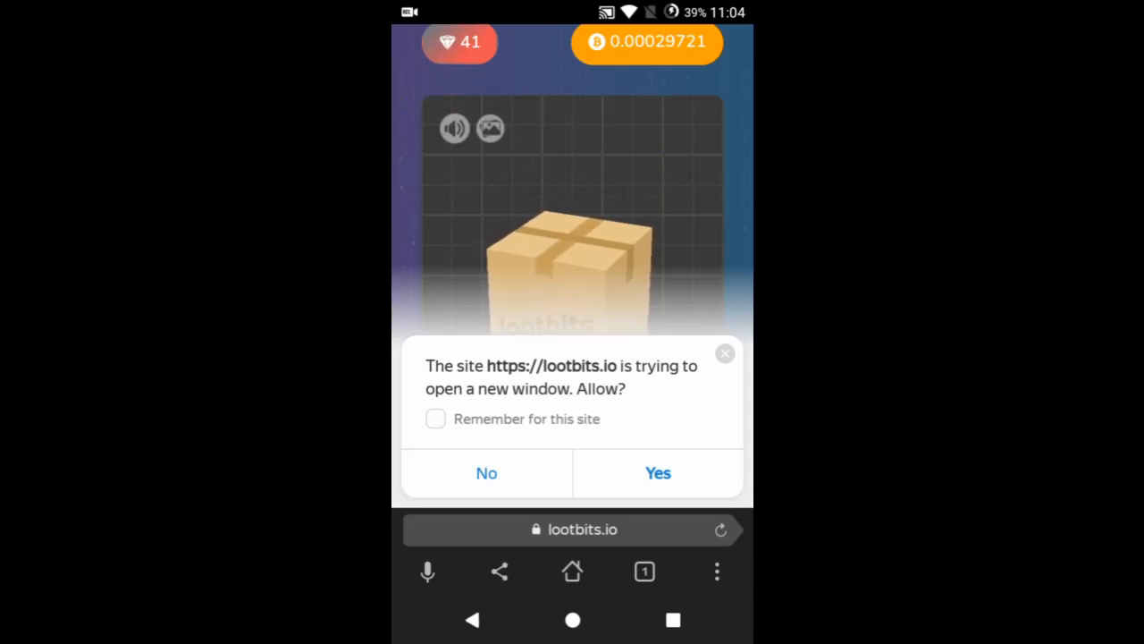
Answer the new-window prompt, then switch screen rotation from Auto-rotate to Portrait in quick settings
{"action": "left_click", "coordinate": [576, 259]}
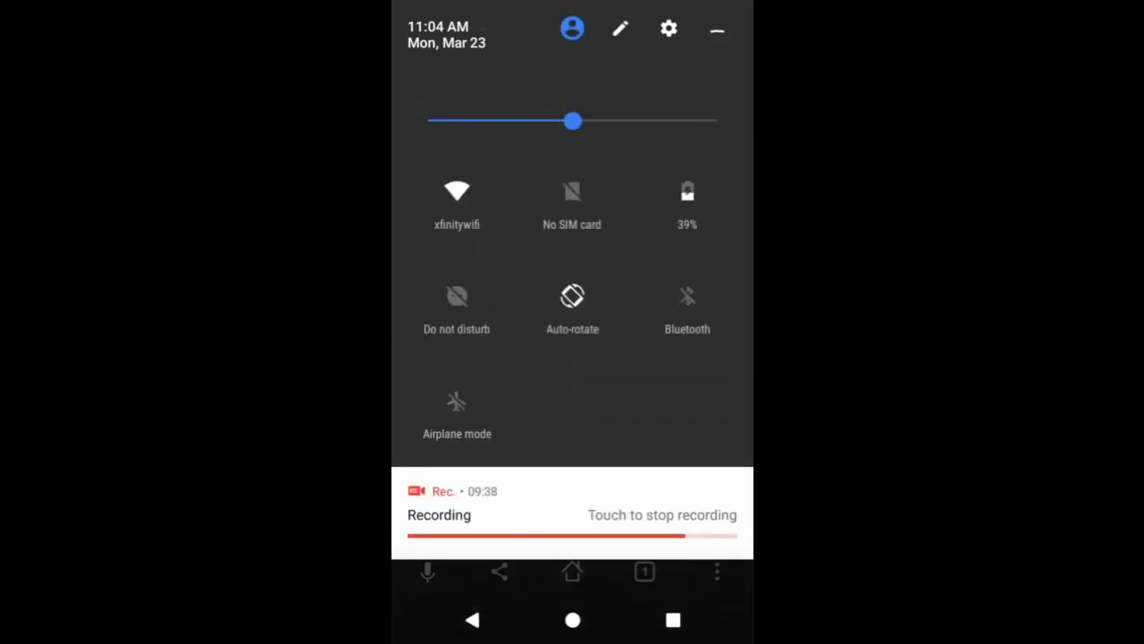
{"action": "left_click", "coordinate": [572, 295]}
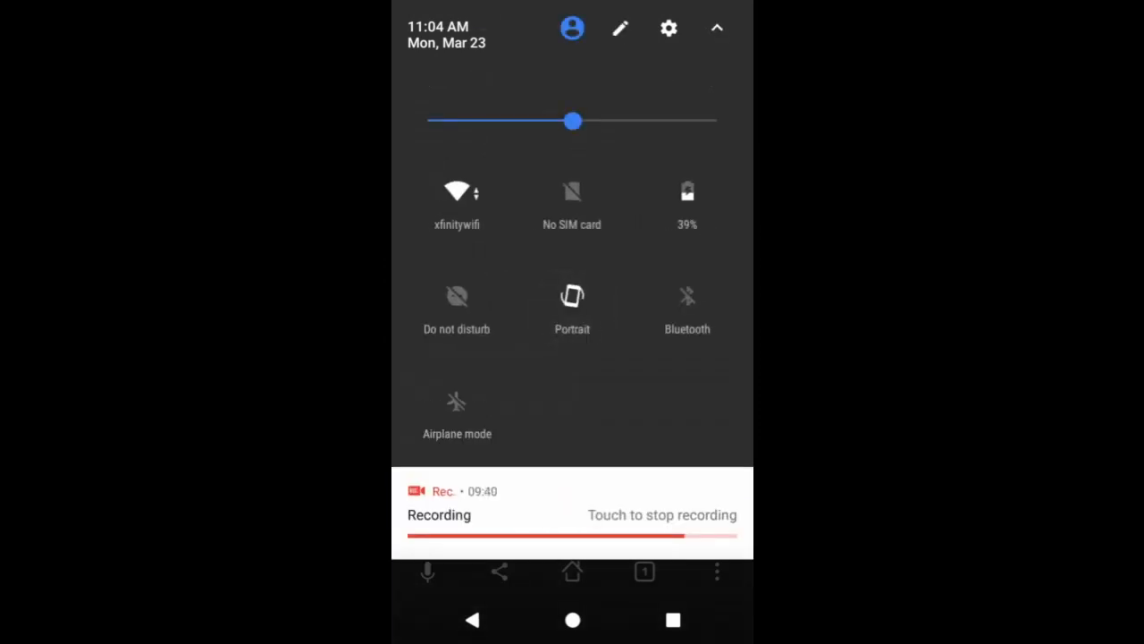